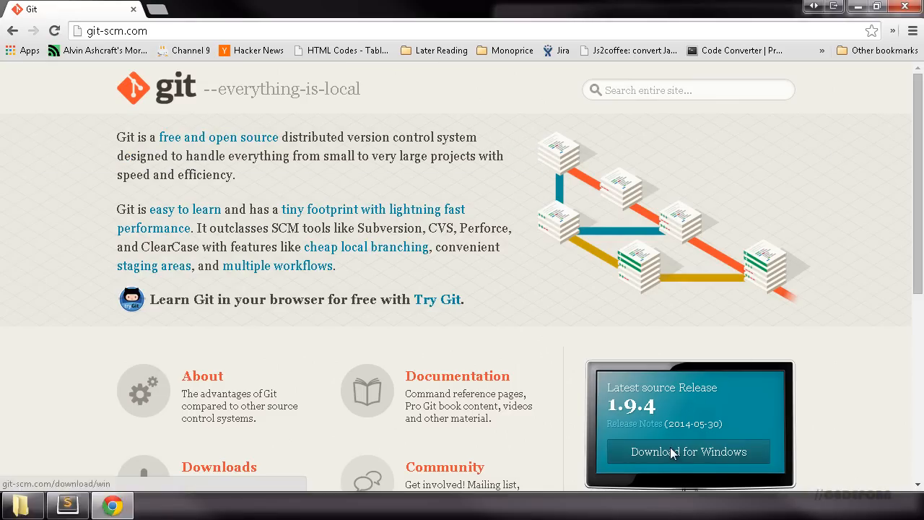
Download the Git for Windows installer from git-scm.com and launch the downloaded .exe
{"action": "left_click", "coordinate": [688, 451]}
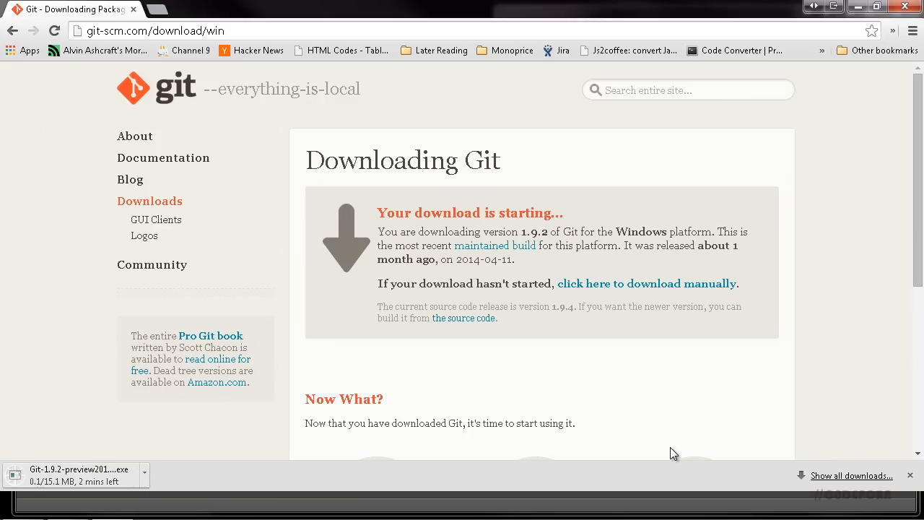
{"action": "mouse_move", "coordinate": [202, 447]}
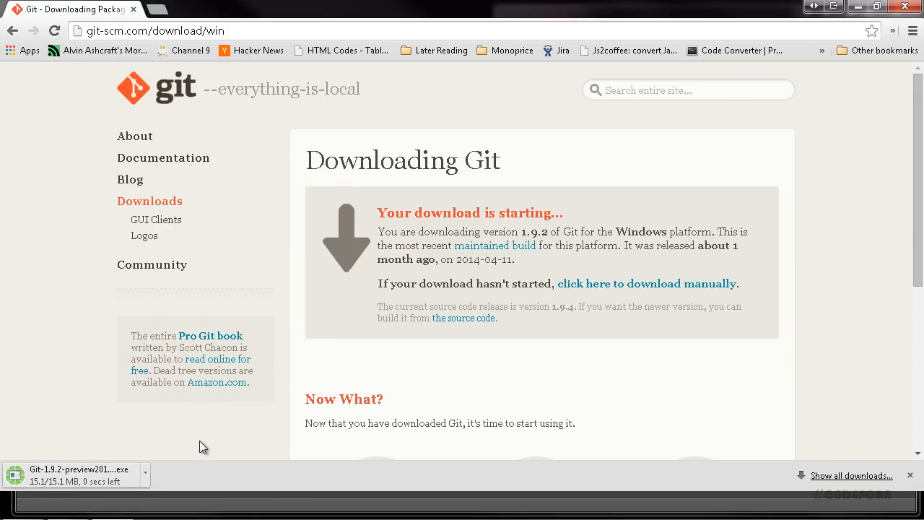
{"action": "left_click", "coordinate": [76, 469]}
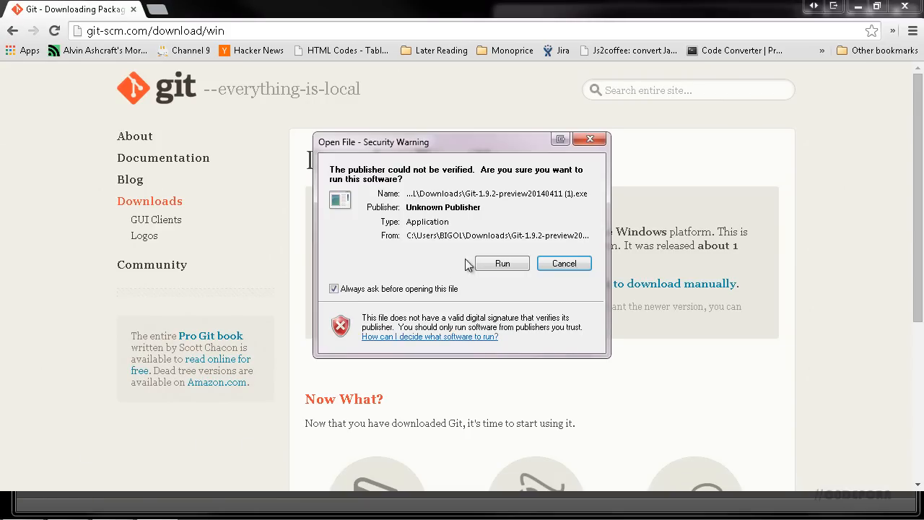
Install Git with default components, Git Bash only, and Windows-style checkout, Unix-style commit line endings
{"action": "left_click", "coordinate": [501, 262]}
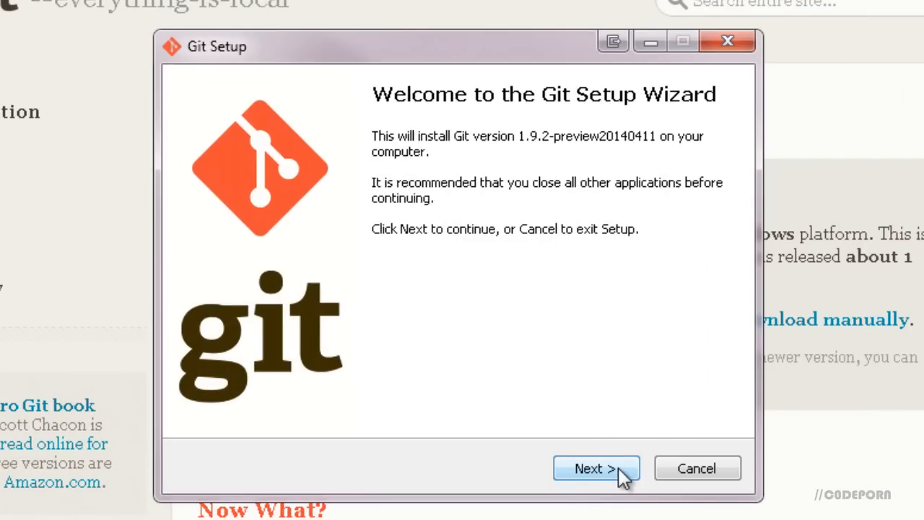
{"action": "left_click", "coordinate": [595, 468]}
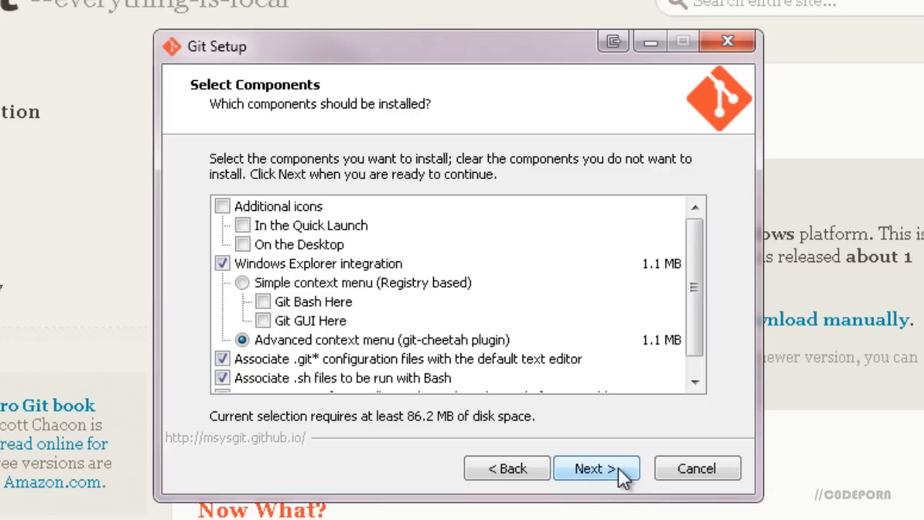
{"action": "left_click", "coordinate": [597, 468]}
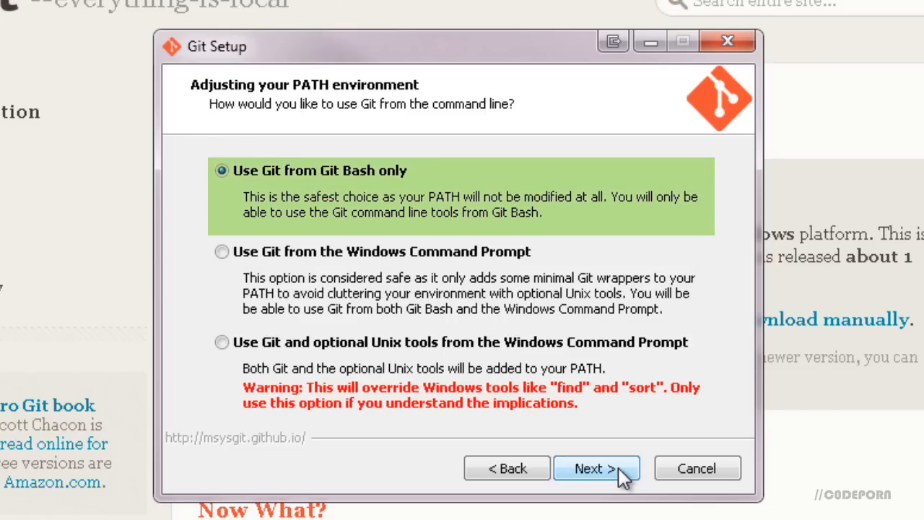
{"action": "left_click", "coordinate": [597, 468]}
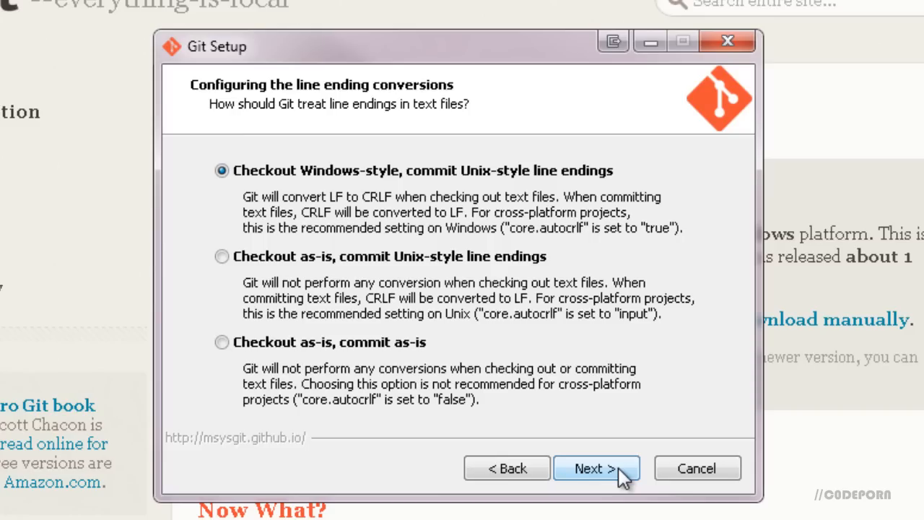
{"action": "left_click", "coordinate": [222, 170]}
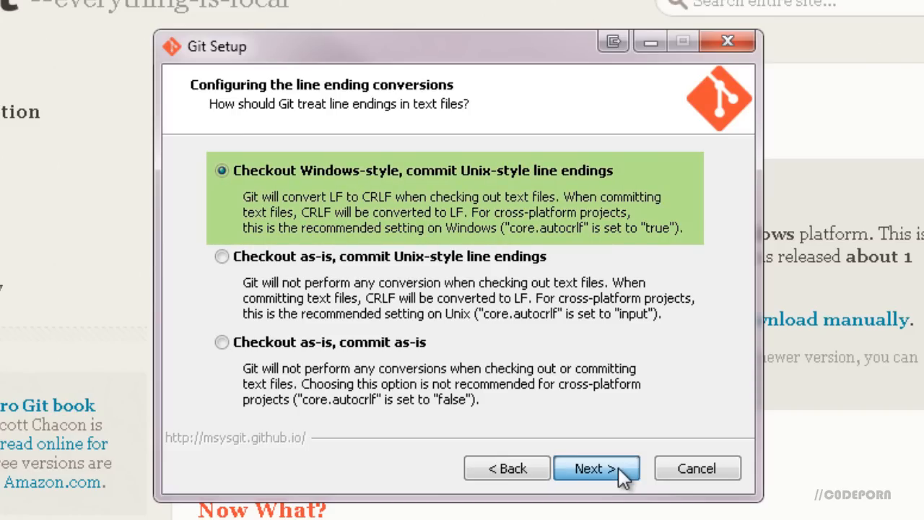
{"action": "left_click", "coordinate": [596, 468]}
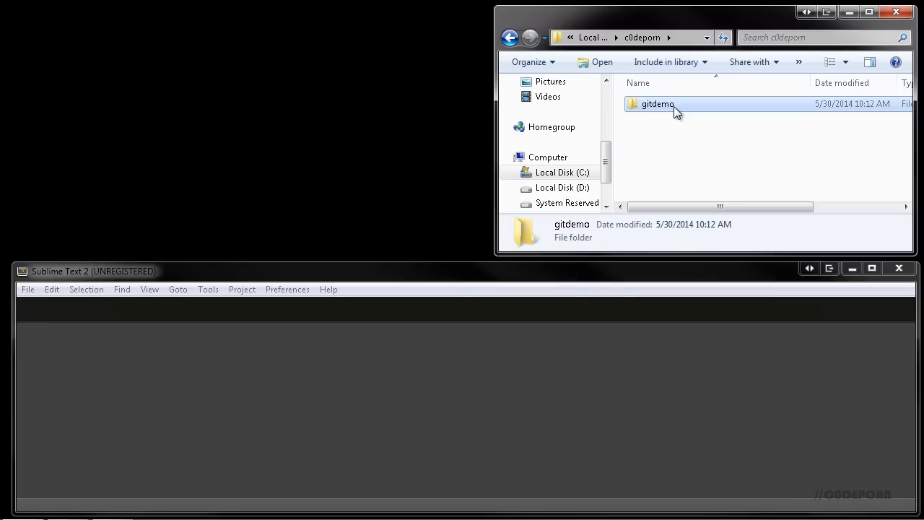
Launch Git Bash from the gitdemo folder's right-click menu
{"action": "right_click", "coordinate": [657, 103]}
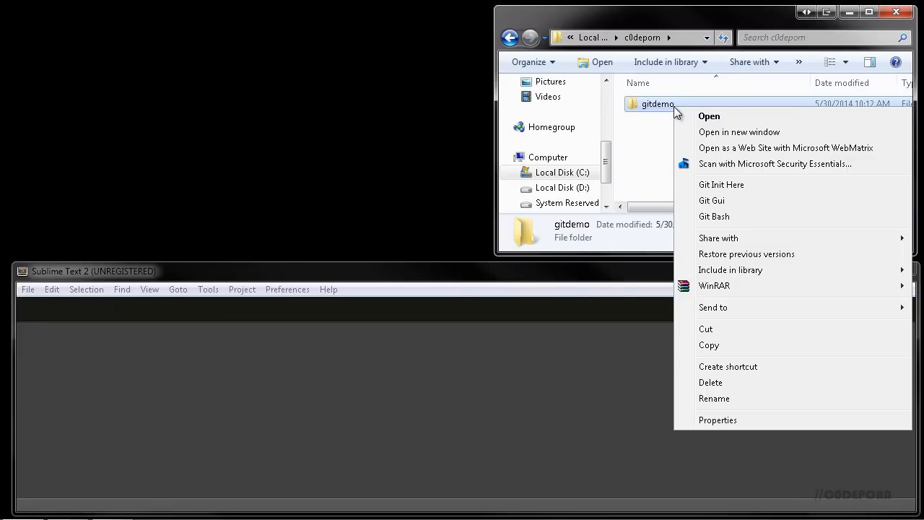
{"action": "mouse_move", "coordinate": [721, 222]}
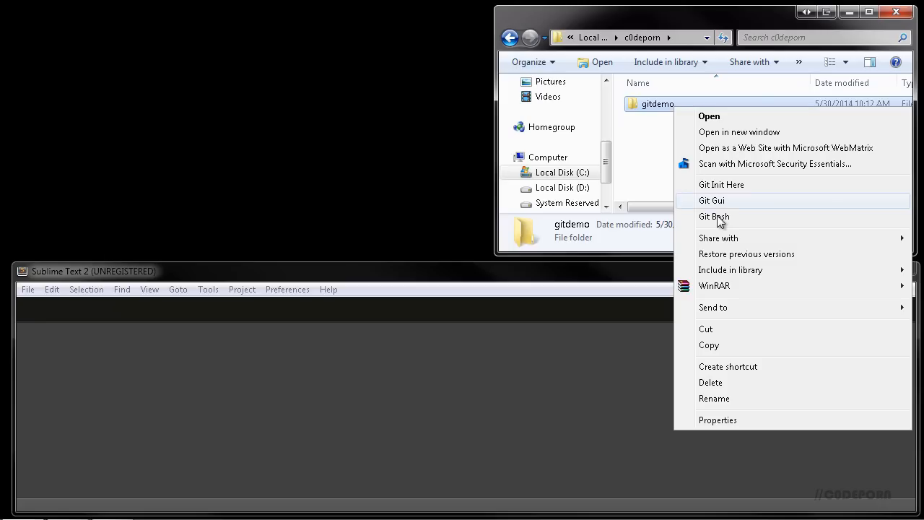
{"action": "left_click", "coordinate": [713, 216]}
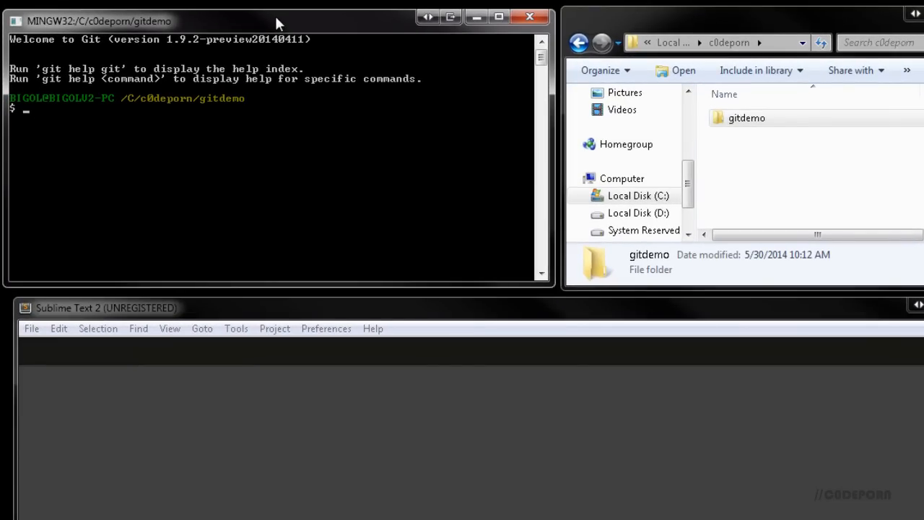
Run git init inside gitdemo and browse into the new .git folder and back
{"action": "left_click", "coordinate": [746, 117]}
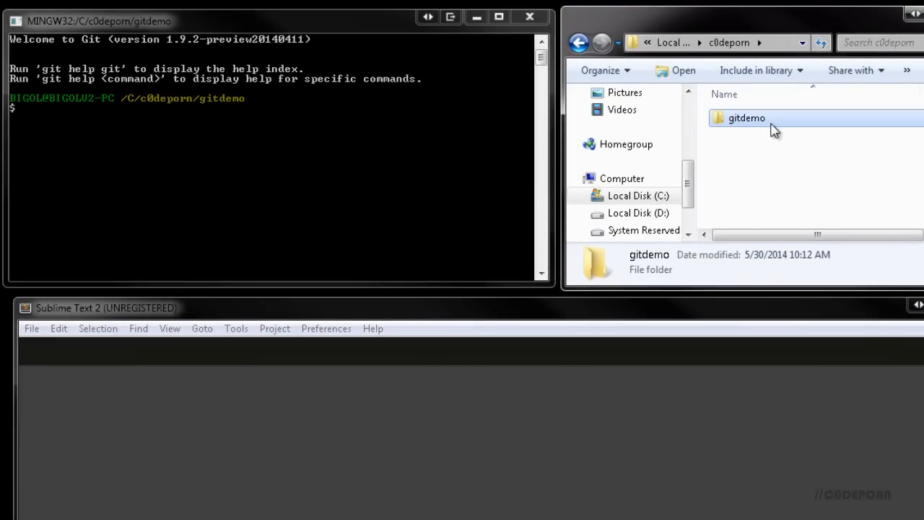
{"action": "double_click", "coordinate": [746, 117]}
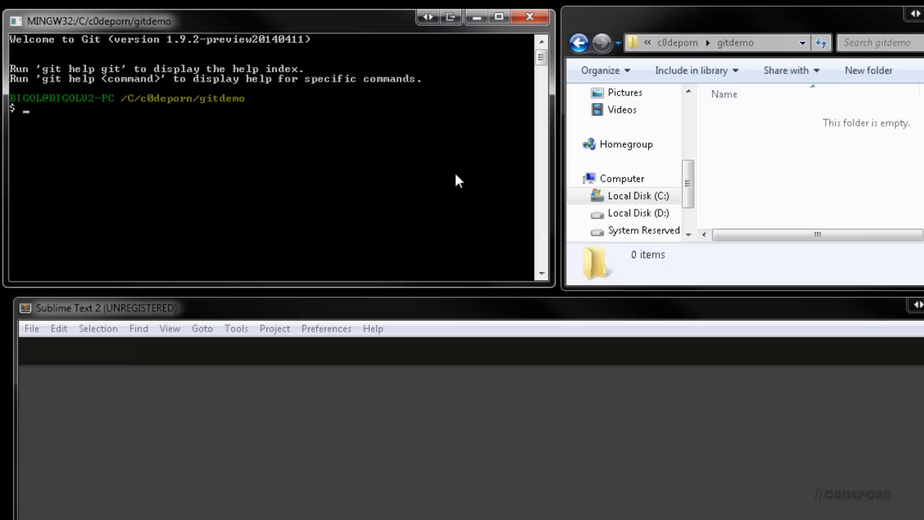
{"action": "type", "text": "git init"}
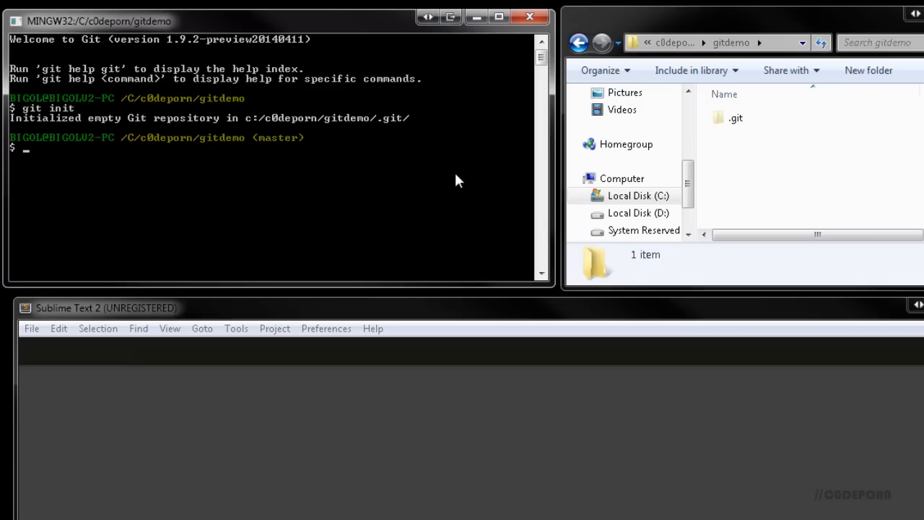
{"action": "mouse_move", "coordinate": [804, 155]}
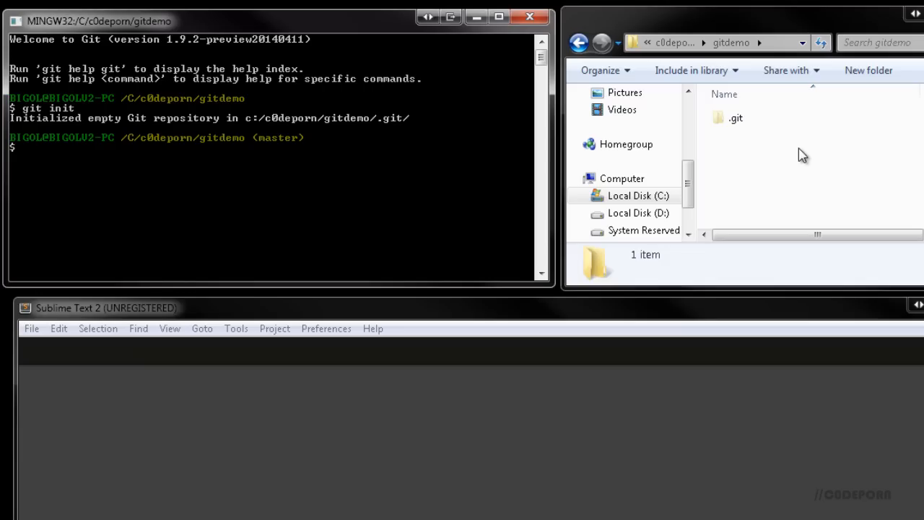
{"action": "double_click", "coordinate": [735, 118]}
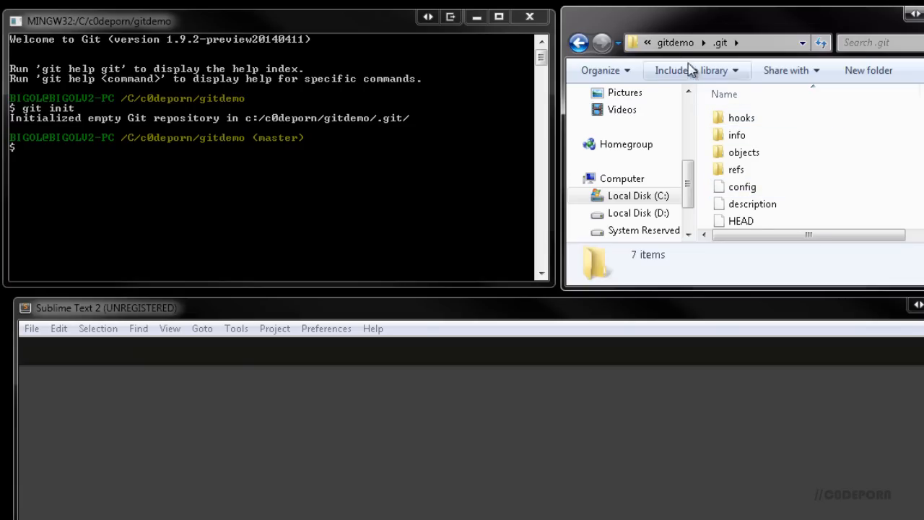
{"action": "left_click", "coordinate": [676, 43]}
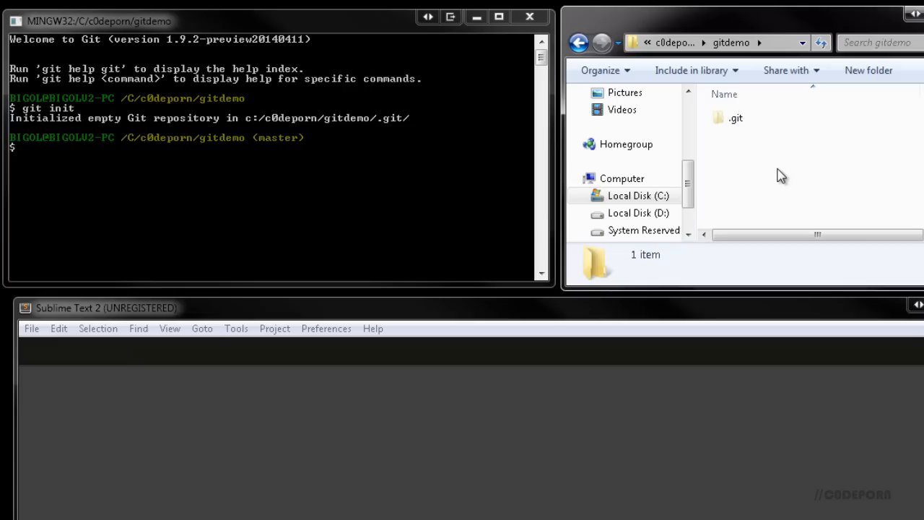
{"action": "left_click", "coordinate": [731, 43]}
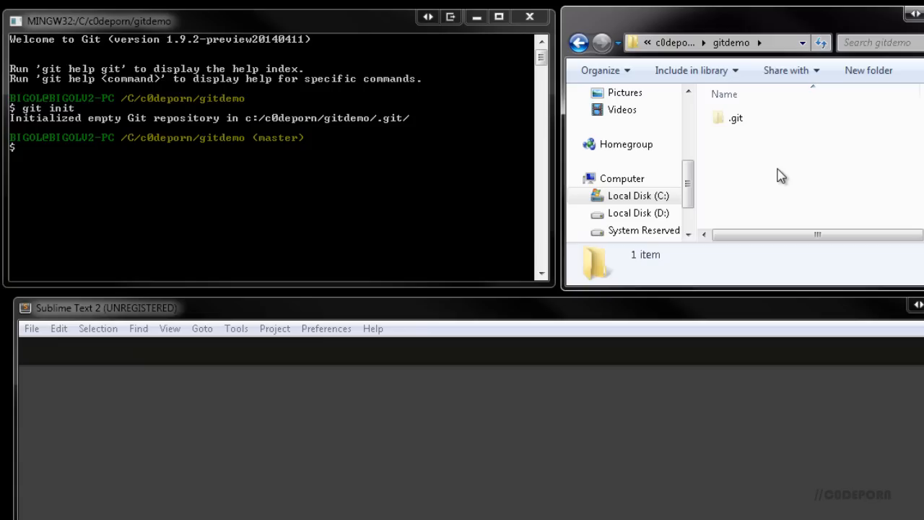
Create readme.txt in gitdemo containing 'change 1'
{"action": "right_click", "coordinate": [780, 175]}
{"action": "type", "text": "readme.txt"}
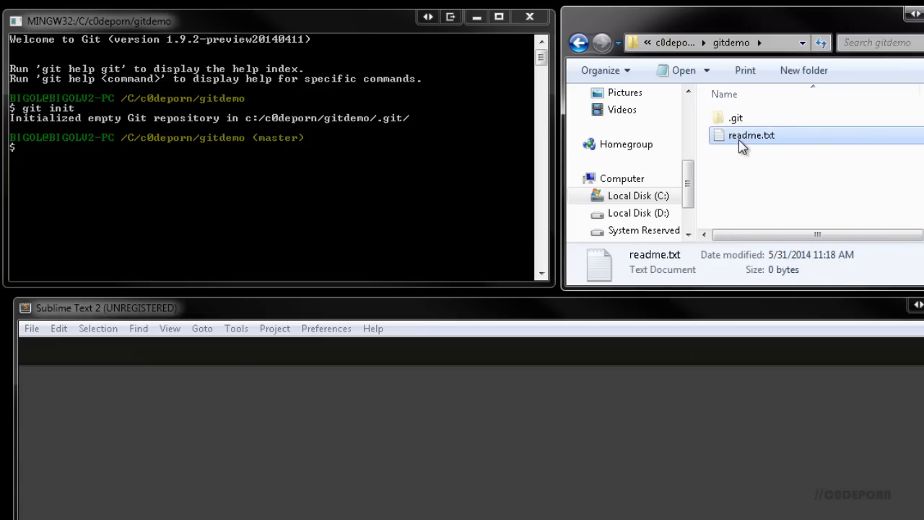
{"action": "double_click", "coordinate": [751, 135]}
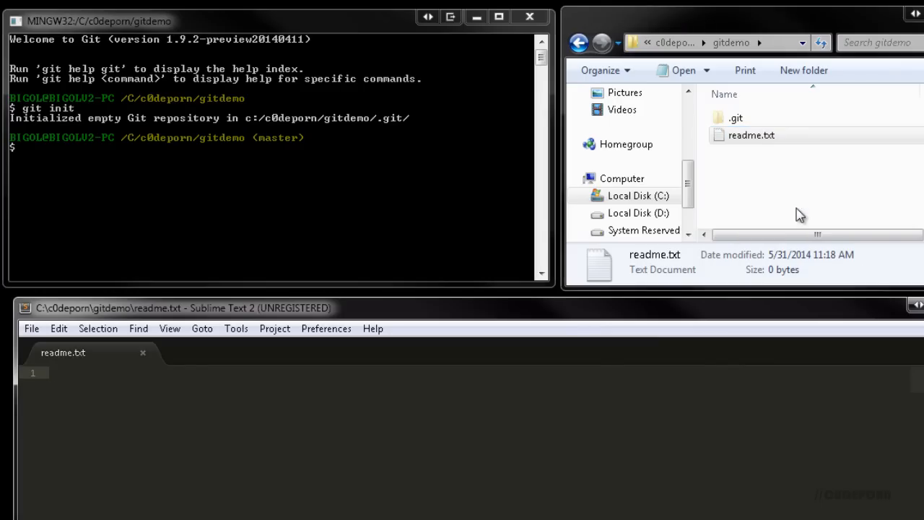
{"action": "type", "text": "change 1"}
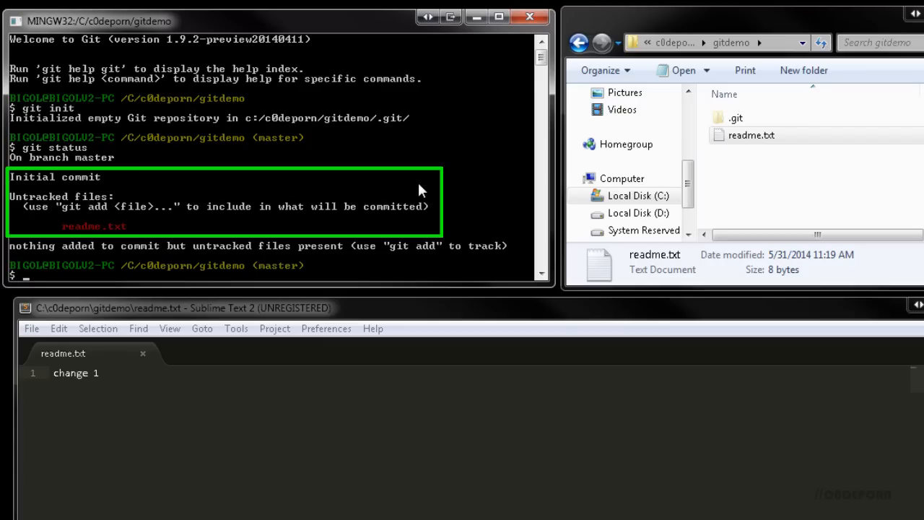
Stage readme.txt with git add and recheck git status
{"action": "type", "text": "git"}
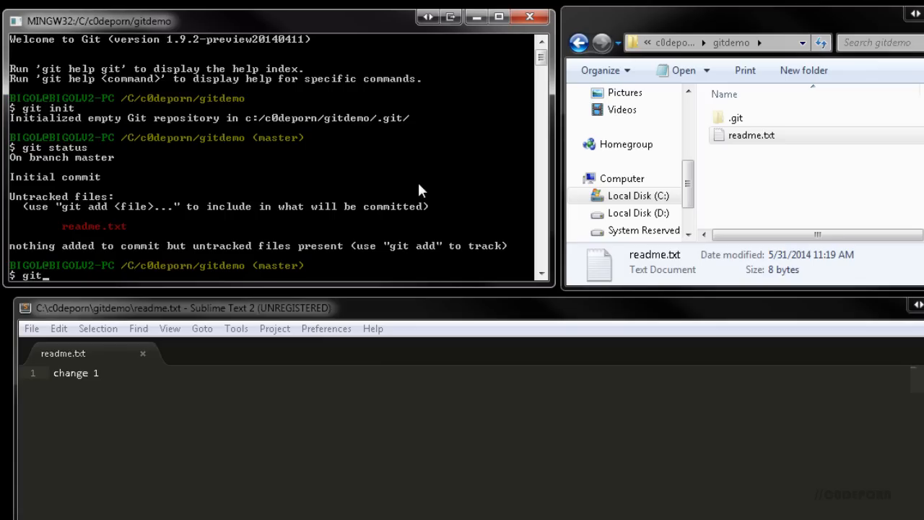
{"action": "type", "text": "add readme."}
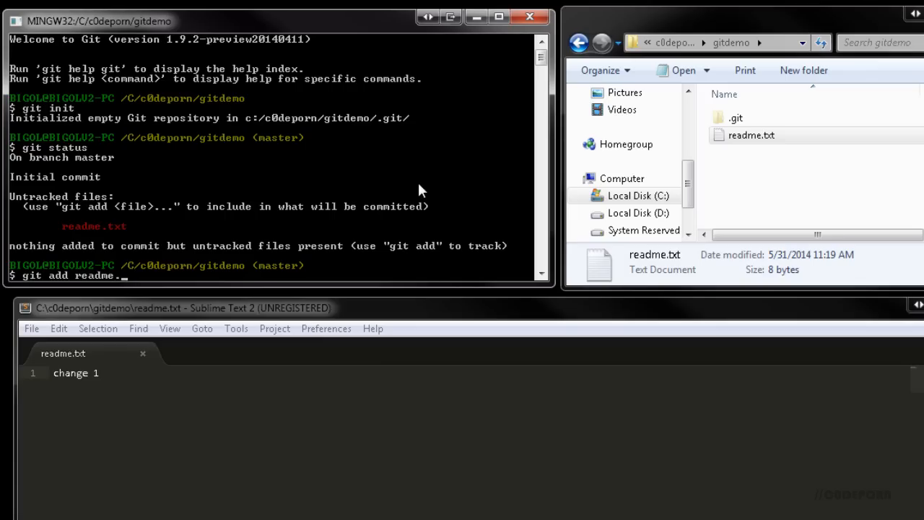
{"action": "key", "text": "Return"}
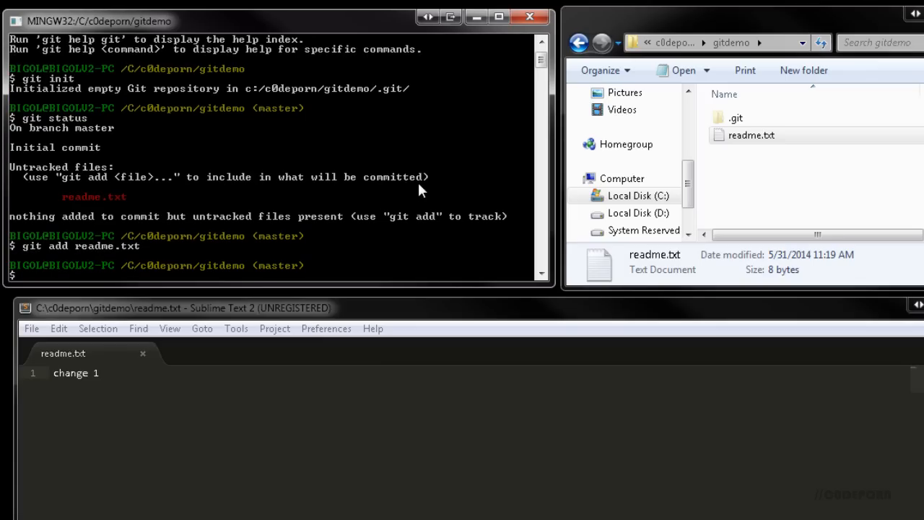
{"action": "type", "text": "git status"}
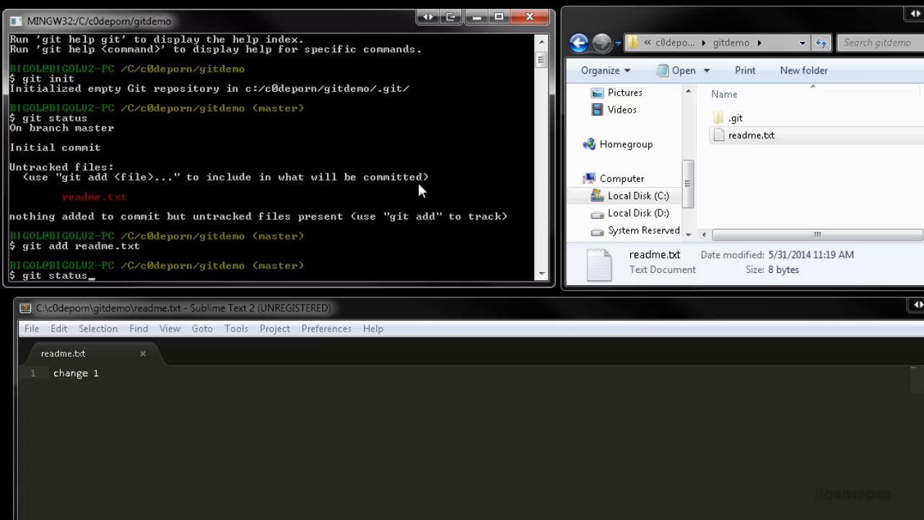
{"action": "key", "text": "Return"}
{"action": "type", "text": "change 2"}
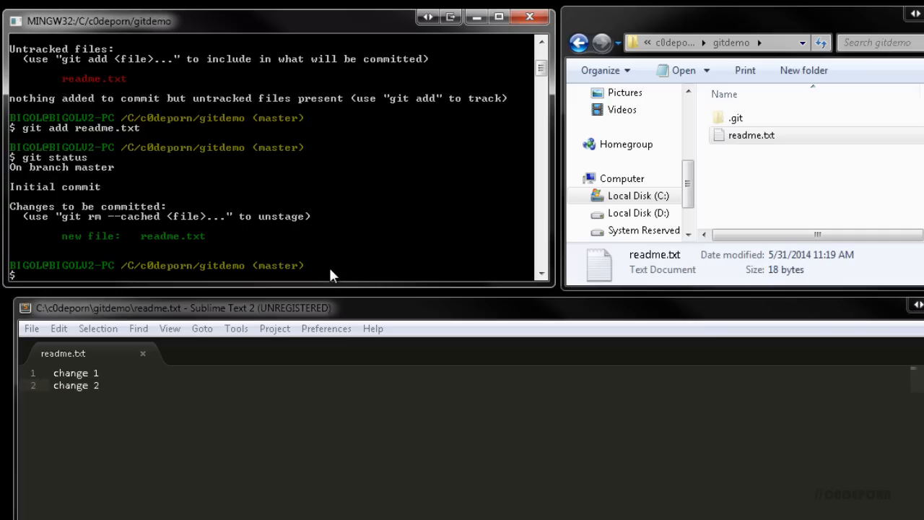
Check git status and re-stage the edited readme.txt with git add readme.txt
{"action": "type", "text": "git status"}
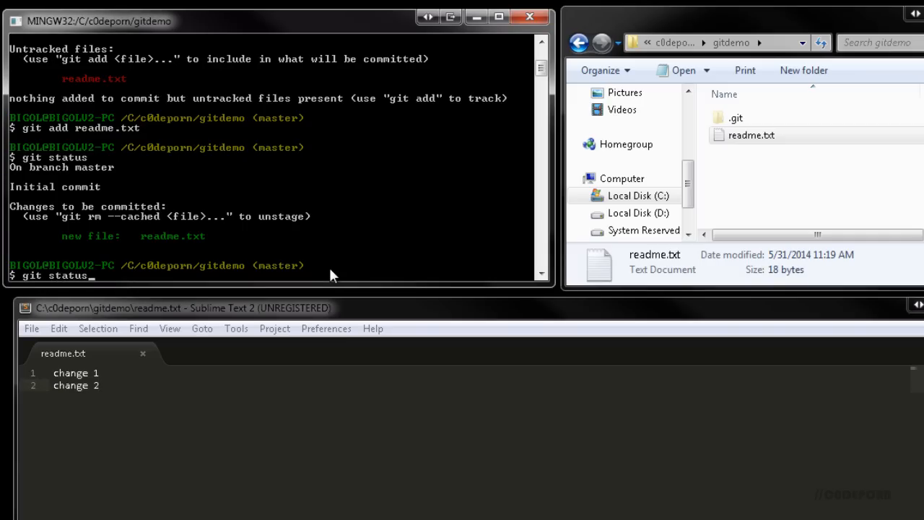
{"action": "key", "text": "Return"}
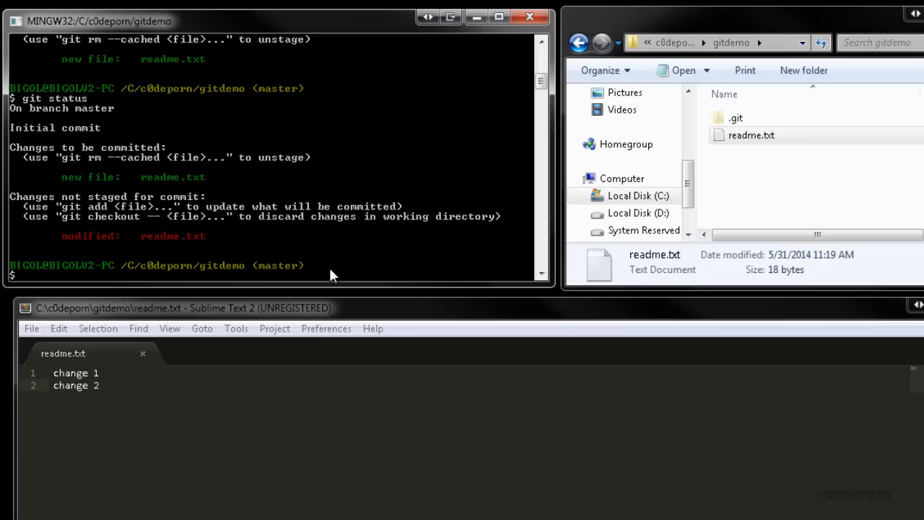
{"action": "type", "text": "git add re"}
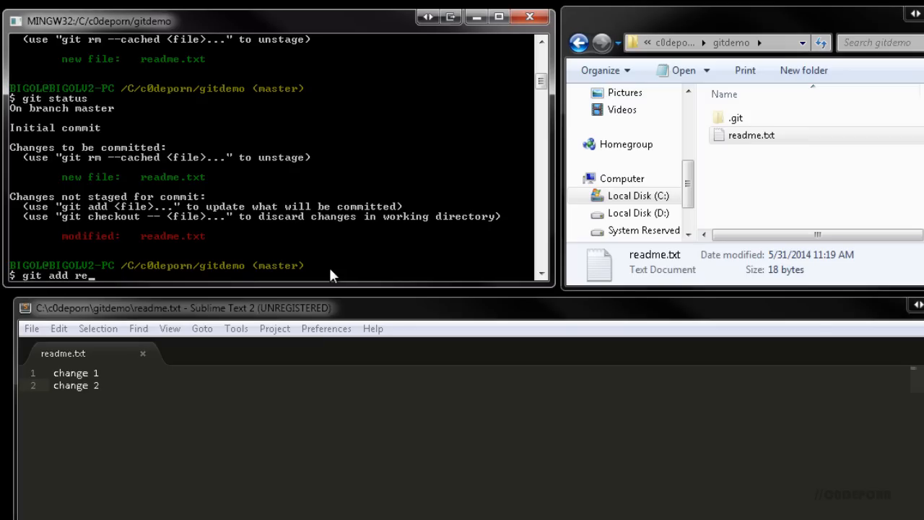
{"action": "type", "text": "adme.txt"}
{"action": "type", "text": "git st"}
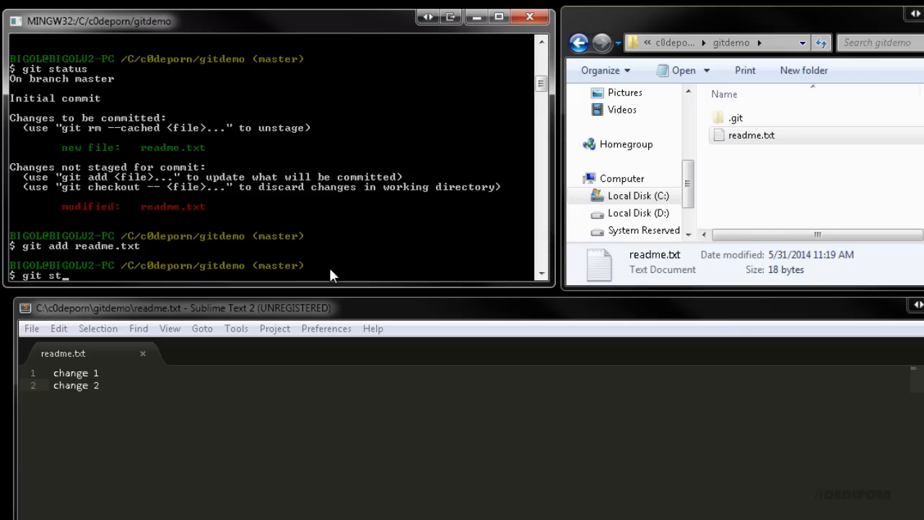
{"action": "key", "text": "Return"}
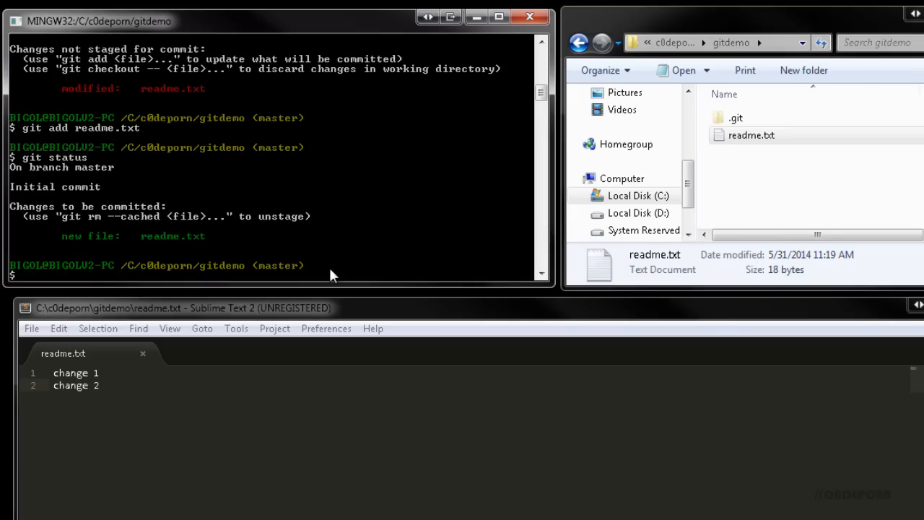
{"action": "type", "text": "git commit"}
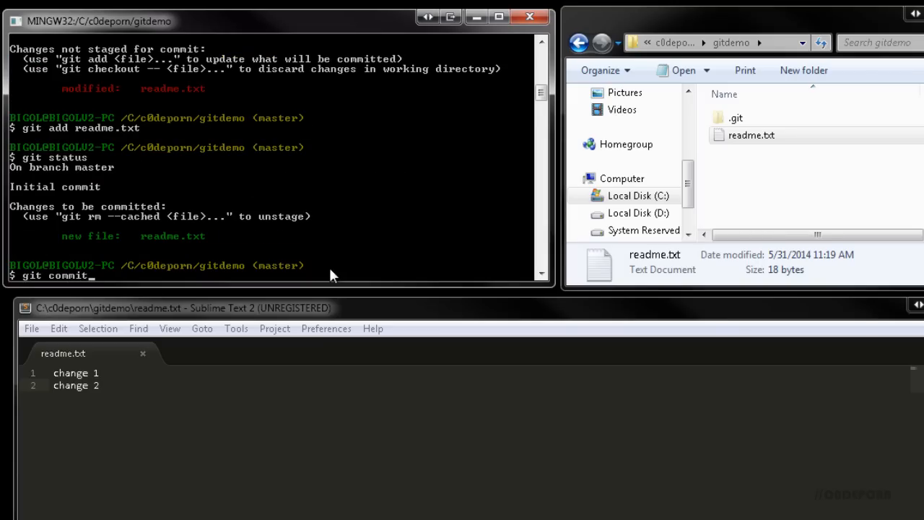
Commit readme.txt with message 'Initial commit' in Vim, then run git status
{"action": "key", "text": "Return"}
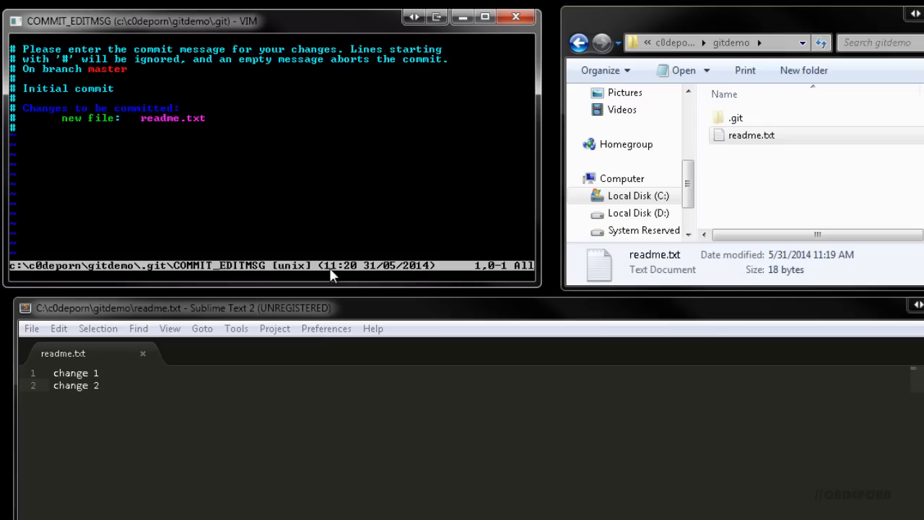
{"action": "mouse_move", "coordinate": [368, 296]}
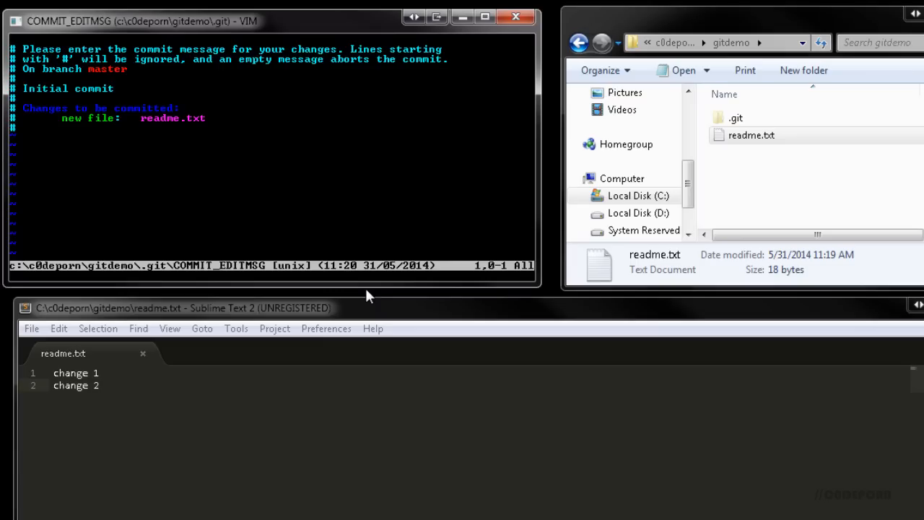
{"action": "key", "text": "i"}
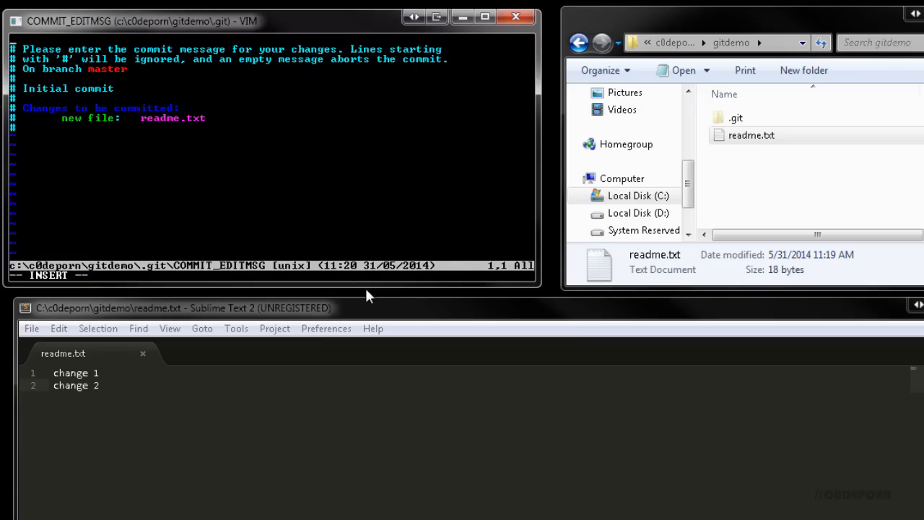
{"action": "type", "text": "Initial commit"}
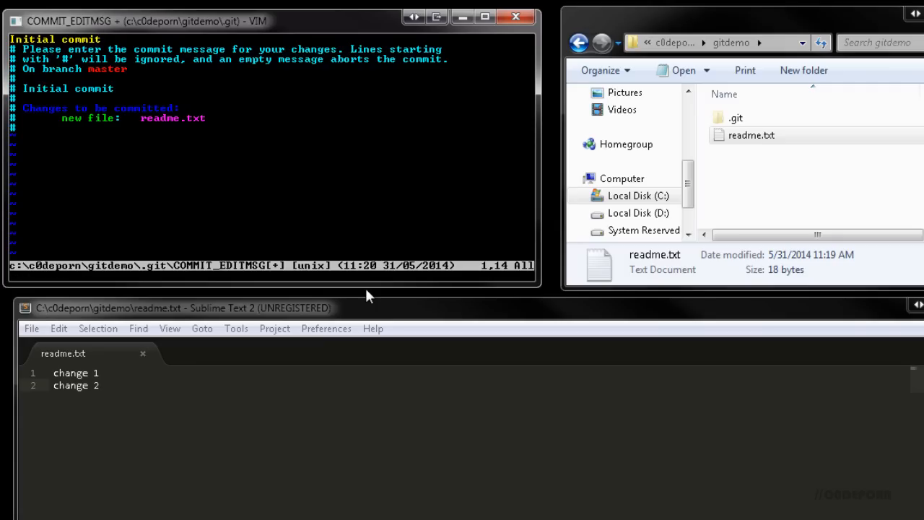
{"action": "key", "text": "Escape"}
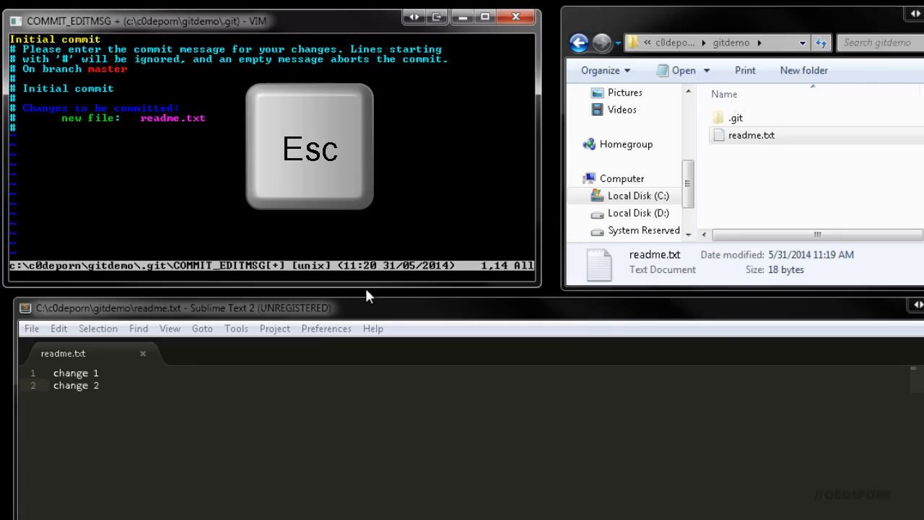
{"action": "key", "text": "Escape"}
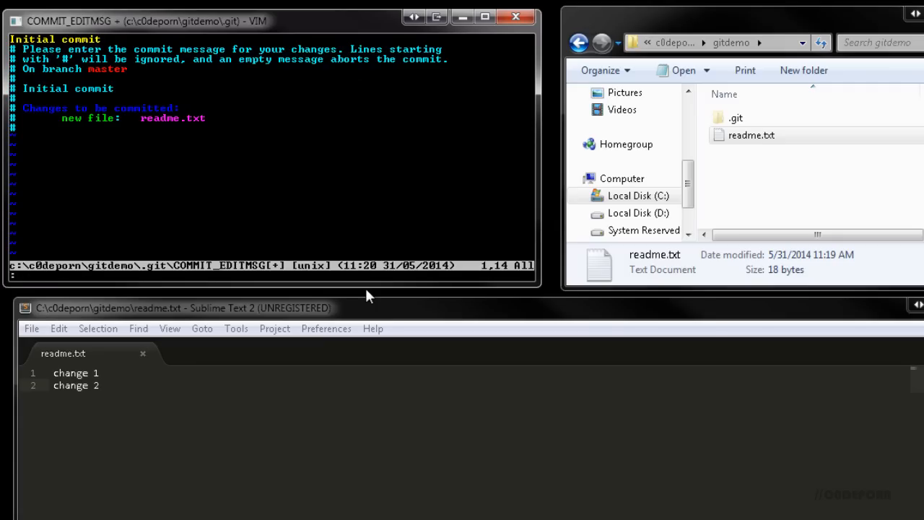
{"action": "type", "text": ":wq"}
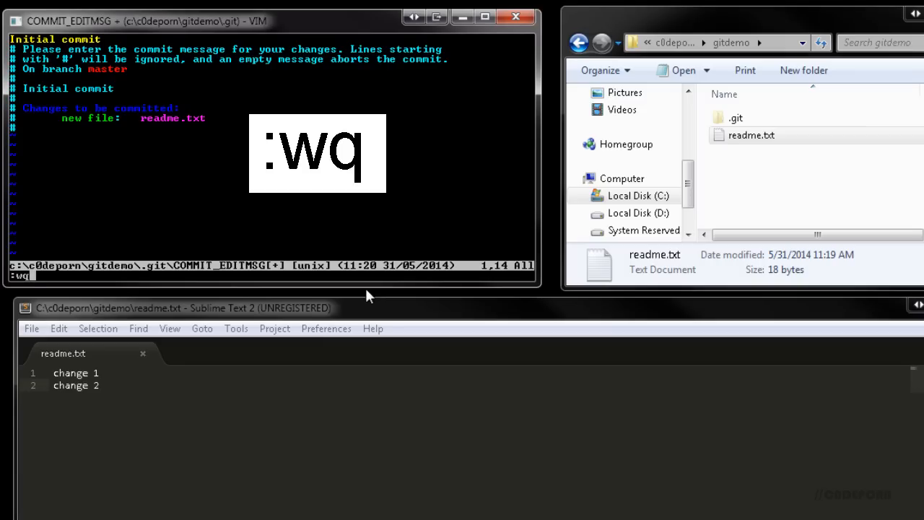
{"action": "key", "text": "Return"}
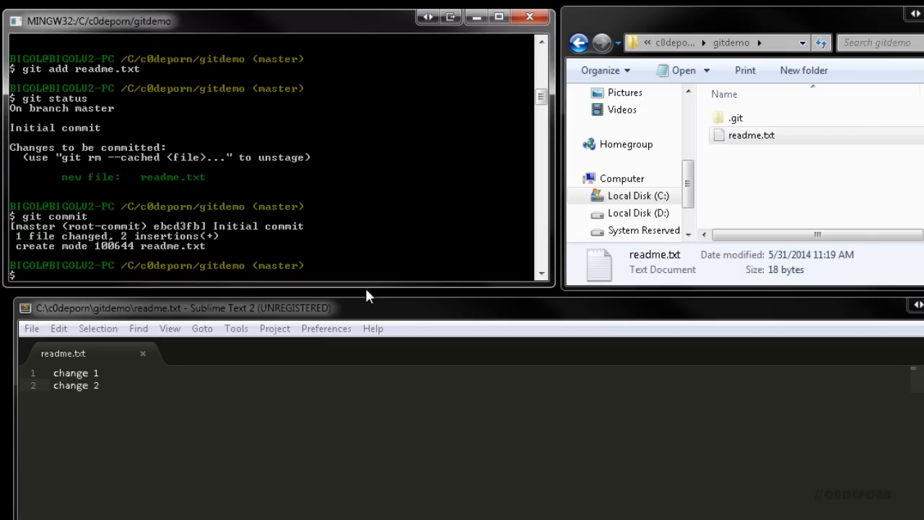
{"action": "type", "text": "git"}
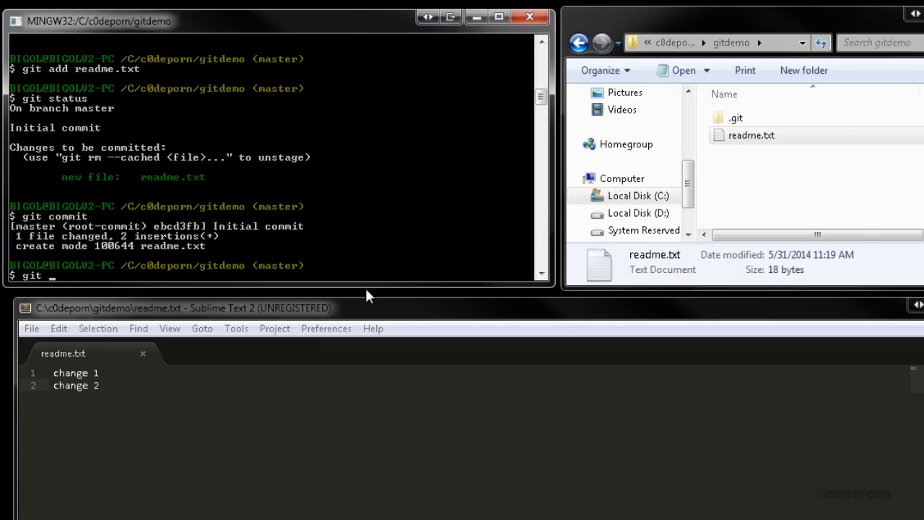
{"action": "type", "text": "status"}
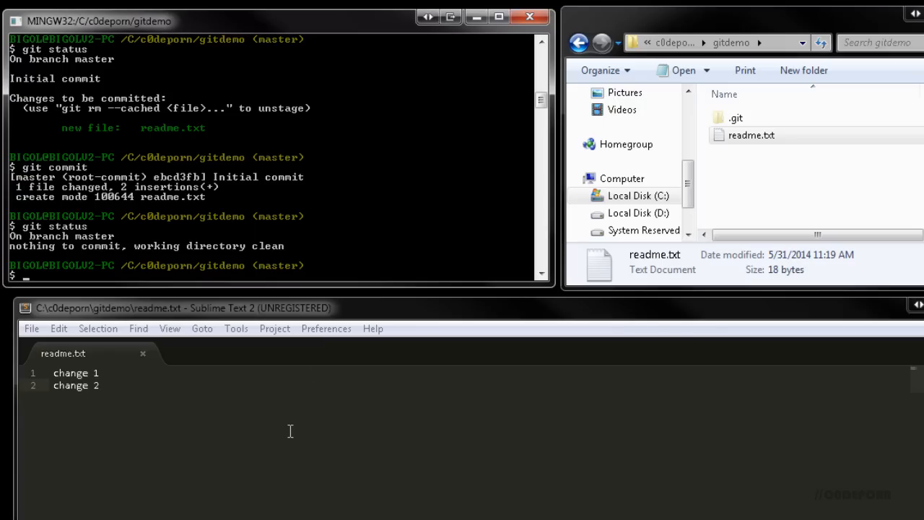
Add 'change 3' to readme.txt, stage it, and commit with message 'change 3'
{"action": "type", "text": "change 3"}
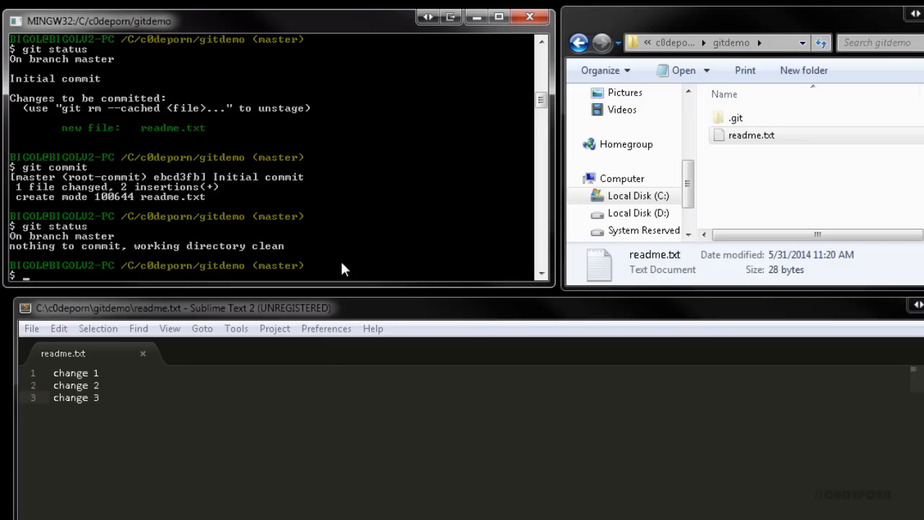
{"action": "type", "text": "git ad"}
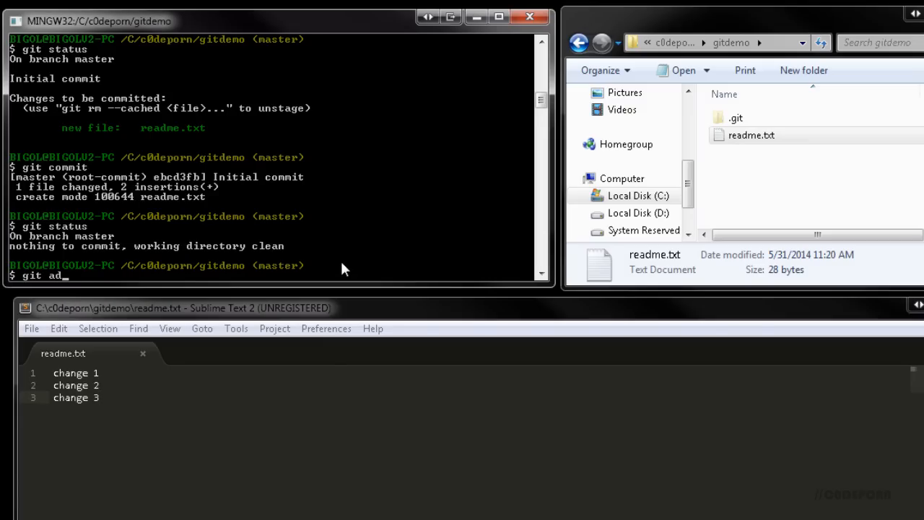
{"action": "type", "text": "d readme.txt"}
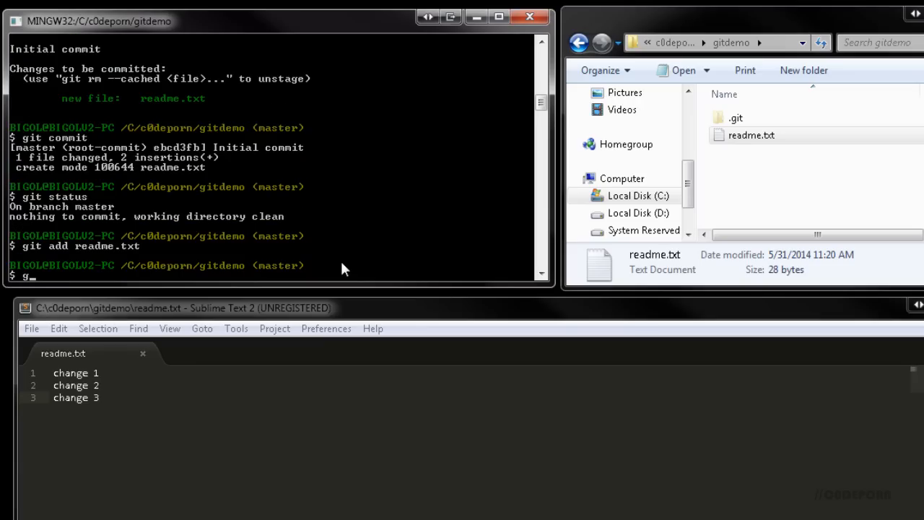
{"action": "type", "text": "it commit -m"}
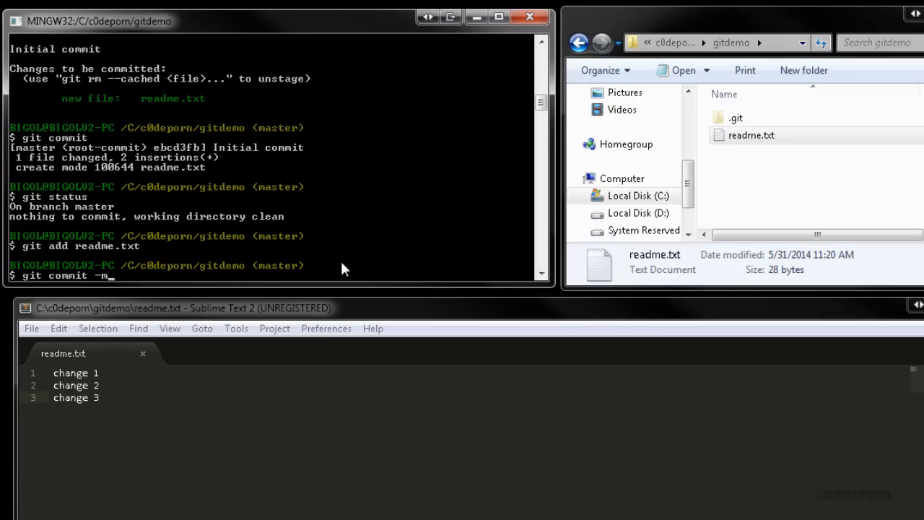
{"action": "type", "text": "'change 3'"}
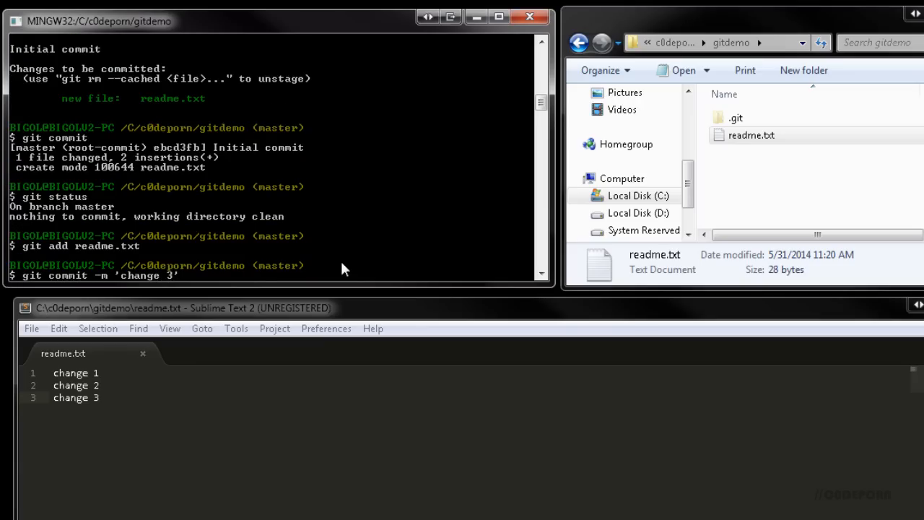
{"action": "key", "text": "Return"}
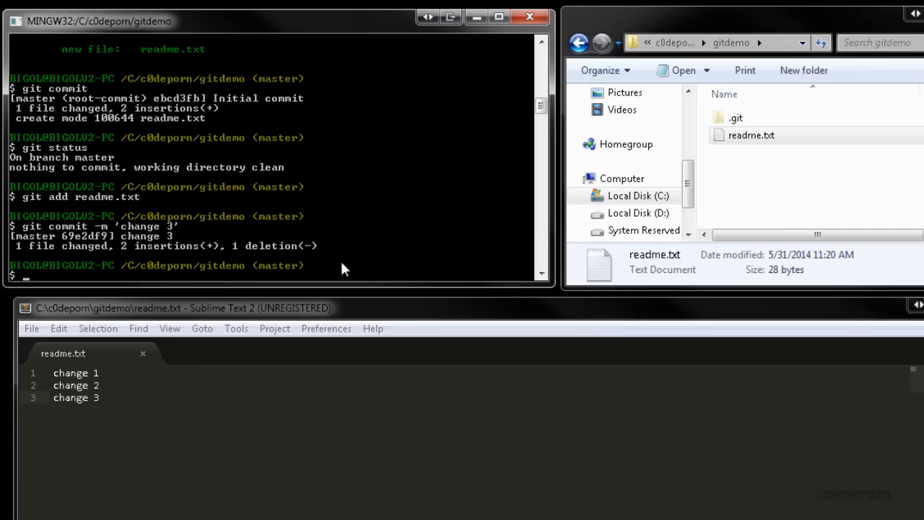
Run git log, create an empty index.html, and add 'change 4' to readme.txt
{"action": "type", "text": "git log"}
{"action": "type", "text": "index.html.txt"}
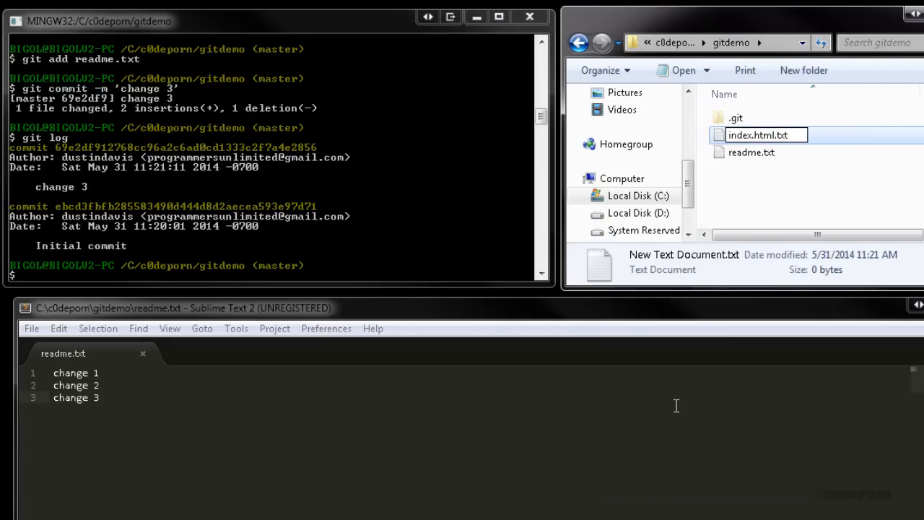
{"action": "key", "text": "Return"}
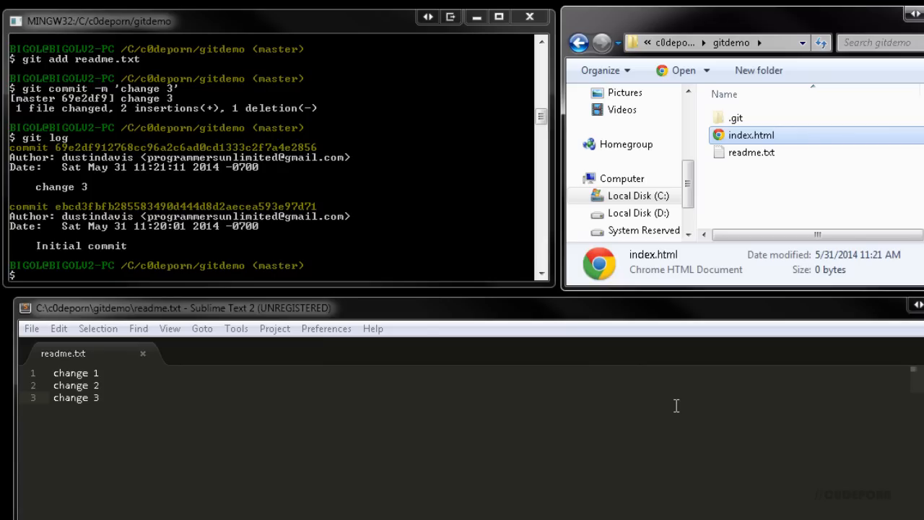
{"action": "type", "text": "c"}
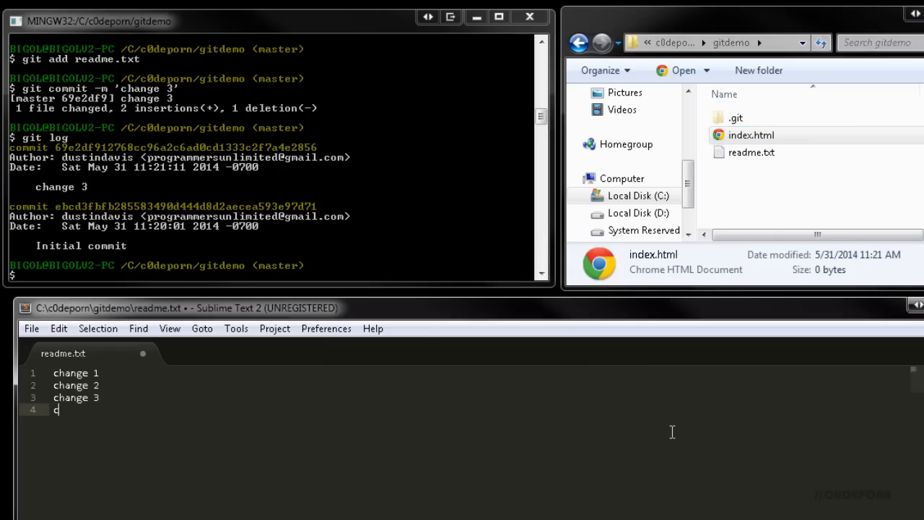
{"action": "type", "text": "hange 4"}
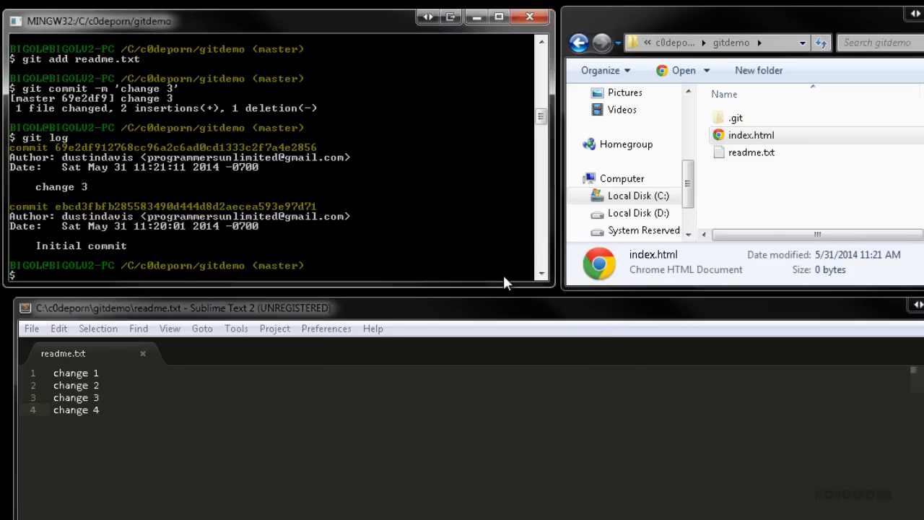
Check git status, stage all changes with git add ., and clear the stray 'git add *.html' line
{"action": "type", "text": "git status"}
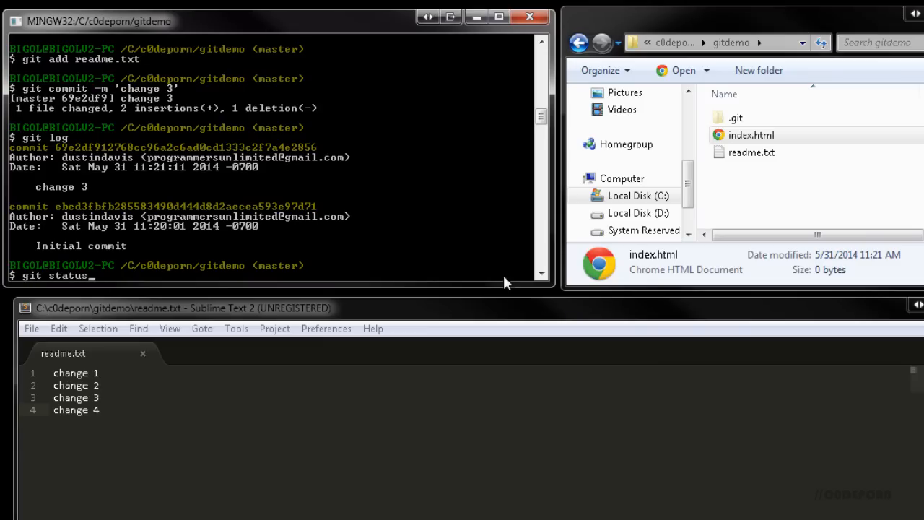
{"action": "key", "text": "Return"}
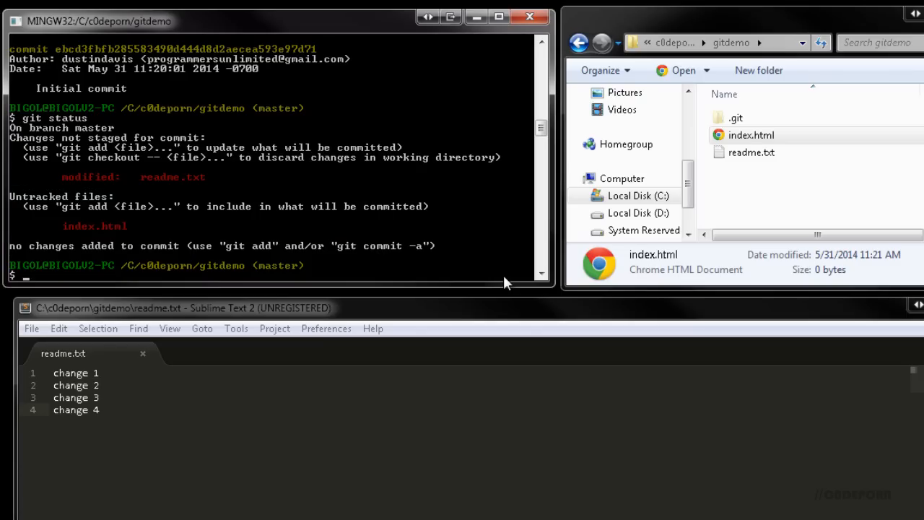
{"action": "type", "text": "git a"}
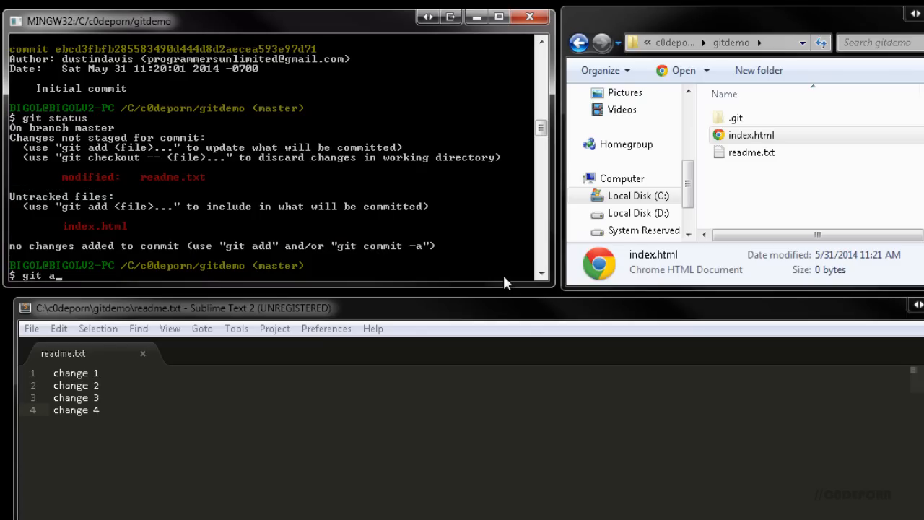
{"action": "type", "text": "dd ."}
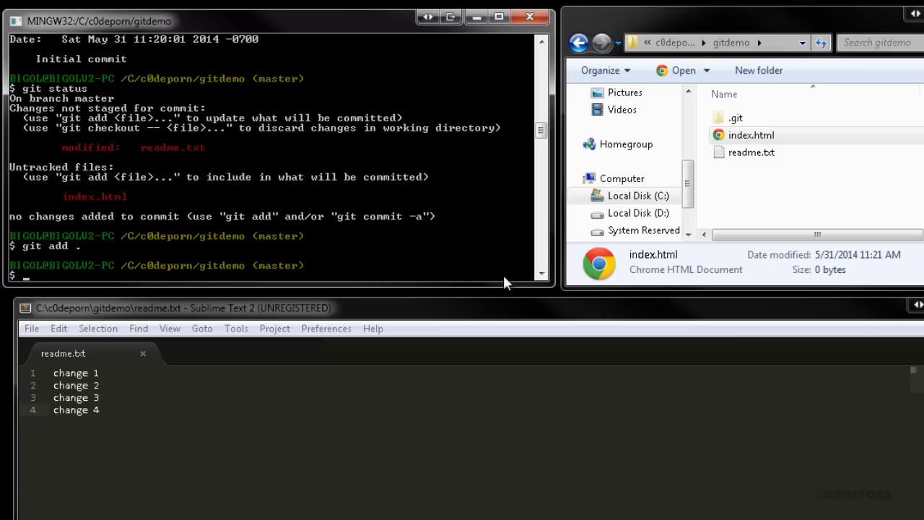
{"action": "type", "text": "g"}
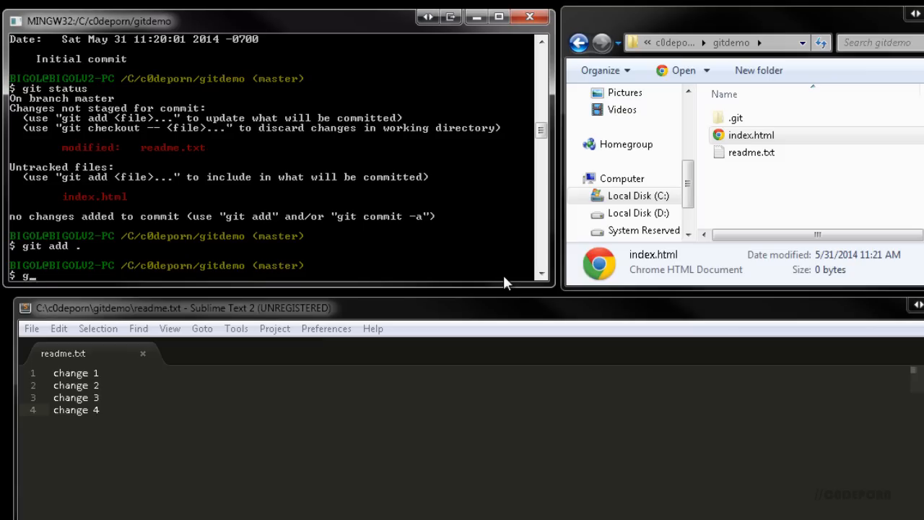
{"action": "type", "text": "it add *.html"}
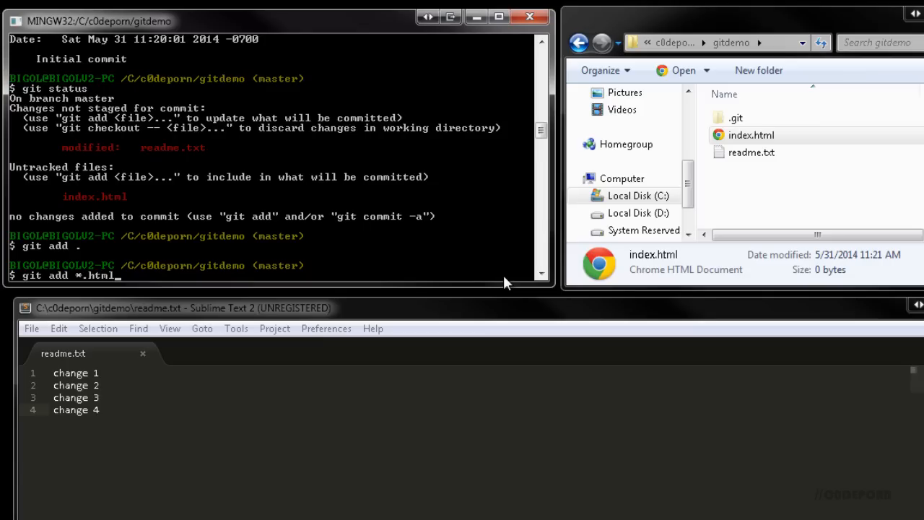
{"action": "key", "text": "BackSpace"}
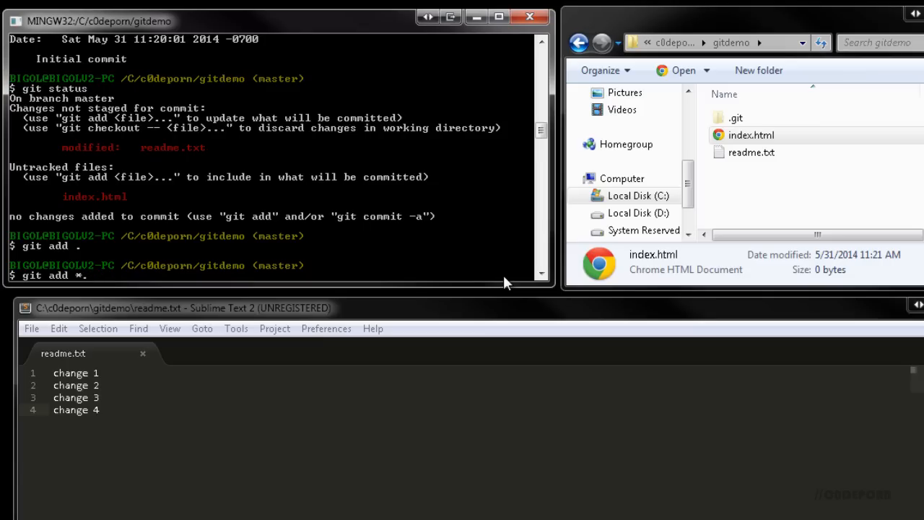
{"action": "key", "text": "Return"}
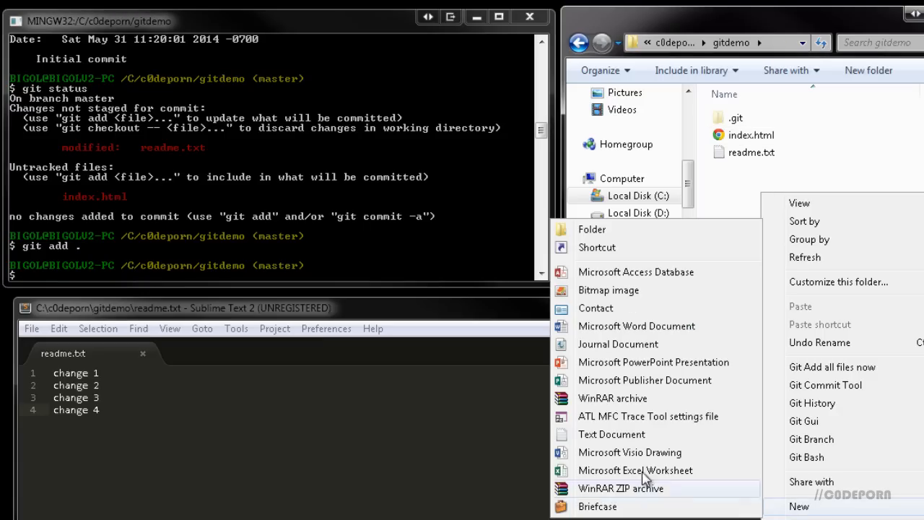
Add an empty test.log to gitdemo, check git status, and try naming a file .gitignore
{"action": "left_click", "coordinate": [611, 434]}
{"action": "type", "text": "test.lo"}
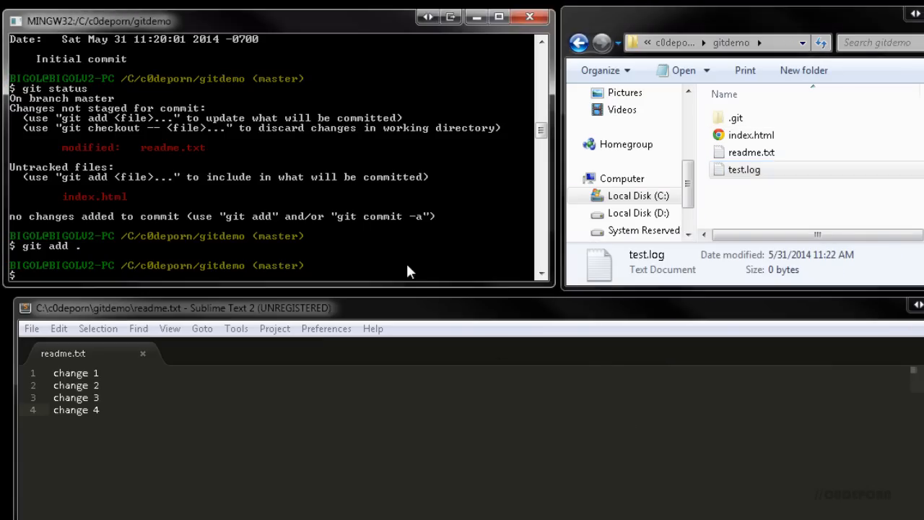
{"action": "type", "text": "git stat"}
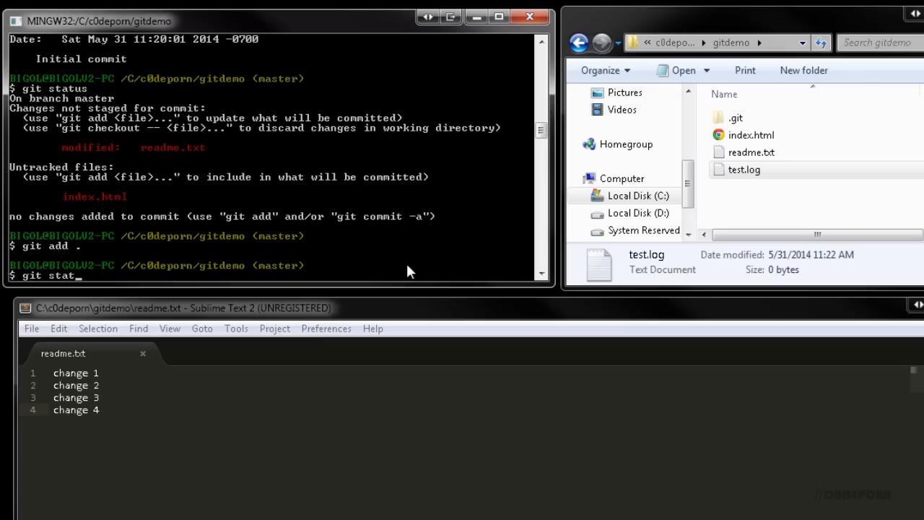
{"action": "key", "text": "Return"}
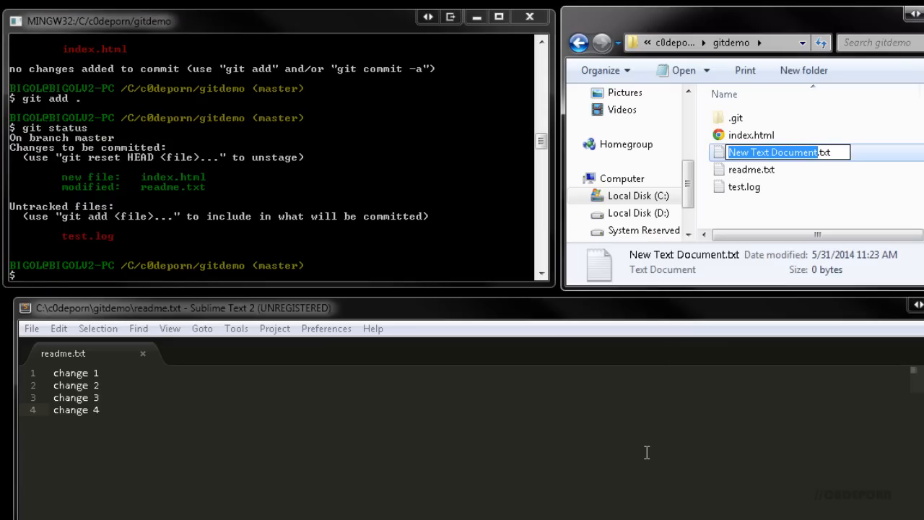
{"action": "type", "text": ".gitignore"}
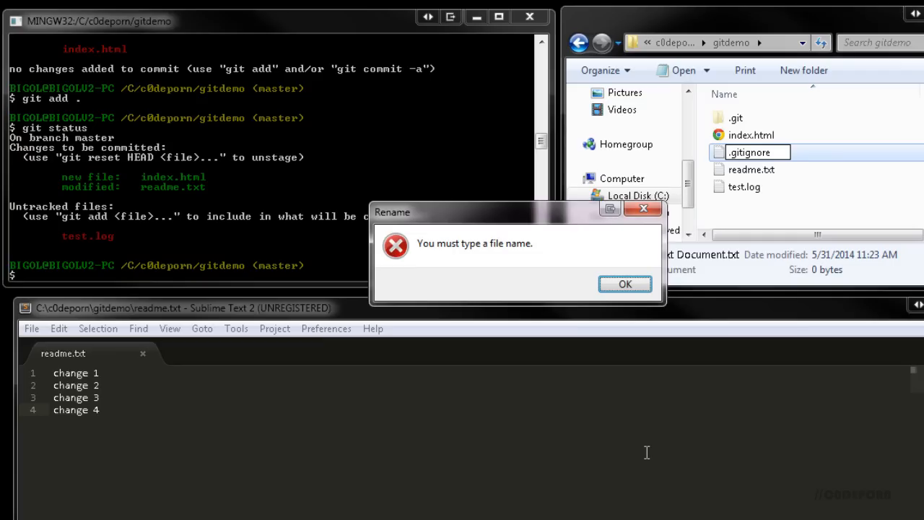
Create .gitignore with touch and confirm test.log is no longer listed as untracked
{"action": "left_click", "coordinate": [624, 283]}
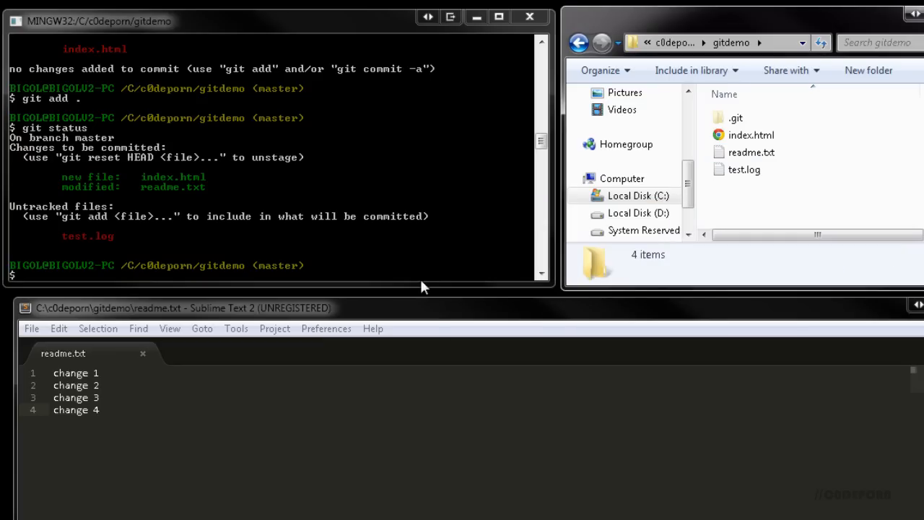
{"action": "type", "text": "touch"}
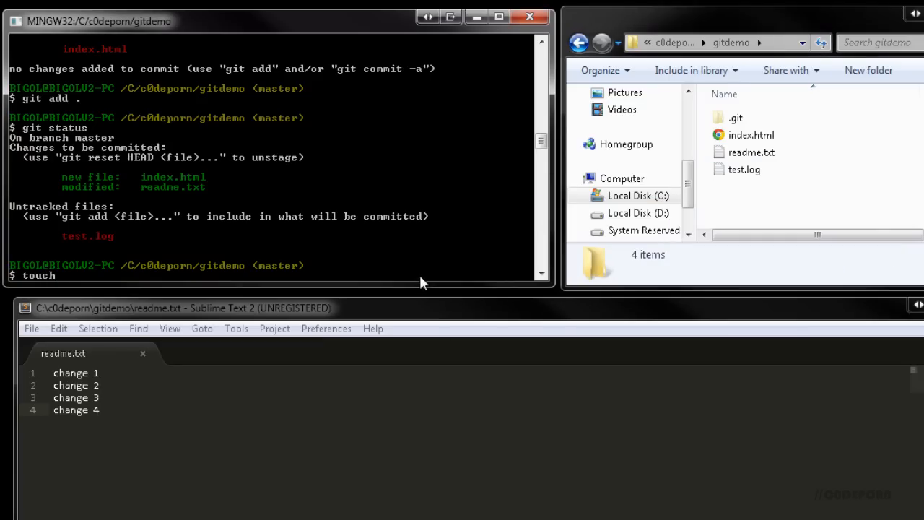
{"action": "type", "text": ".gitignore"}
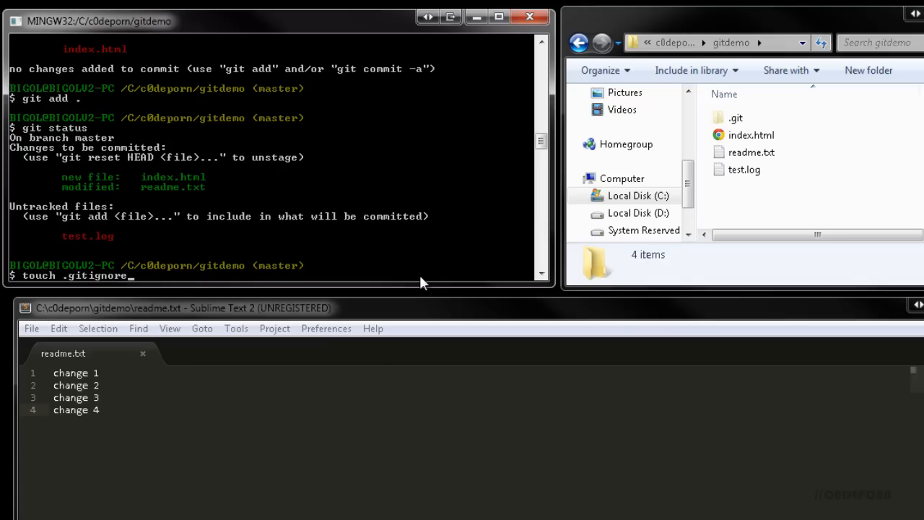
{"action": "key", "text": "Return"}
{"action": "type", "text": "*.lo"}
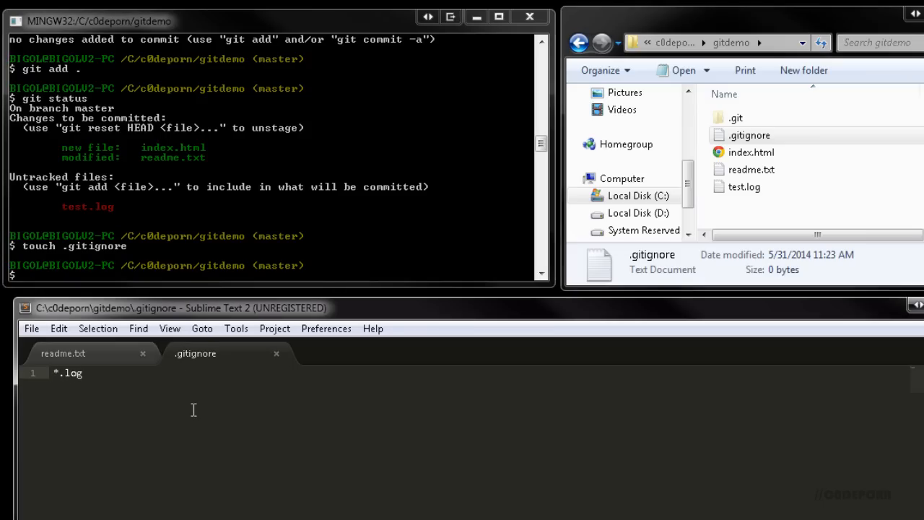
{"action": "type", "text": "git statu"}
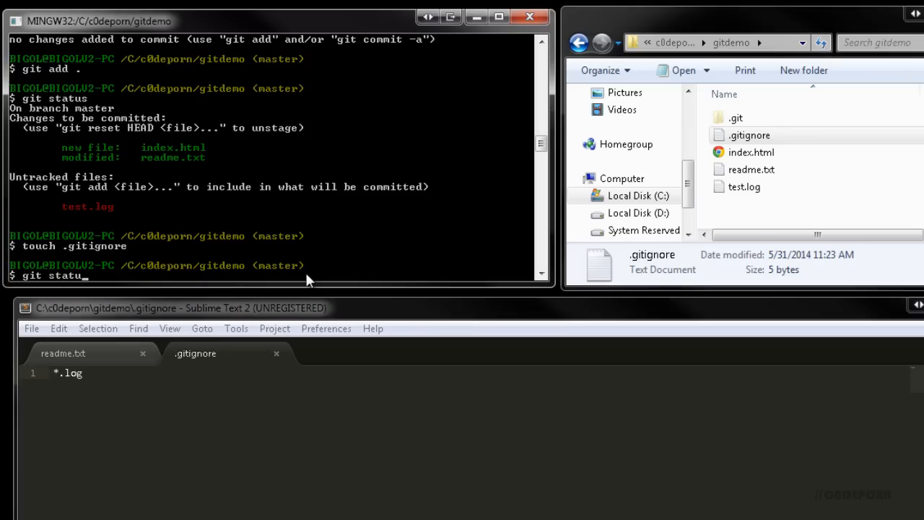
{"action": "key", "text": "Return"}
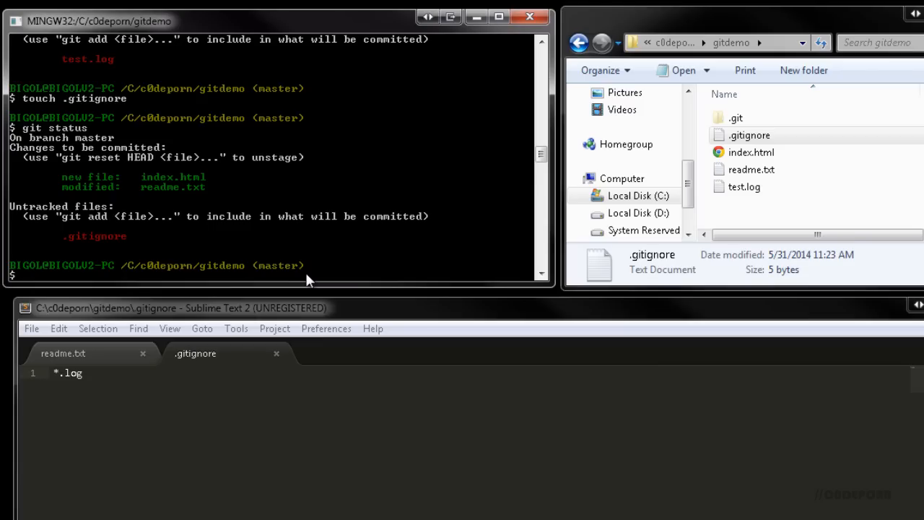
Stage all files and start the commit 'adding ignore file'
{"action": "type", "text": "git add ."}
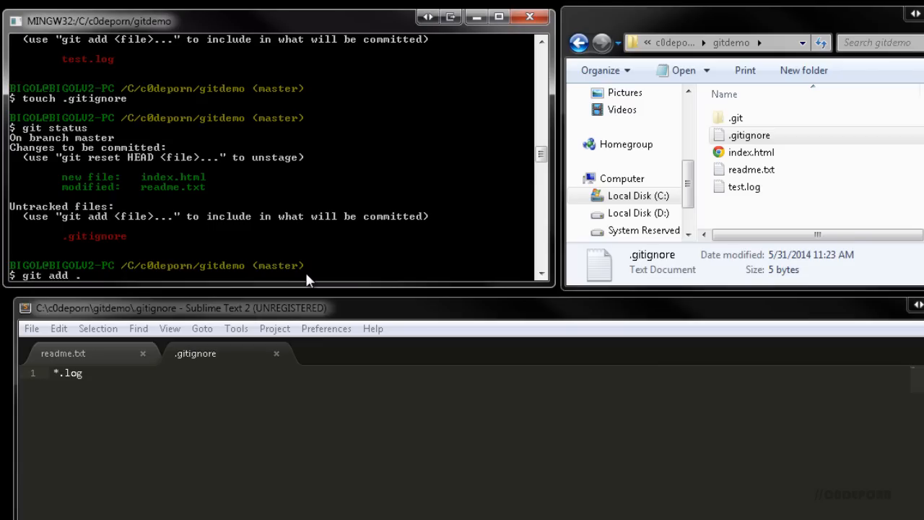
{"action": "type", "text": "git c"}
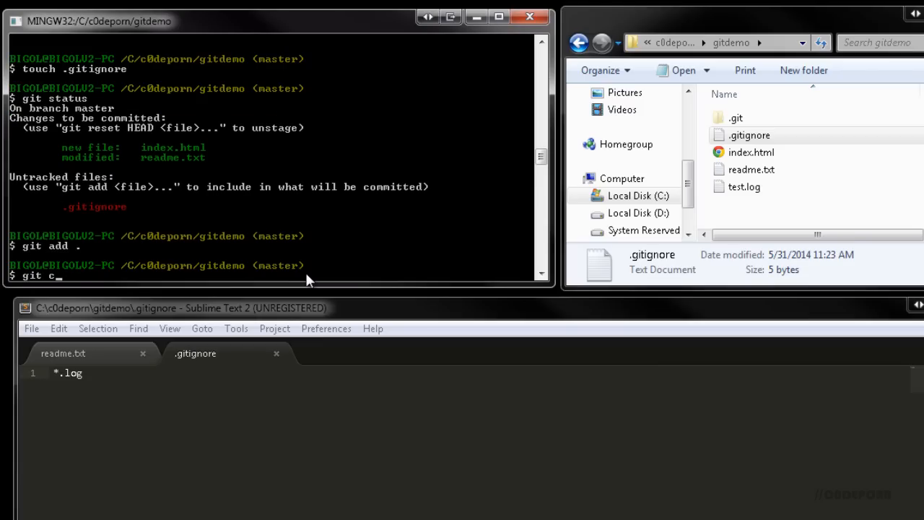
{"action": "type", "text": "ommit -m '"}
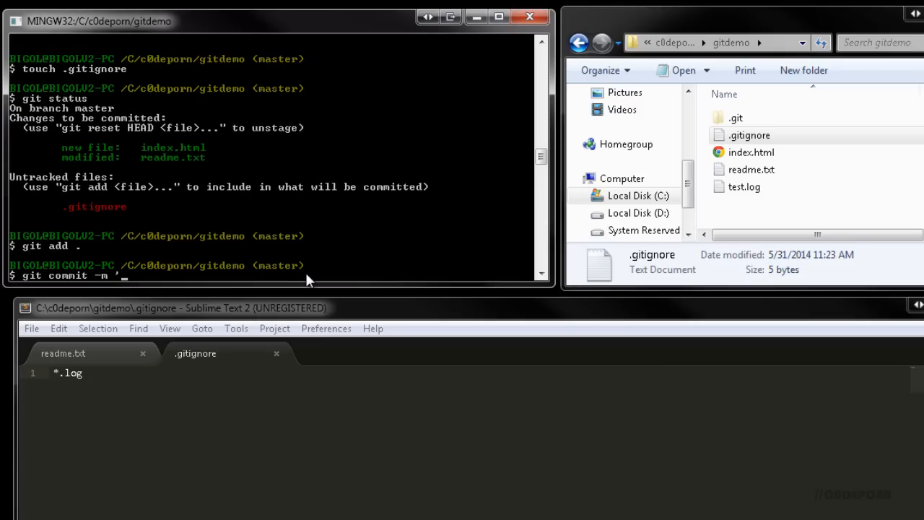
{"action": "type", "text": "adding ignore file"}
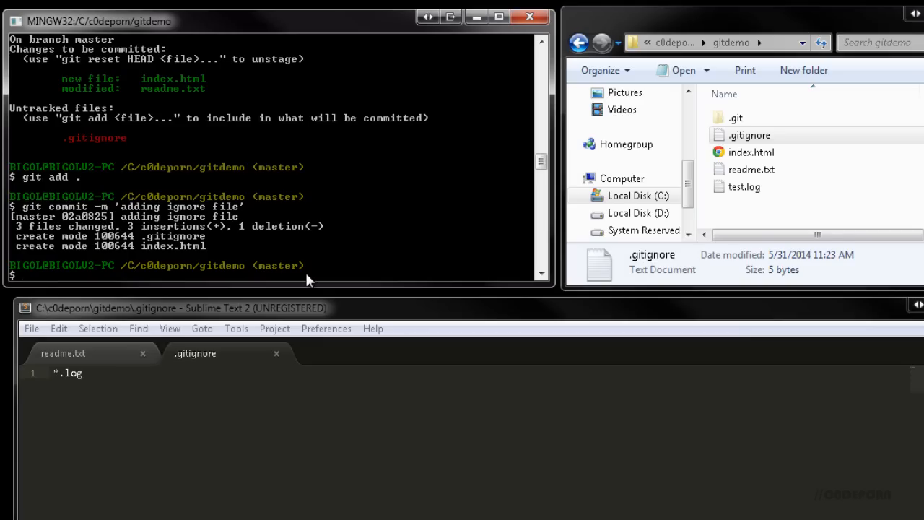
{"action": "mouse_move", "coordinate": [385, 283]}
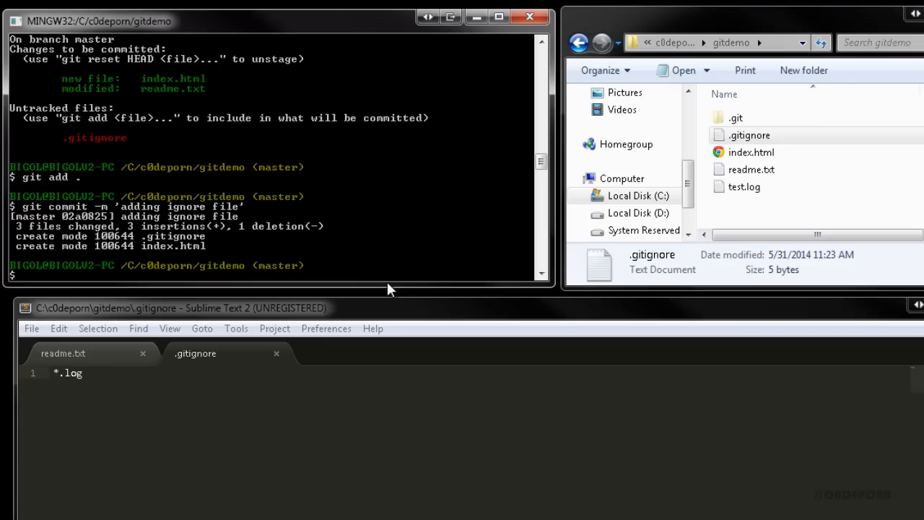
Create the MyBranch branch and an empty index.css file
{"action": "type", "text": "git branch"}
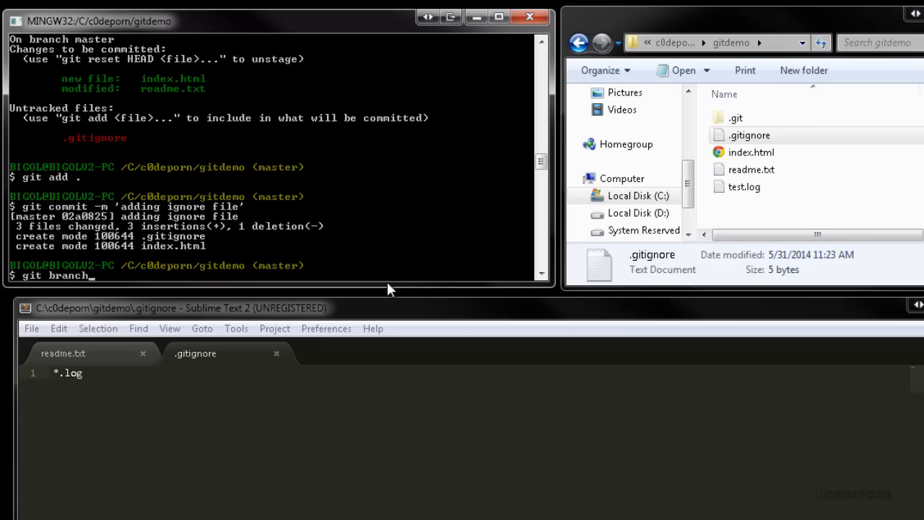
{"action": "type", "text": "MyBranch"}
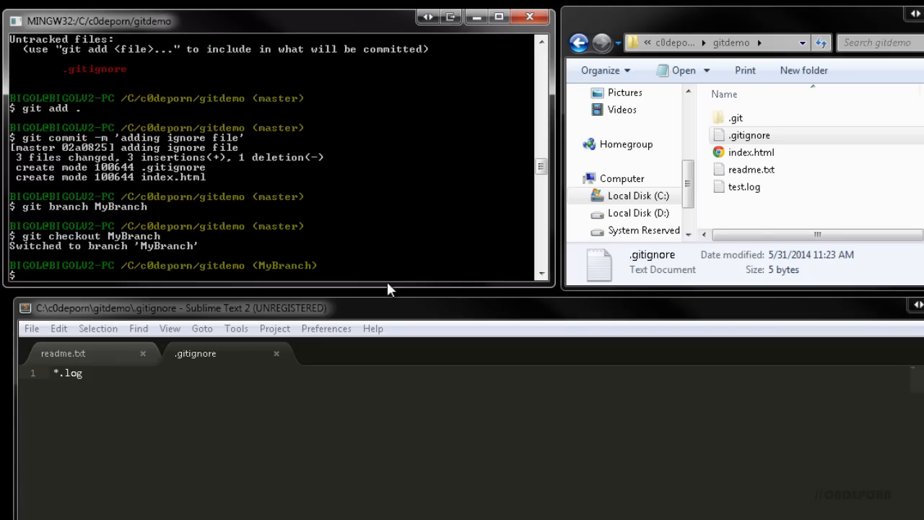
{"action": "type", "text": "touch index.cs"}
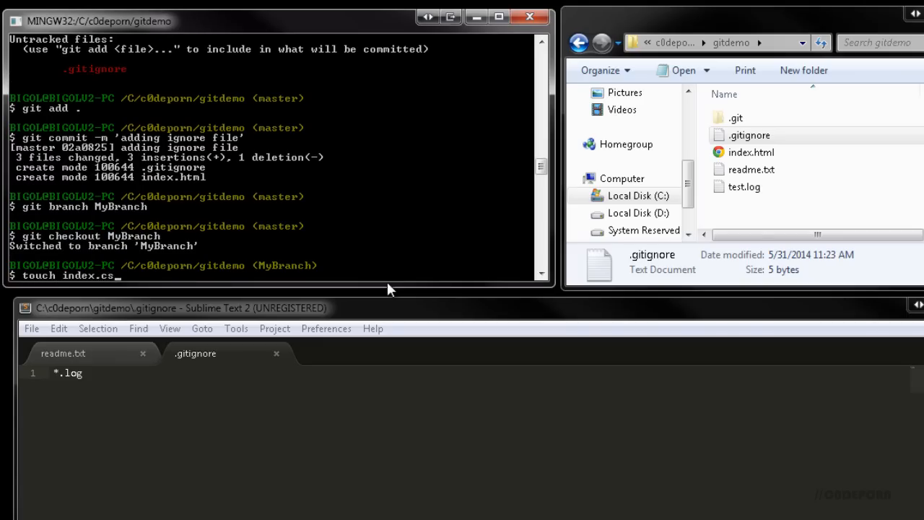
{"action": "key", "text": "Return"}
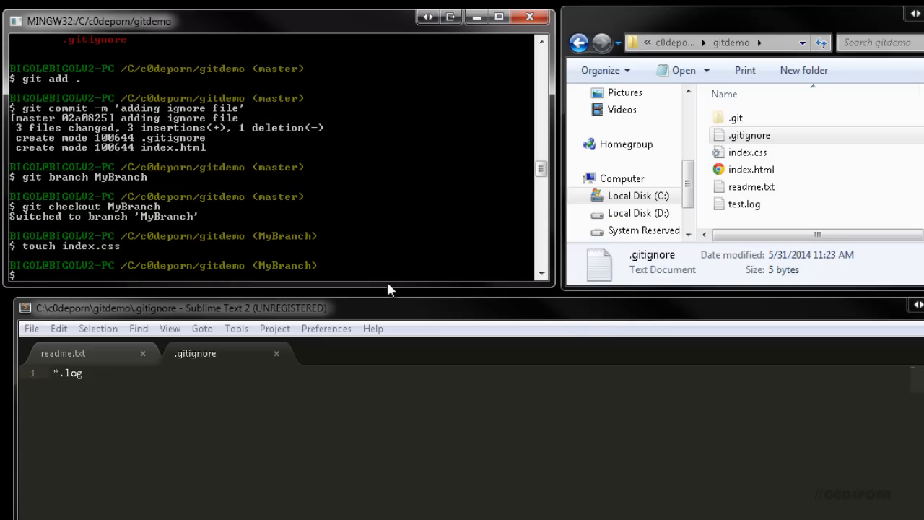
{"action": "left_click", "coordinate": [62, 353]}
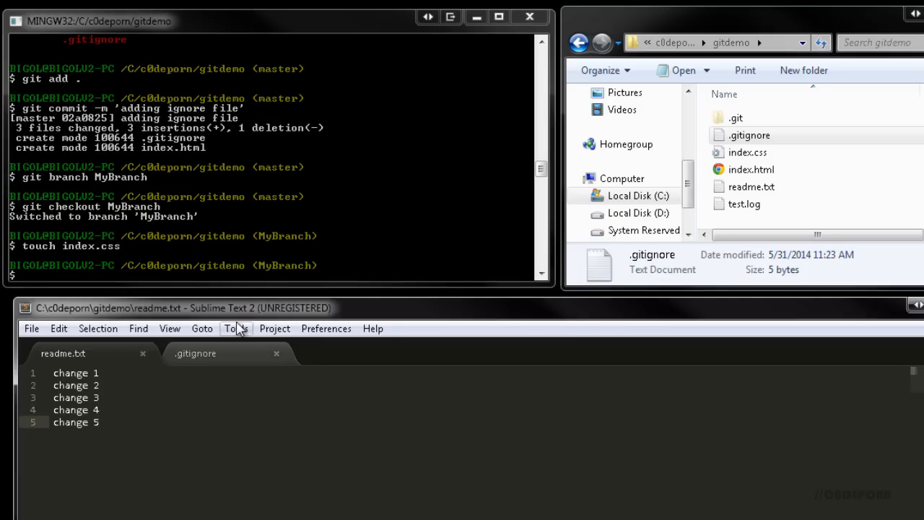
Commit everything on MyBranch as 'new updates' and switch back to master
{"action": "type", "text": "git add ."}
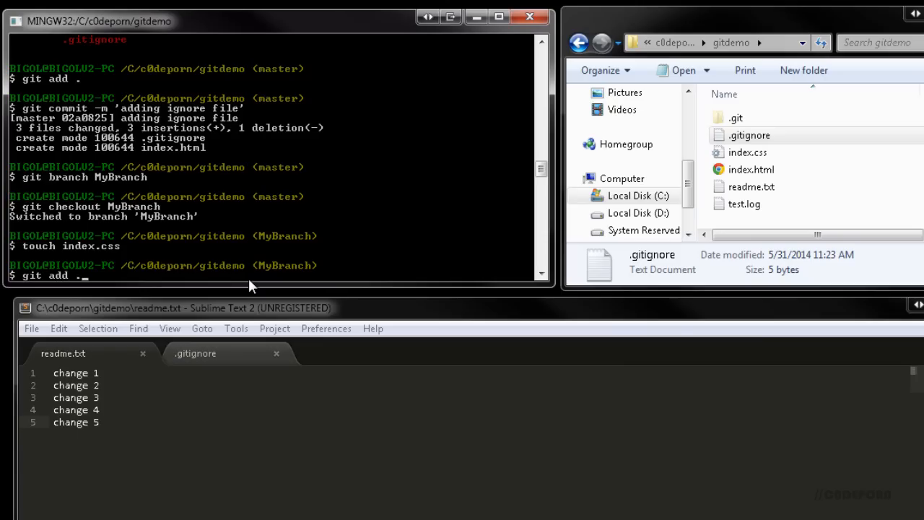
{"action": "type", "text": "git commit"}
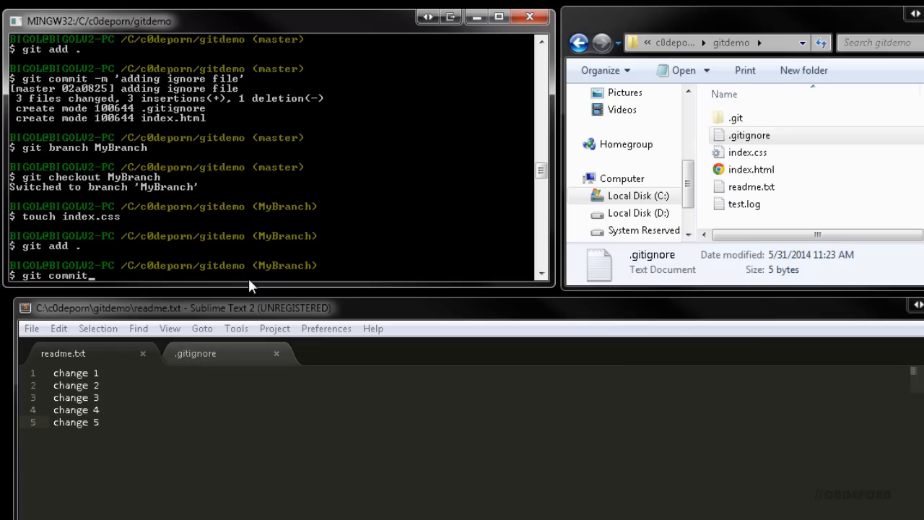
{"action": "type", "text": "-m 'new updat"}
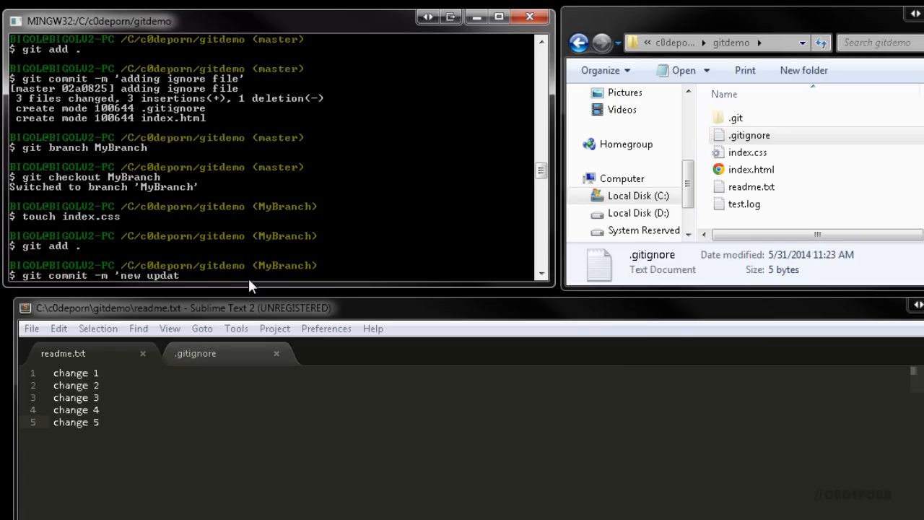
{"action": "key", "text": "Return"}
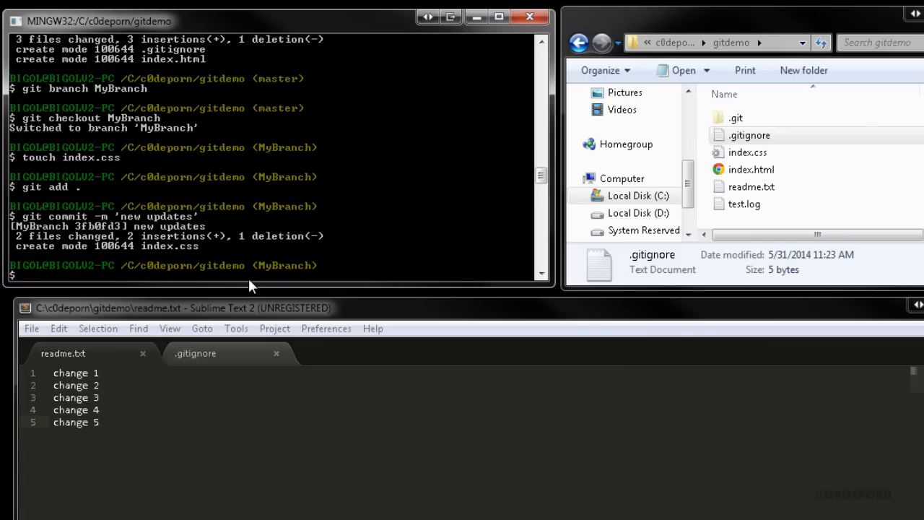
{"action": "type", "text": "git c"}
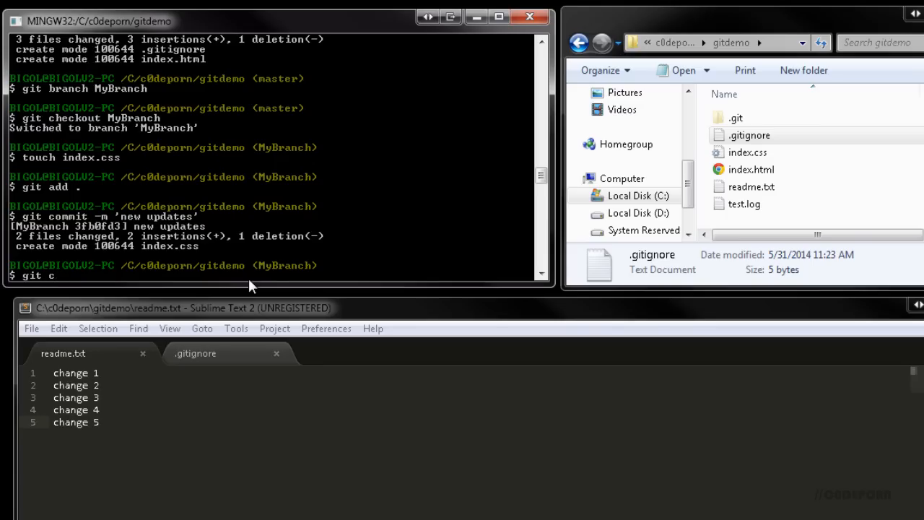
{"action": "type", "text": "heckout master"}
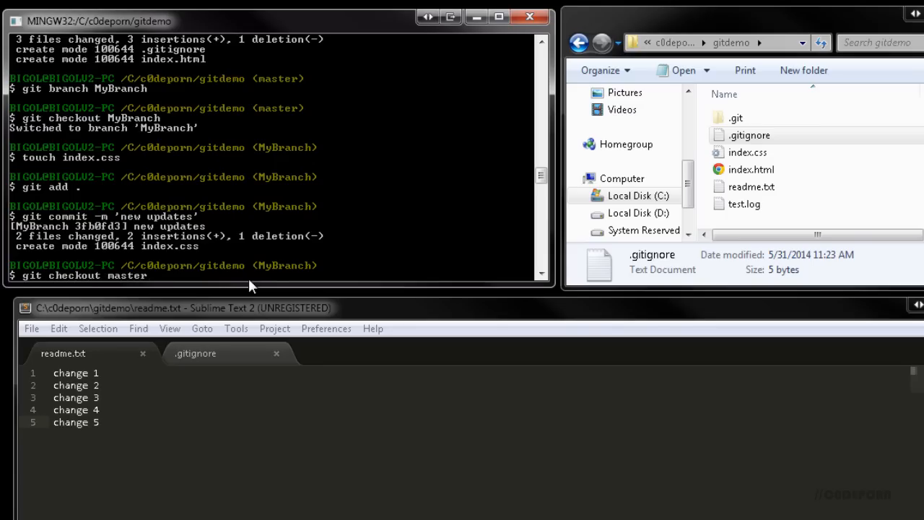
{"action": "key", "text": "Return"}
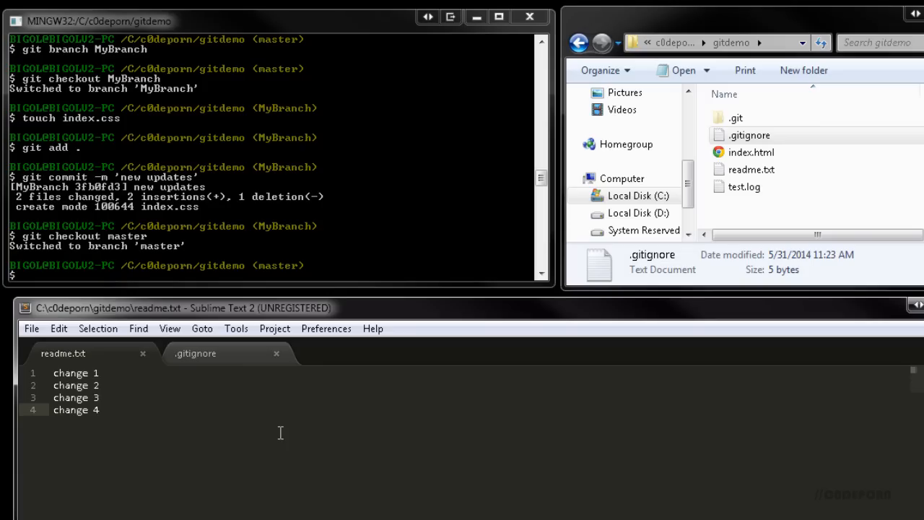
{"action": "mouse_move", "coordinate": [272, 289]}
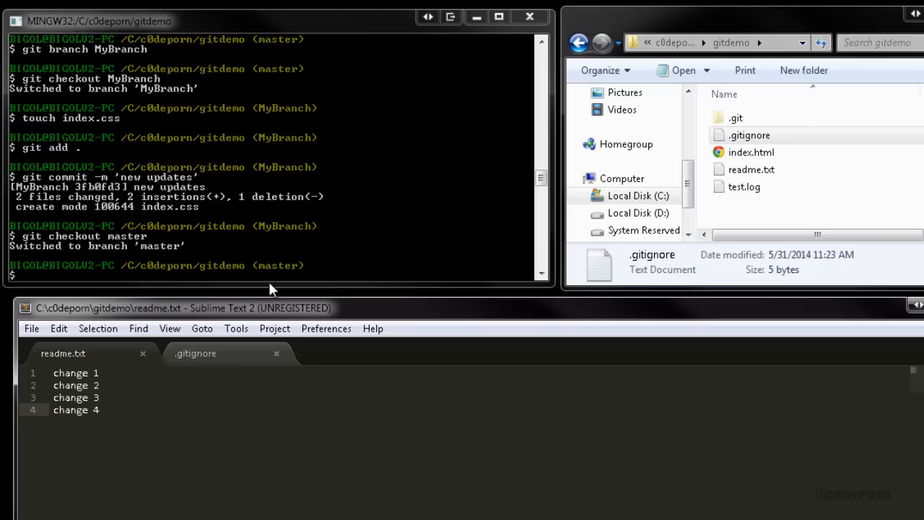
Confirm master is clean, then fast-forward merge MyBranch into master
{"action": "type", "text": "git sta"}
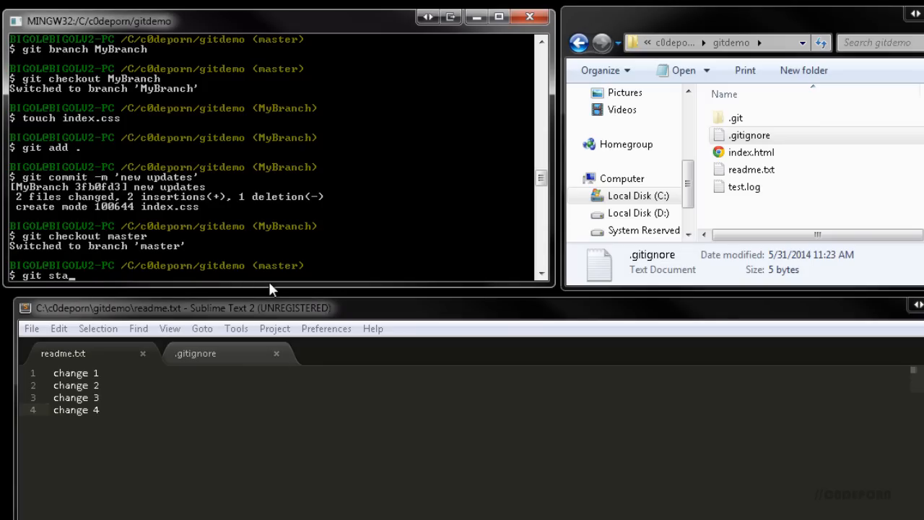
{"action": "key", "text": "Return"}
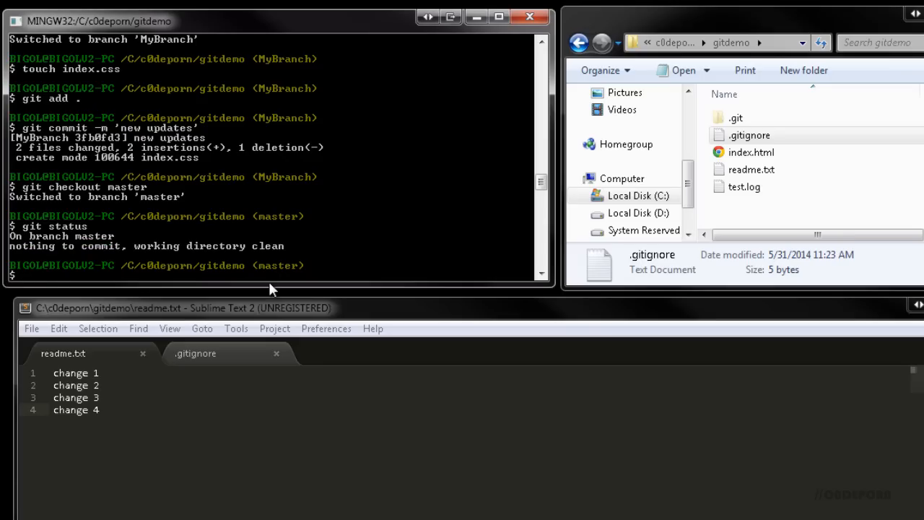
{"action": "type", "text": "git merge"}
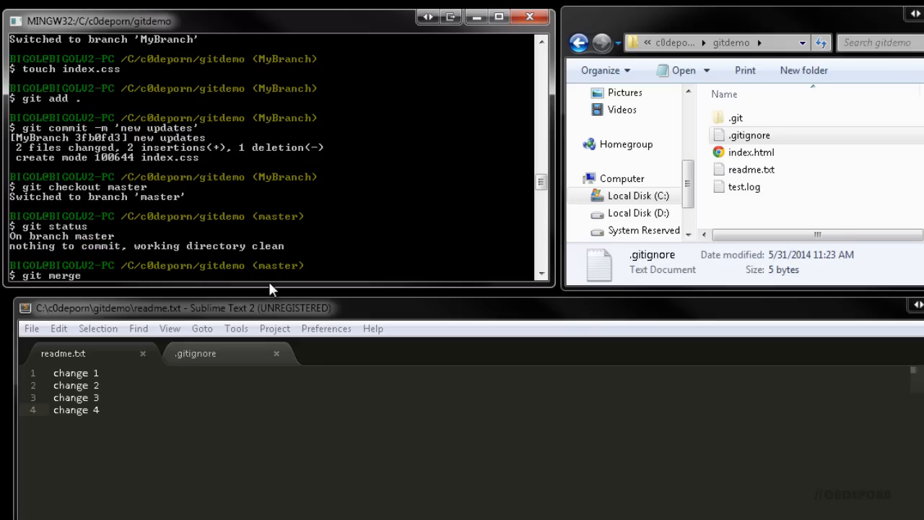
{"action": "type", "text": "MyBranc"}
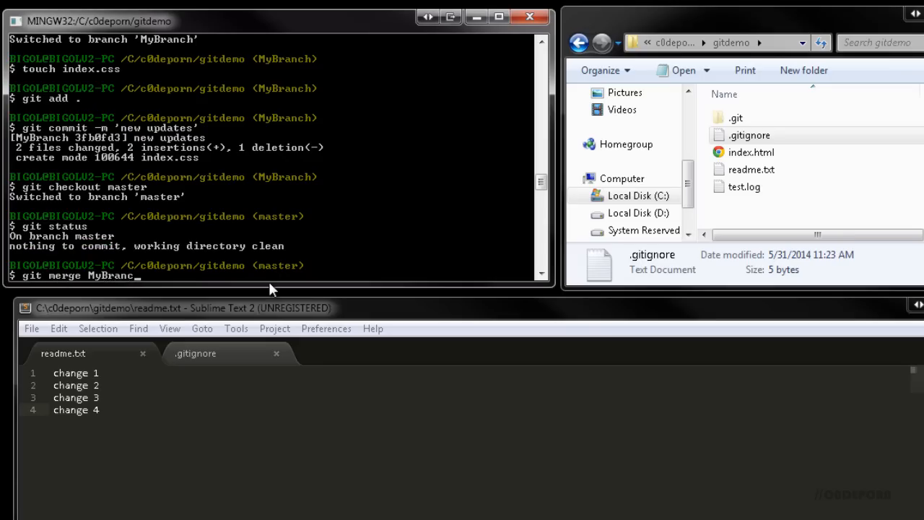
{"action": "key", "text": "Return"}
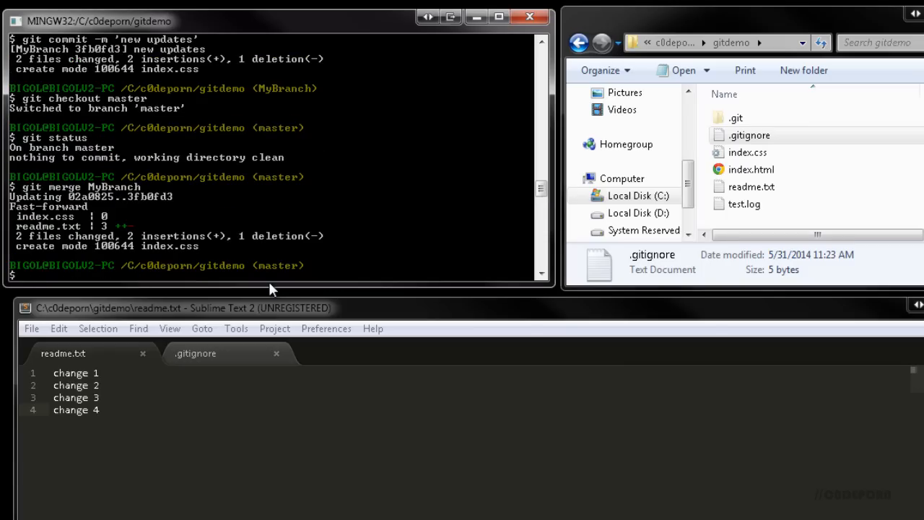
{"action": "left_click", "coordinate": [748, 152]}
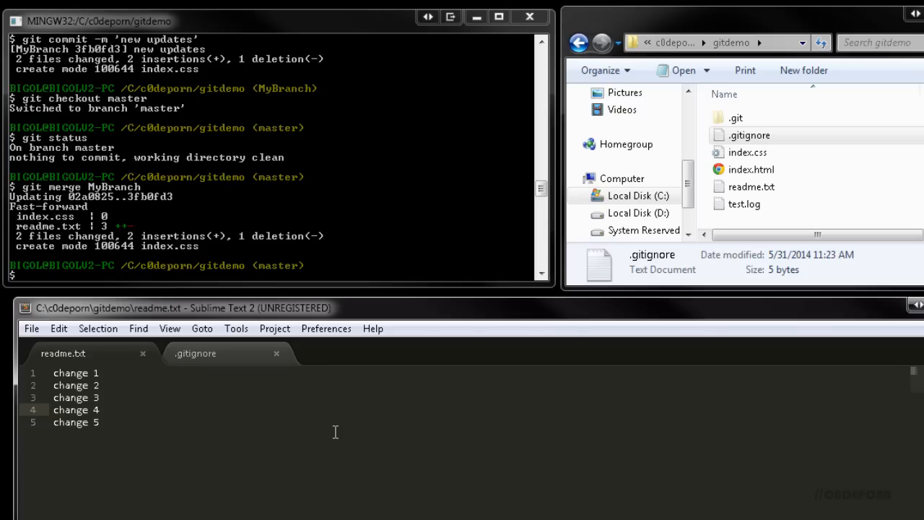
Add the line 'change 6' to readme and commit it on master with git commit -a
{"action": "type", "text": "change 6"}
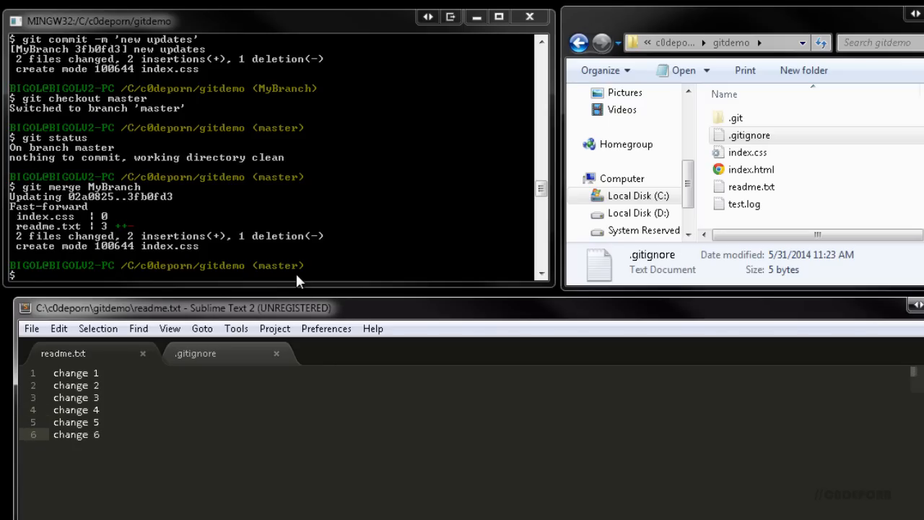
{"action": "type", "text": "git c"}
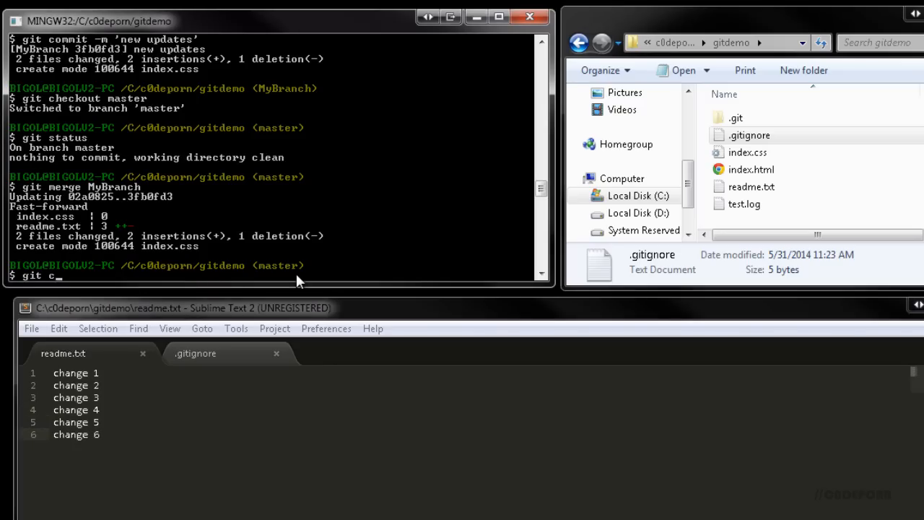
{"action": "type", "text": "ommit"}
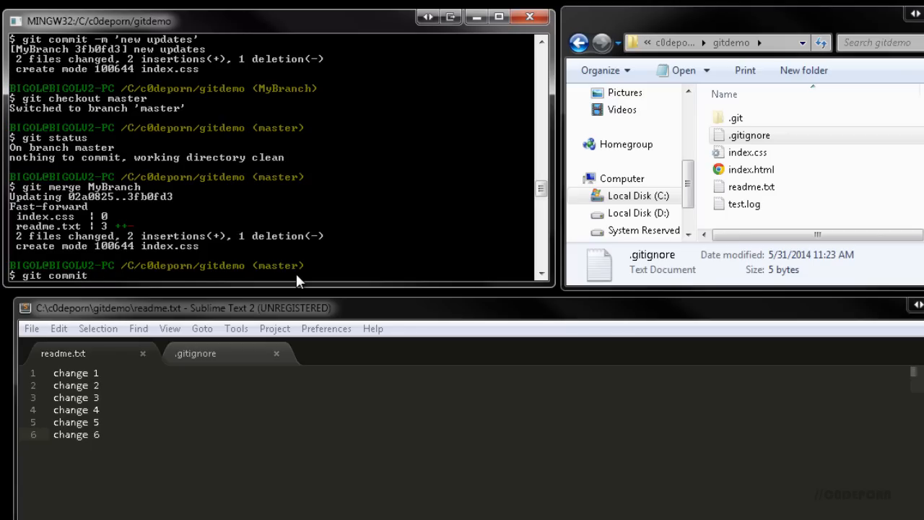
{"action": "type", "text": "-a -"}
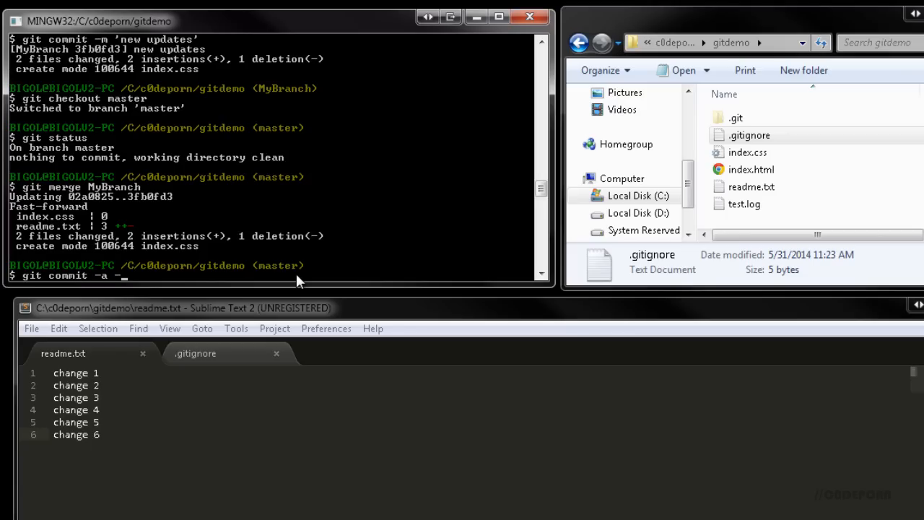
{"action": "type", "text": "-m 'change"}
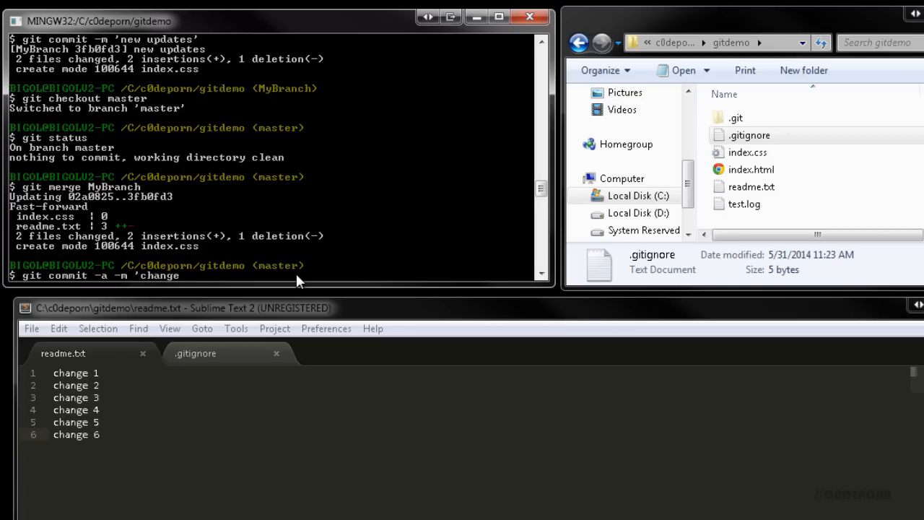
{"action": "key", "text": "Return"}
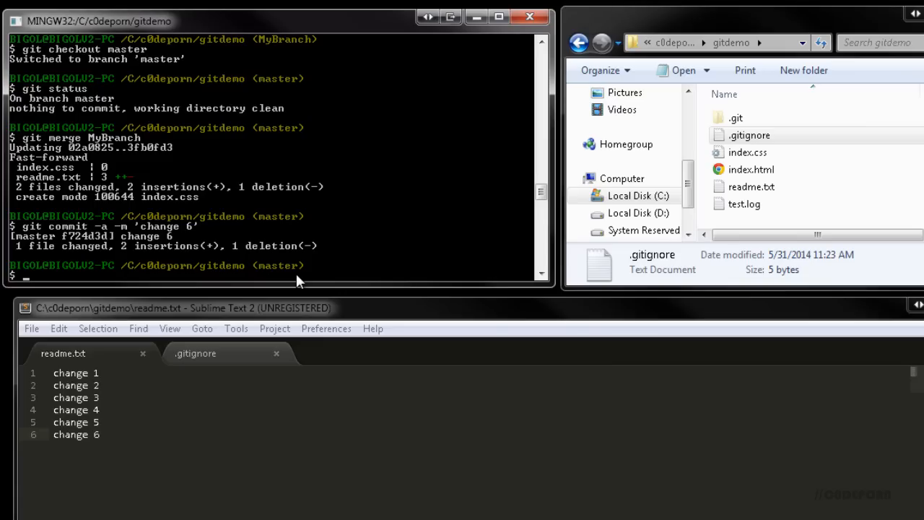
{"action": "type", "text": "git checkout"}
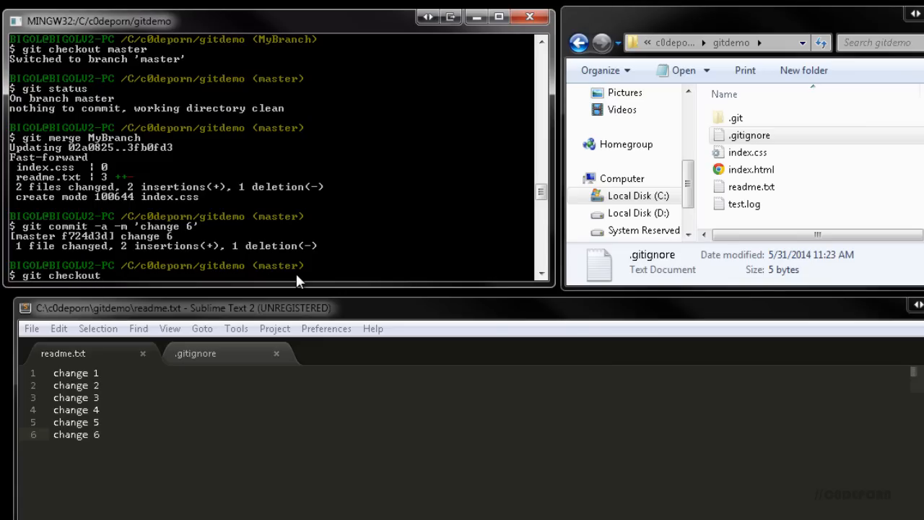
Switch to MyBranch, commit 'change 7' in readme, and start merging master into it
{"action": "type", "text": "MyBra"}
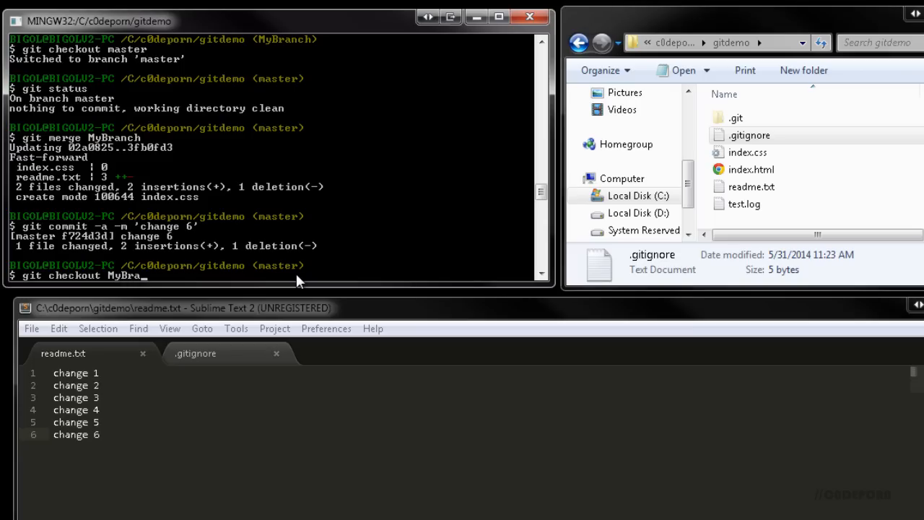
{"action": "key", "text": "Return"}
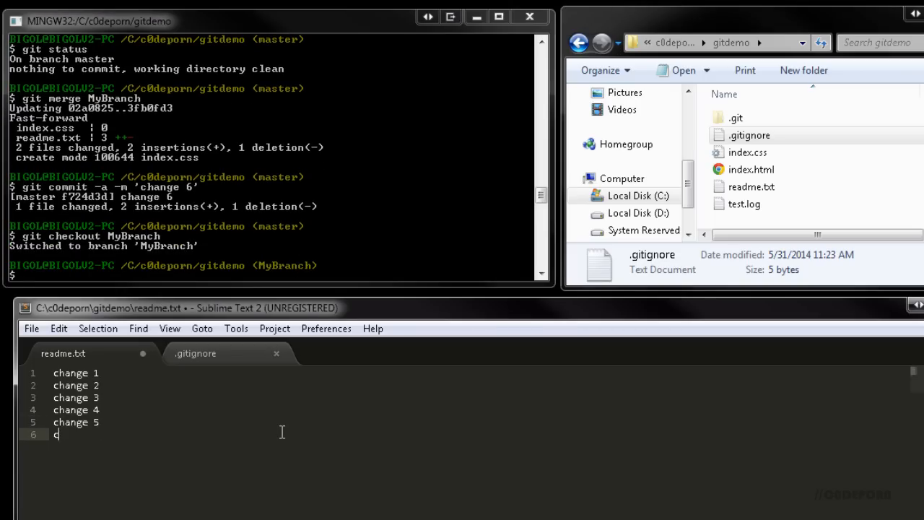
{"action": "type", "text": "hange 7"}
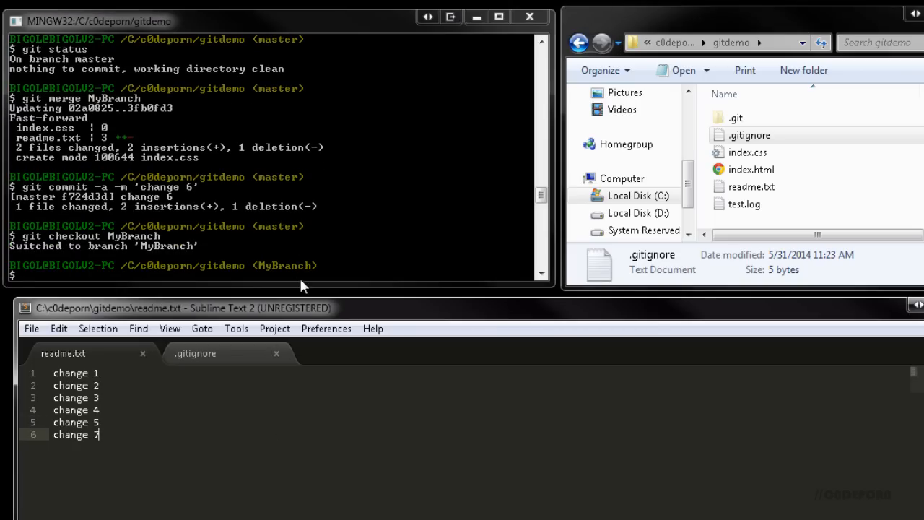
{"action": "type", "text": "git commit -a -m"}
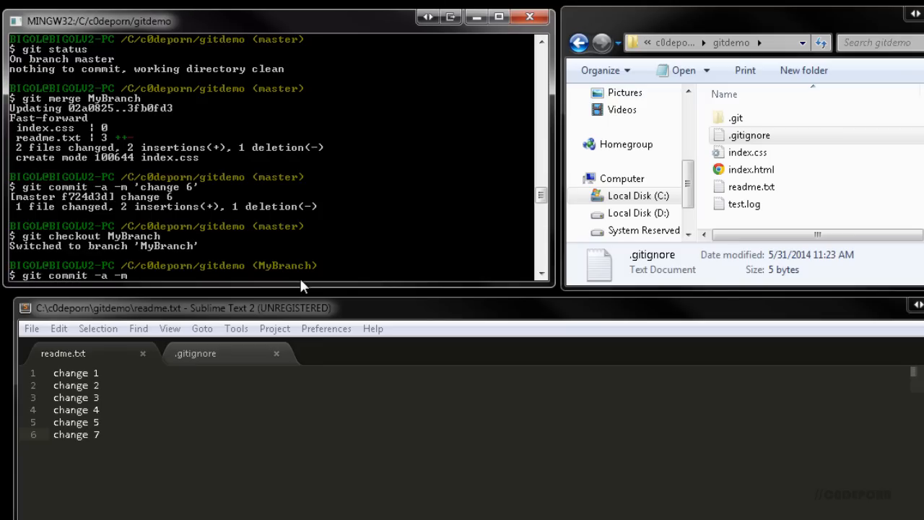
{"action": "type", "text": "'change 7'"}
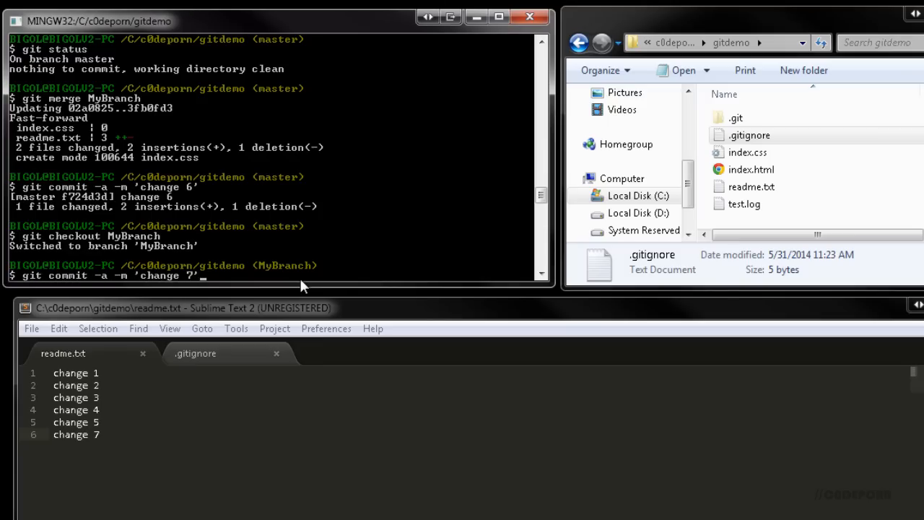
{"action": "key", "text": "Return"}
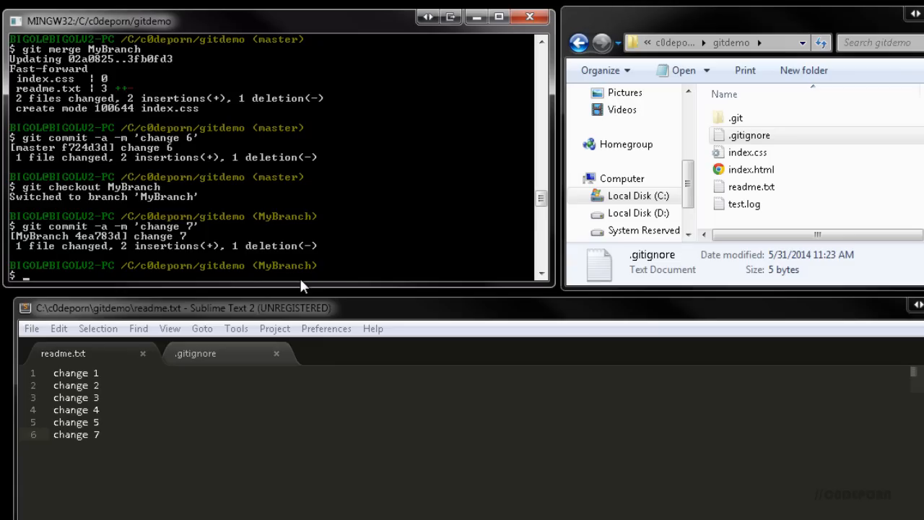
{"action": "type", "text": "git merge master"}
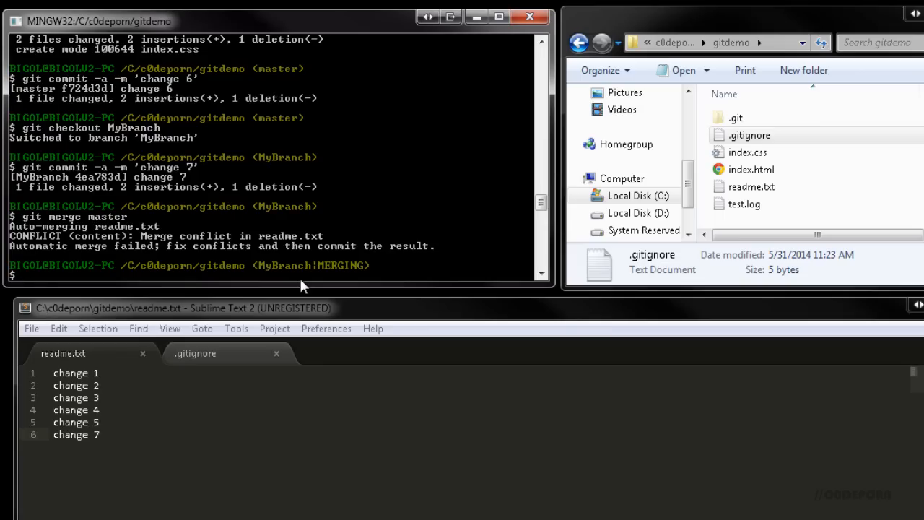
Keep both change 6 and change 7 in readme.txt and commit as 'merge from master'
{"action": "type", "text": "gi"}
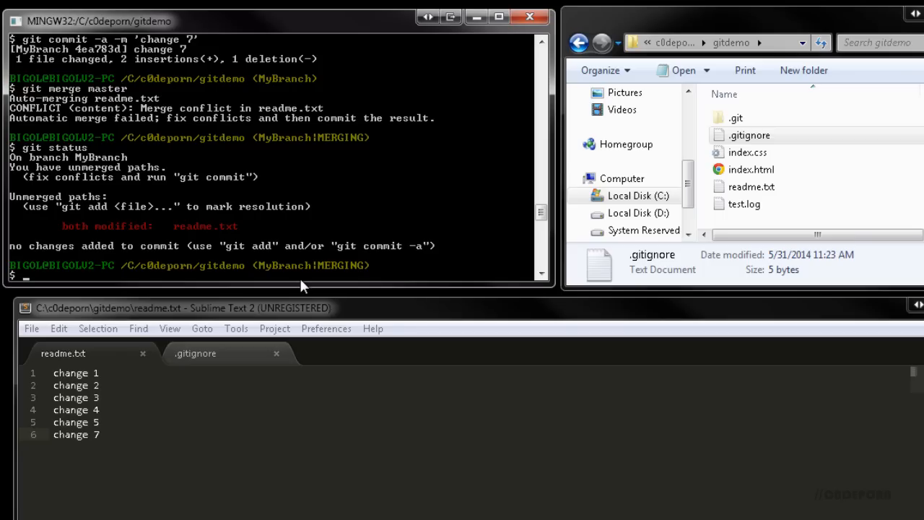
{"action": "mouse_move", "coordinate": [330, 257]}
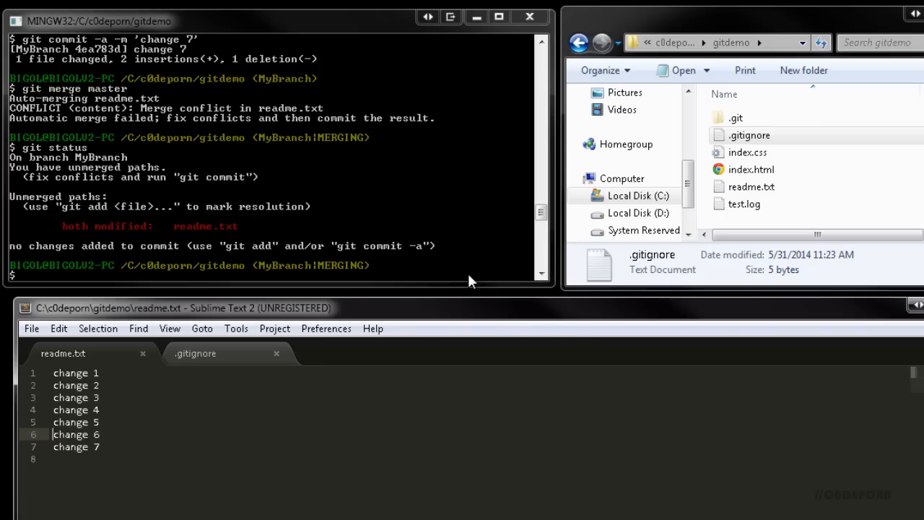
{"action": "type", "text": "git commit -a -m 'm"}
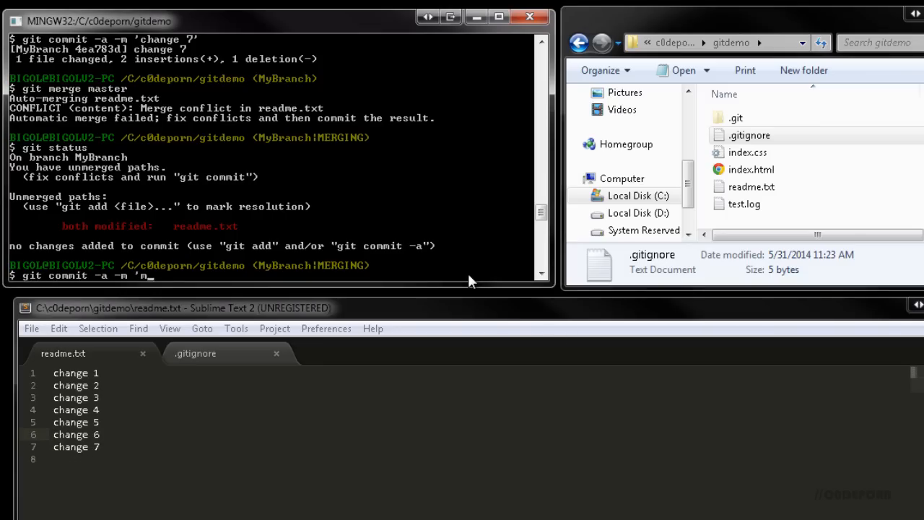
{"action": "type", "text": "erge from master"}
{"action": "type", "text": "git status"}
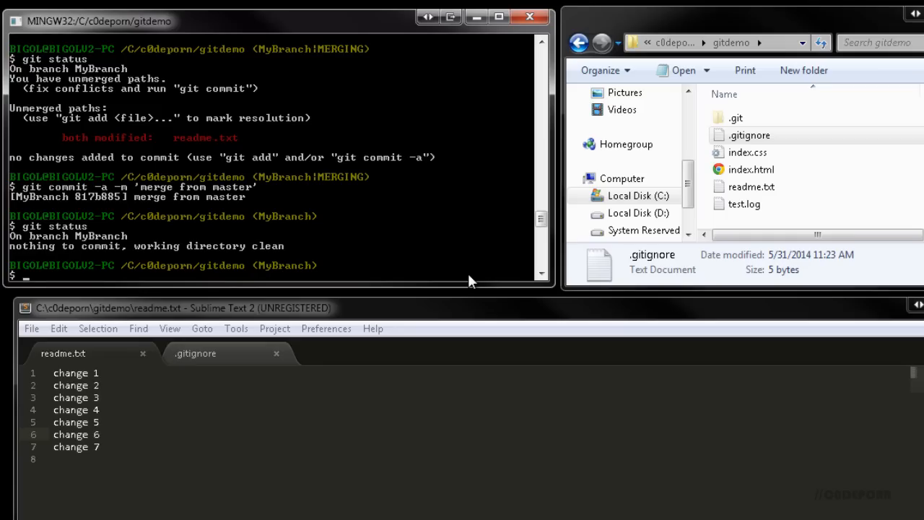
Run git merge tool to try launching a merge tool
{"action": "type", "text": "git merge tool"}
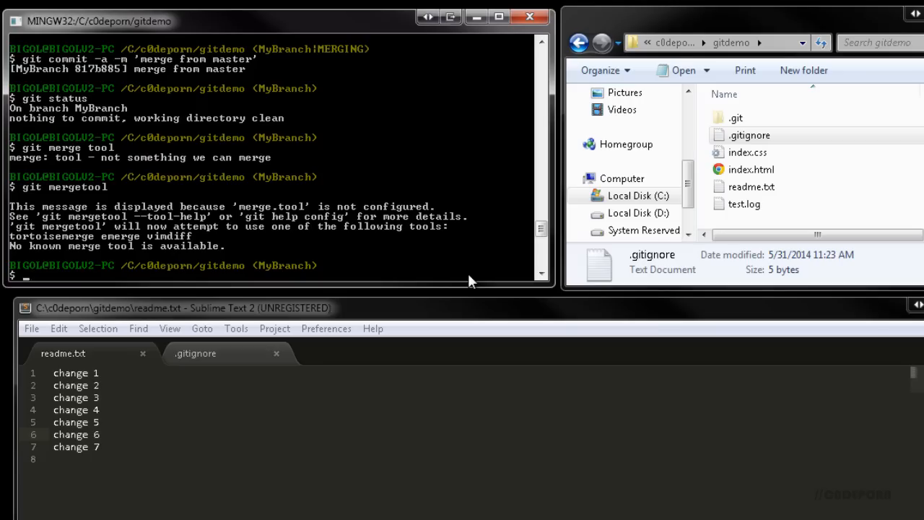
Create newfile.txt and switch to the master branch
{"action": "type", "text": "touch newfile"}
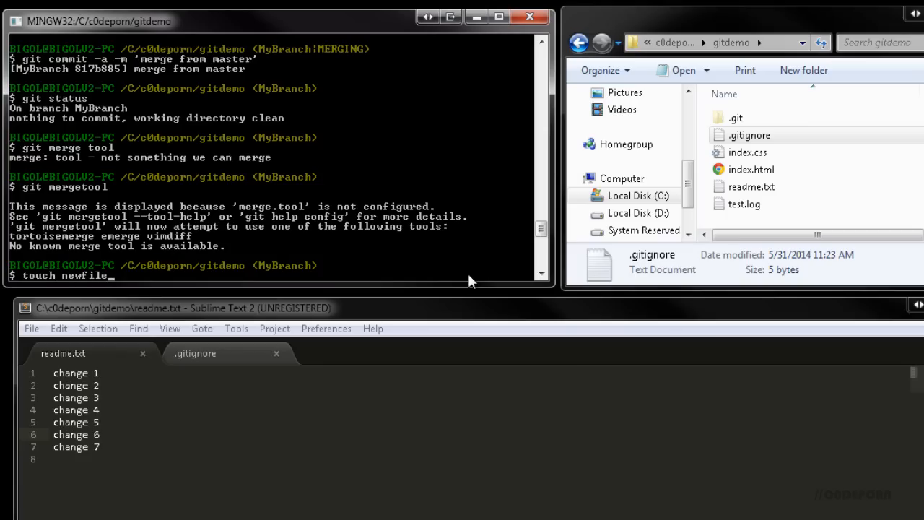
{"action": "key", "text": "Return"}
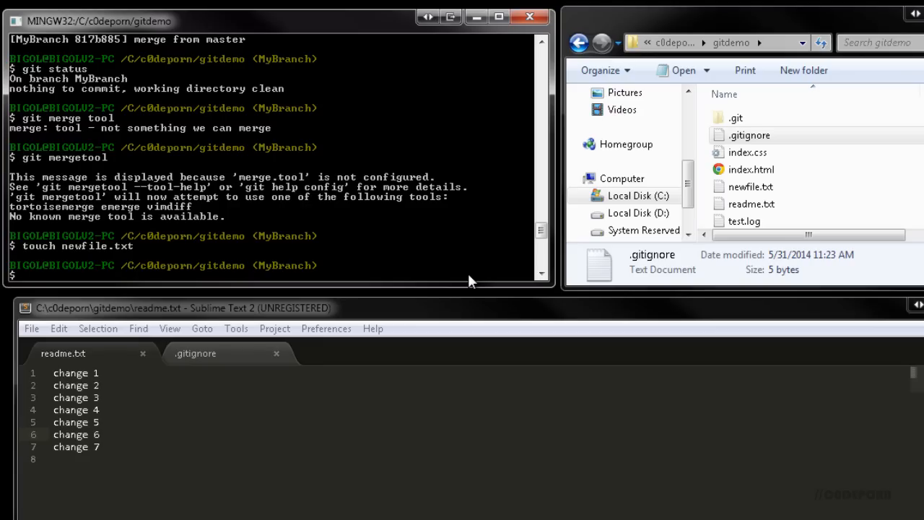
{"action": "type", "text": "git checkout master"}
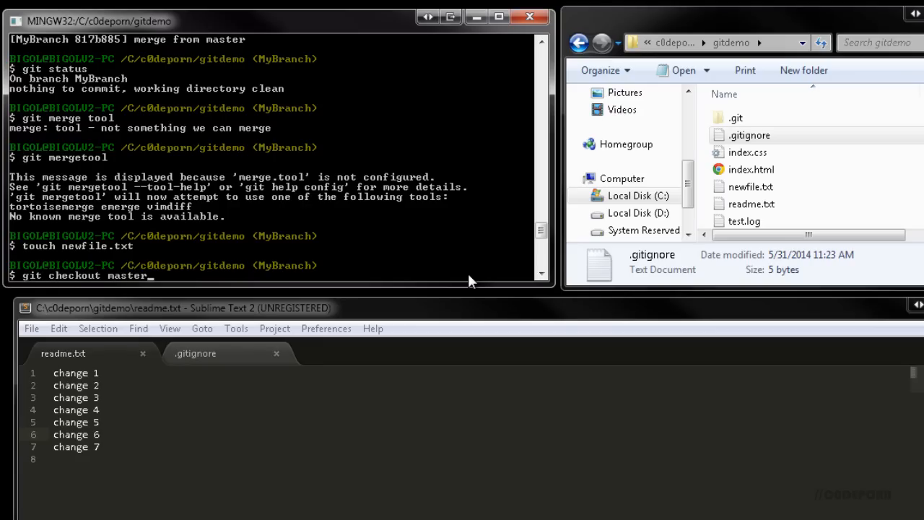
{"action": "key", "text": "Return"}
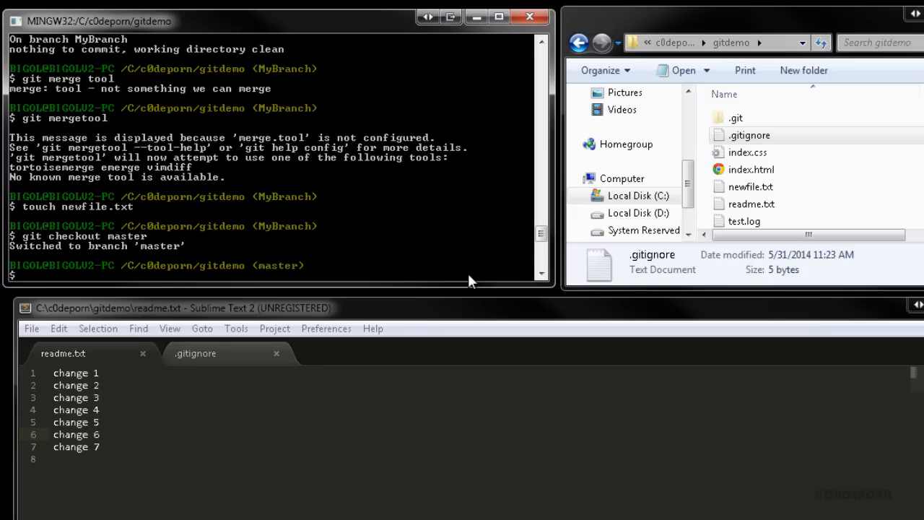
Check master's status showing untracked newfile.txt, then switch back to MyBranch
{"action": "type", "text": "git sta"}
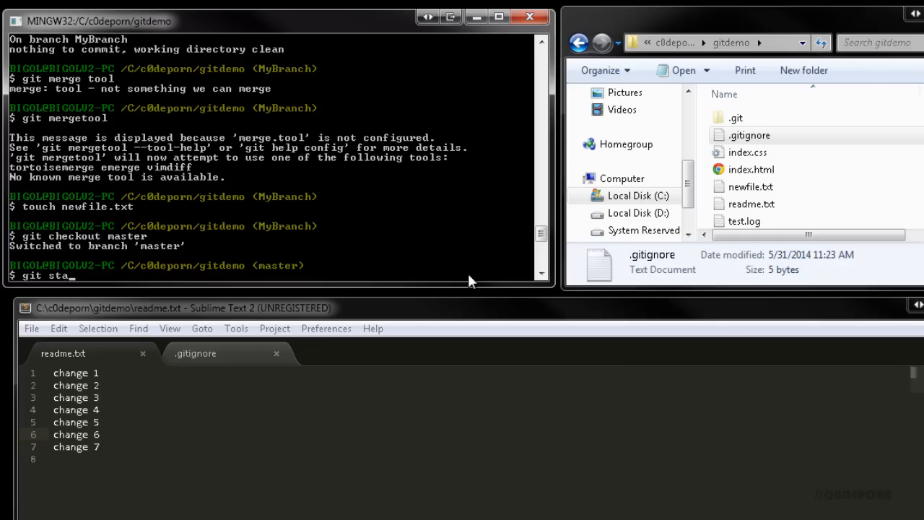
{"action": "key", "text": "Return"}
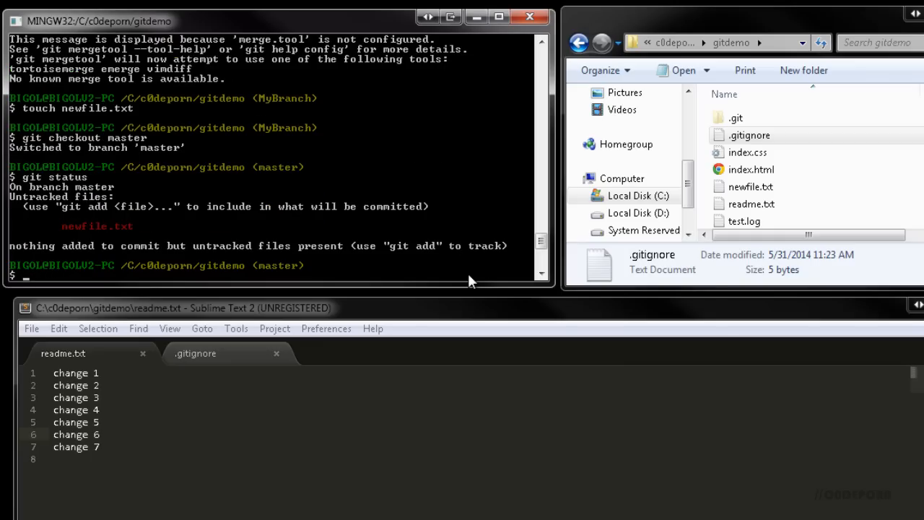
{"action": "type", "text": "g"}
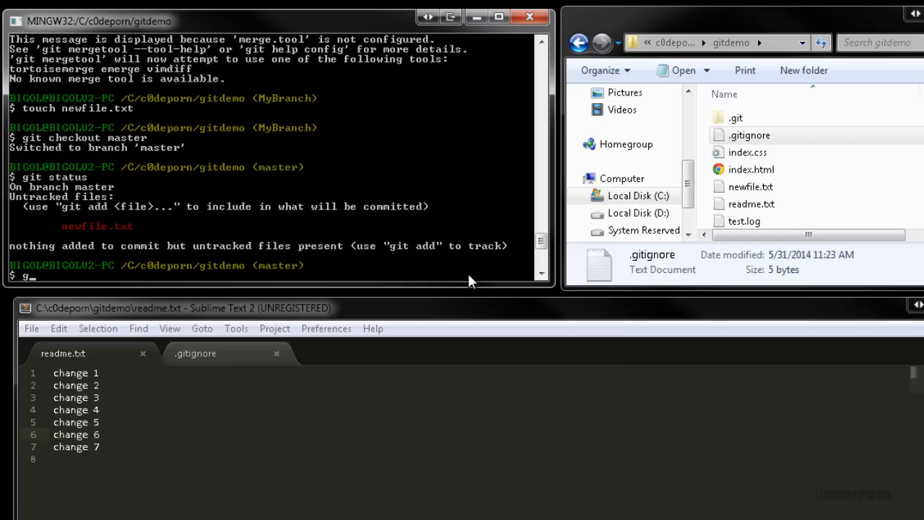
{"action": "type", "text": "it checkout M"}
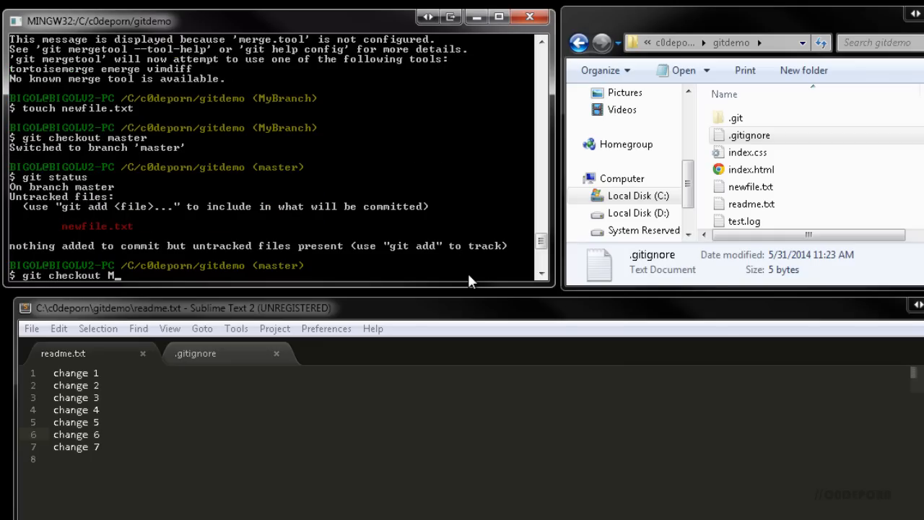
{"action": "key", "text": "Return"}
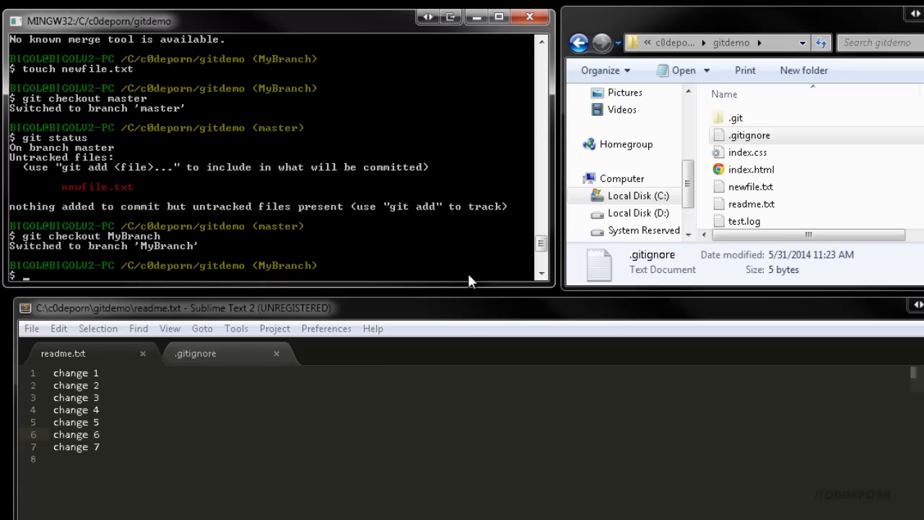
Stage and stash newfile.txt, confirm a clean status, then apply the stash
{"action": "type", "text": "git add ."}
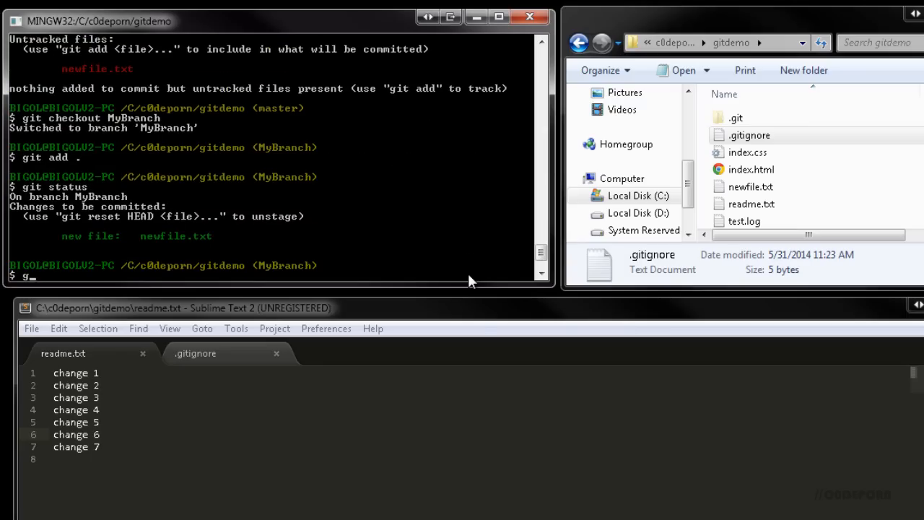
{"action": "type", "text": "it stash"}
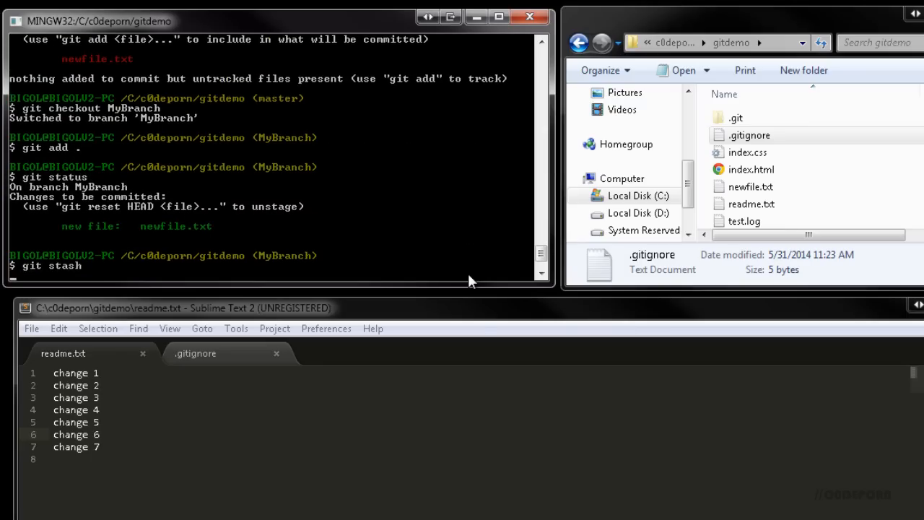
{"action": "key", "text": "Return"}
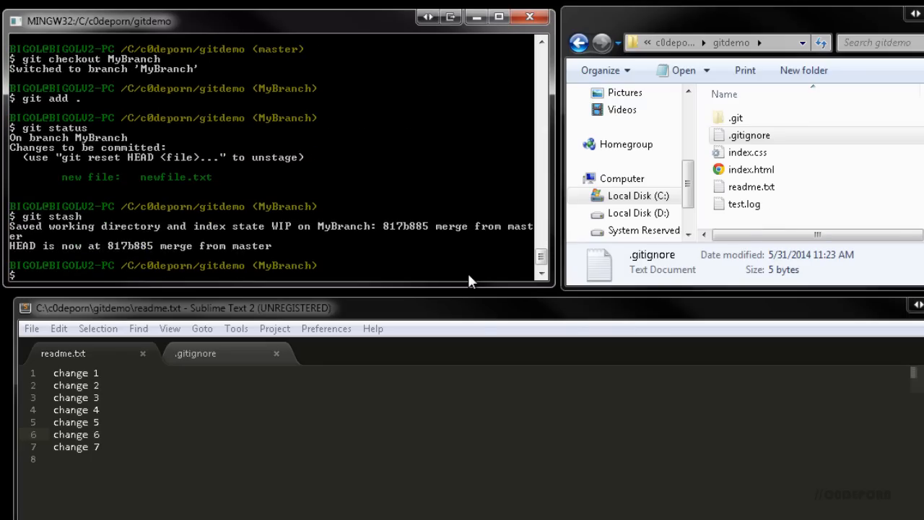
{"action": "type", "text": "git stats"}
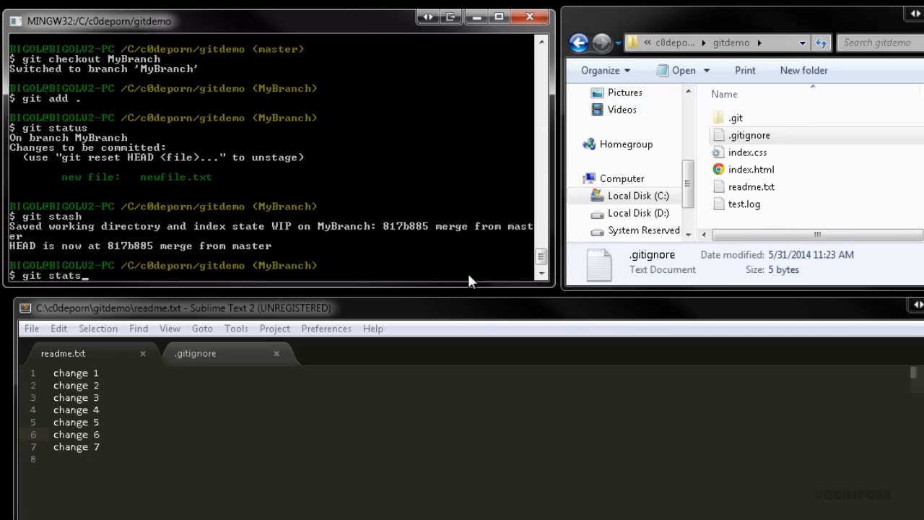
{"action": "key", "text": "Return"}
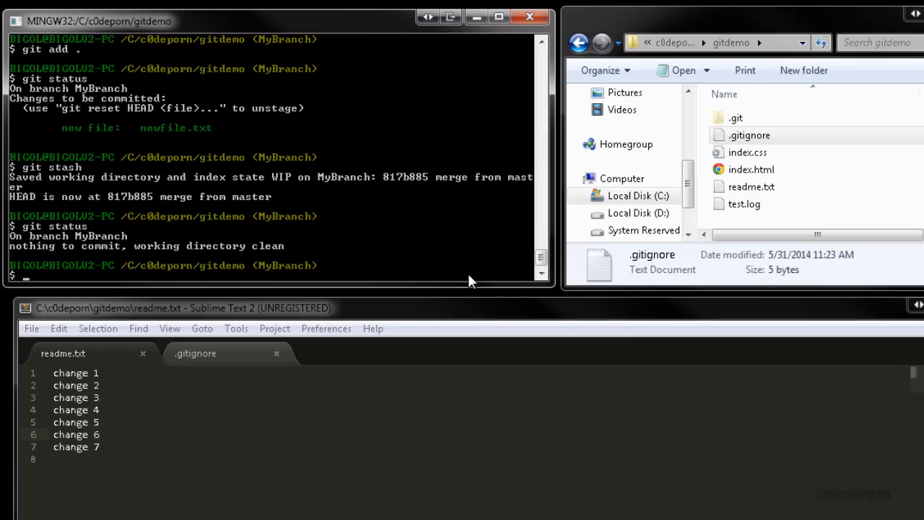
{"action": "type", "text": "git stash ap"}
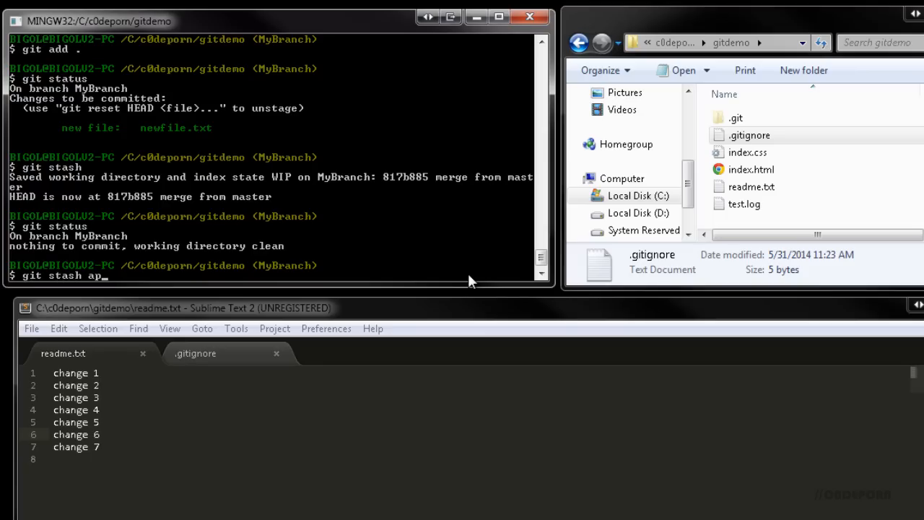
{"action": "key", "text": "Return"}
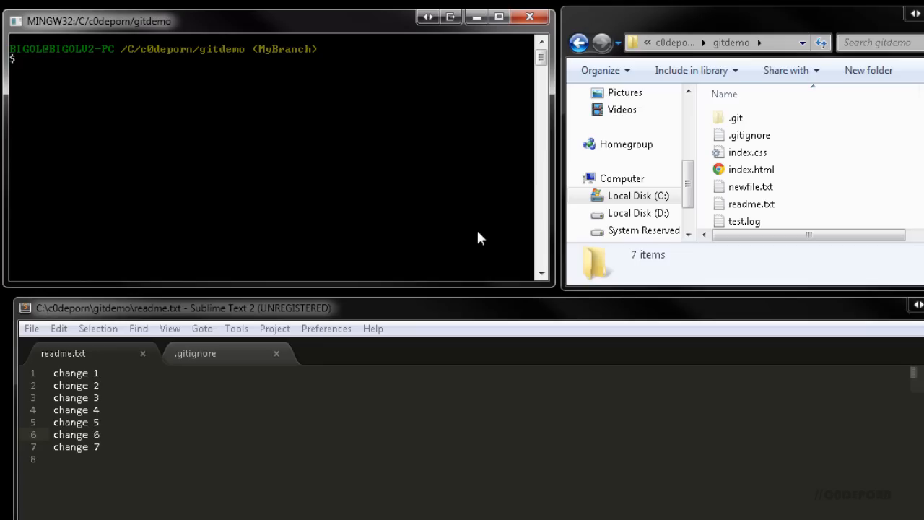
Run git remote in the gitdemo repository, which lists no remotes
{"action": "type", "text": "git r"}
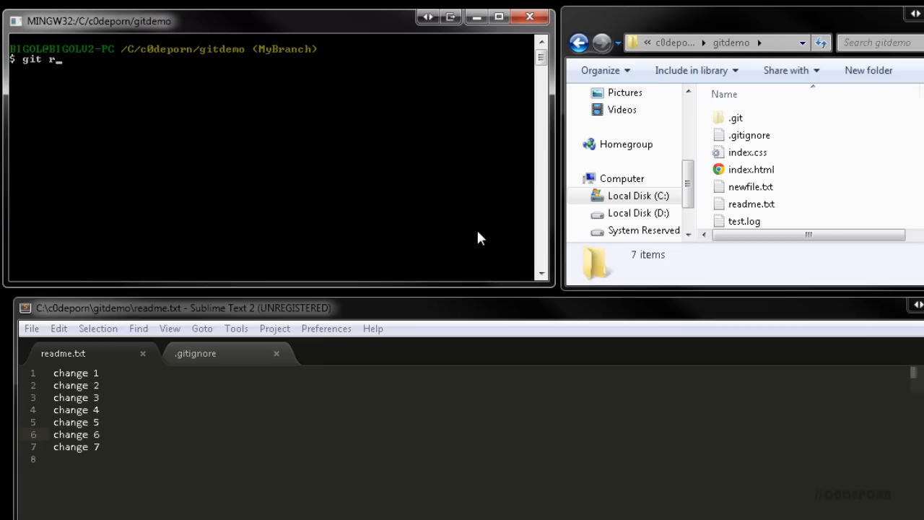
{"action": "key", "text": "Return"}
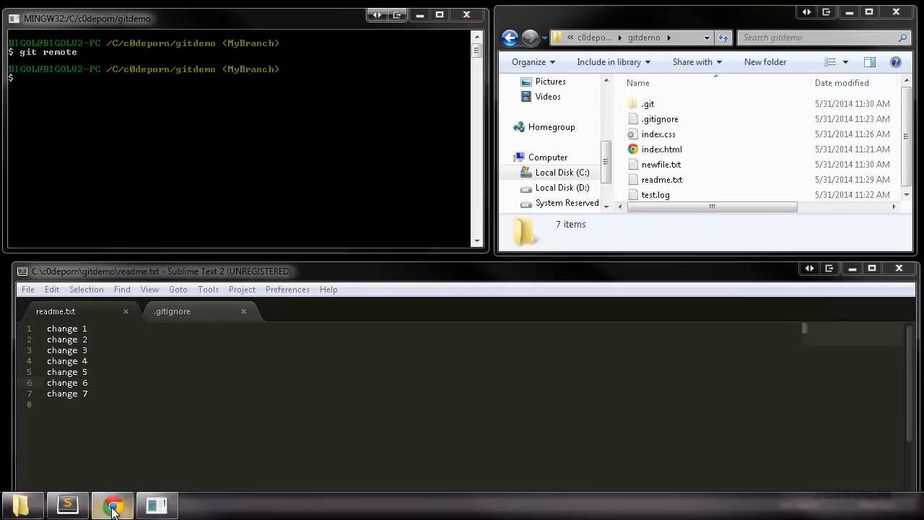
Bring Chrome forward and copy the FluentGuard repository's HTTPS clone URL
{"action": "left_click", "coordinate": [112, 504]}
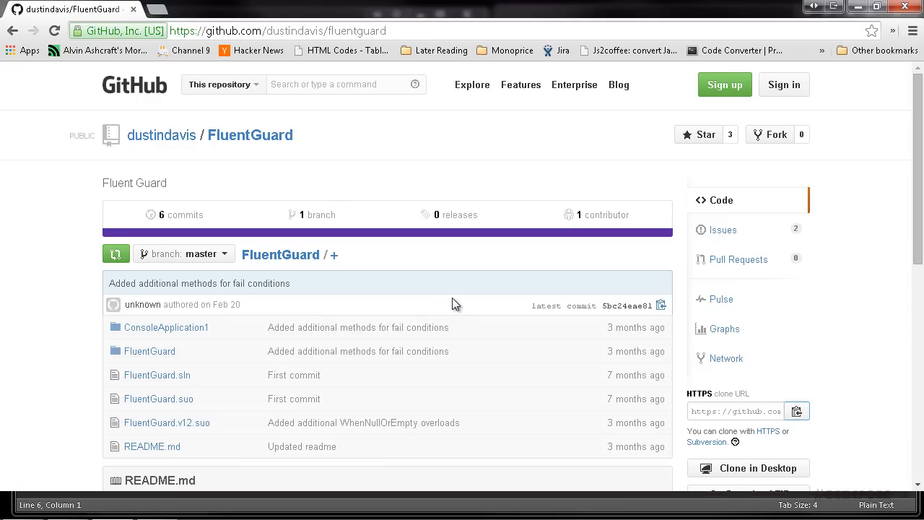
{"action": "mouse_move", "coordinate": [785, 380]}
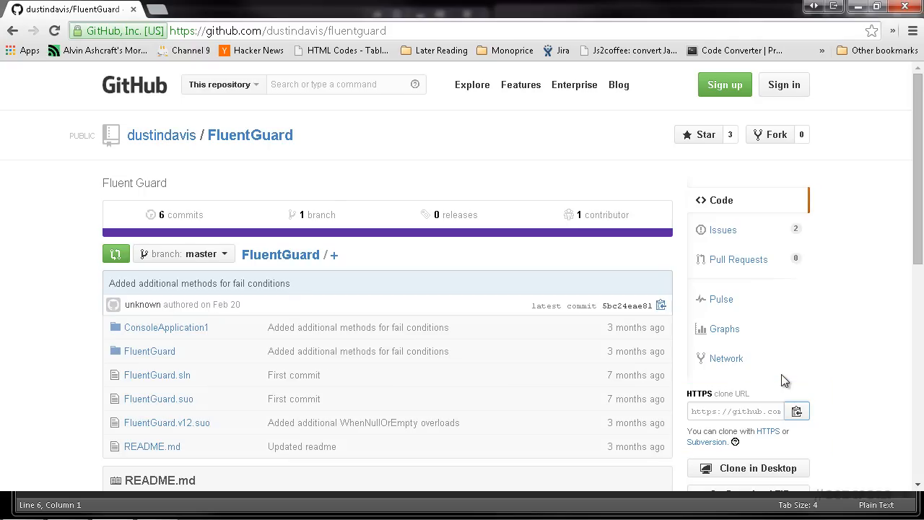
{"action": "left_click", "coordinate": [797, 410]}
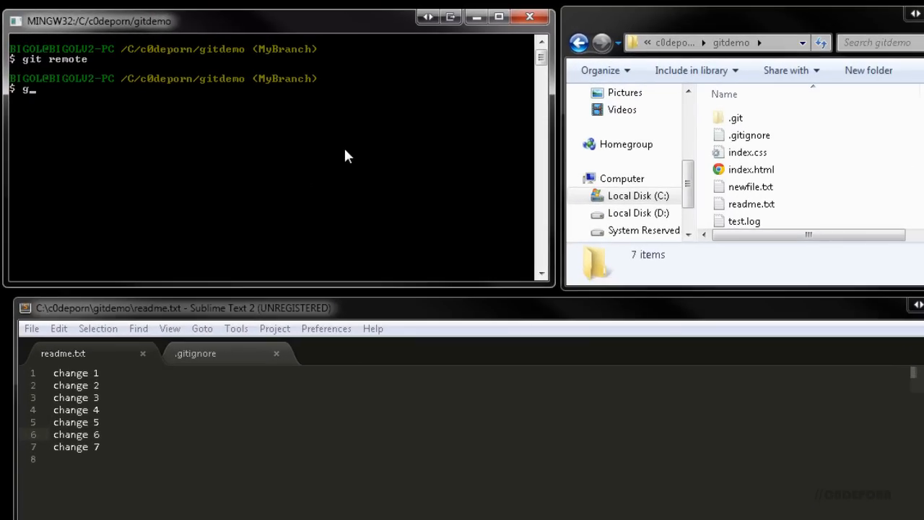
{"action": "type", "text": "it clone"}
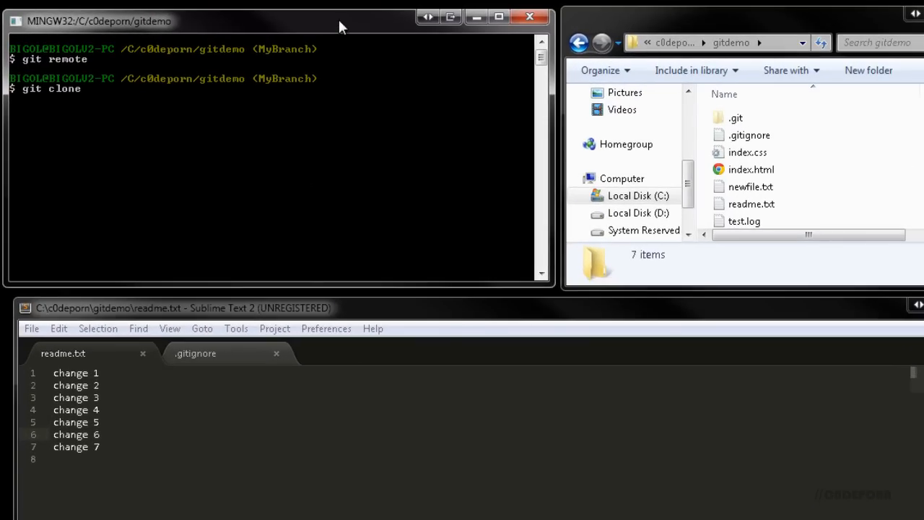
{"action": "type", "text": "https://github.com/dustindavis/FluentGuard.git"}
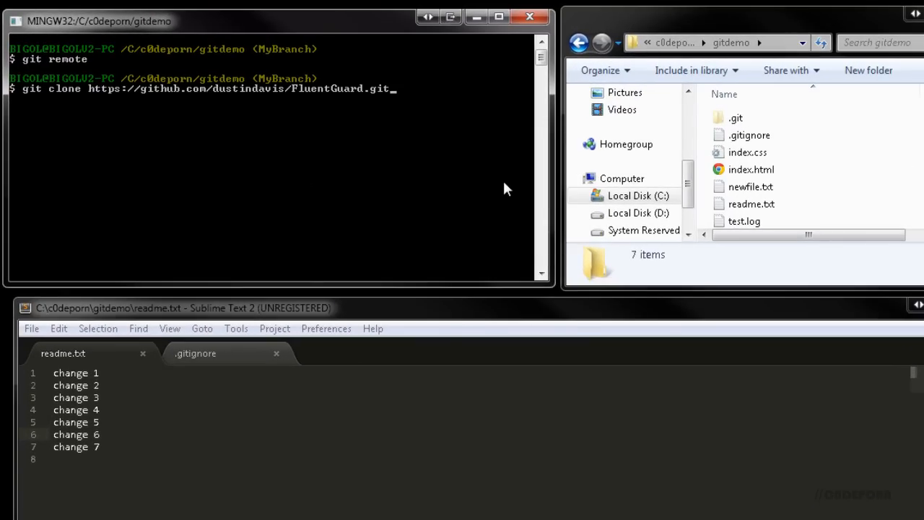
{"action": "key", "text": "Return"}
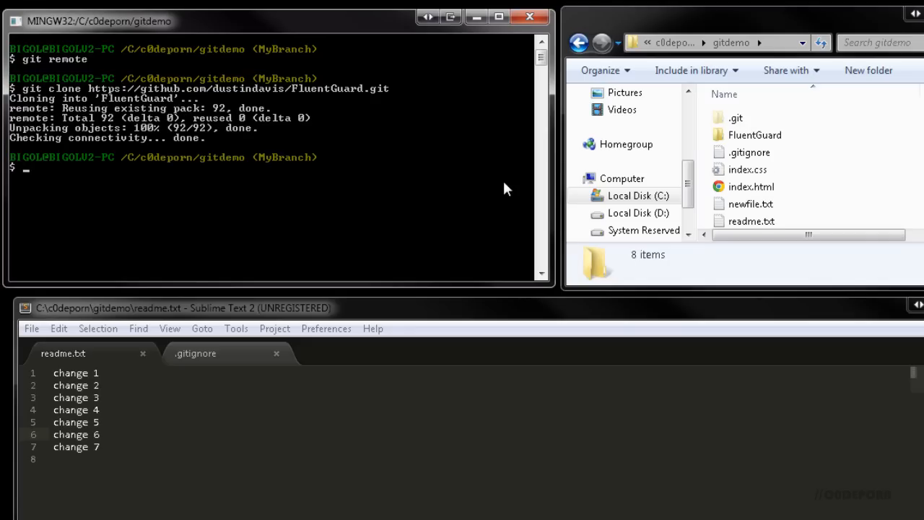
{"action": "left_click", "coordinate": [754, 135]}
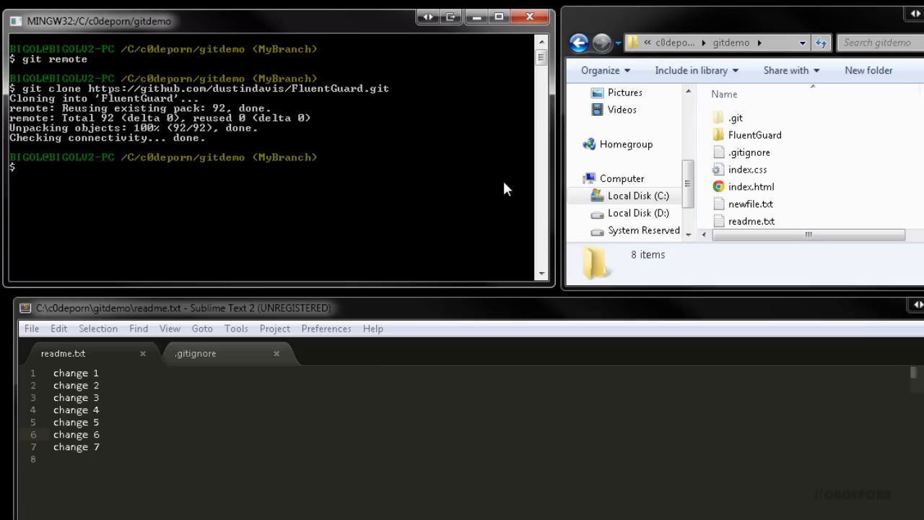
Run git remote, cd into fluentguard, and list origin with its fetch and push URLs
{"action": "type", "text": "git remote"}
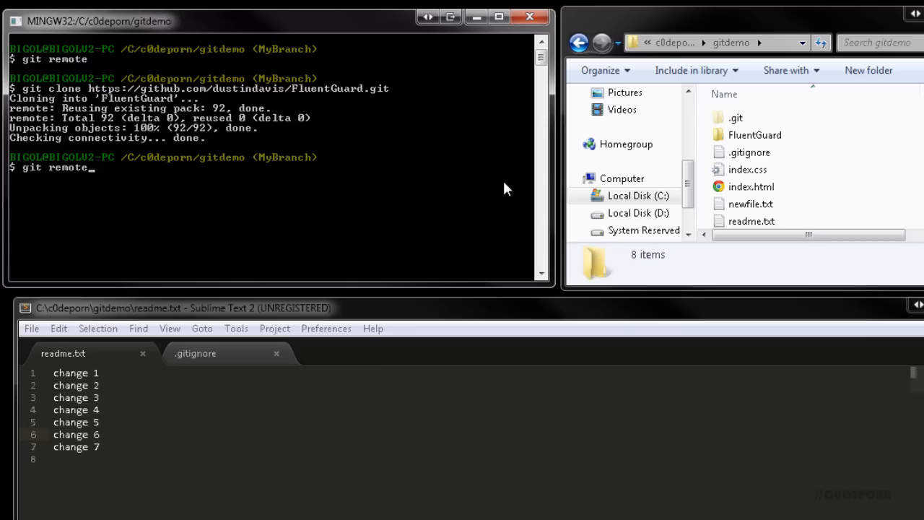
{"action": "key", "text": "Return"}
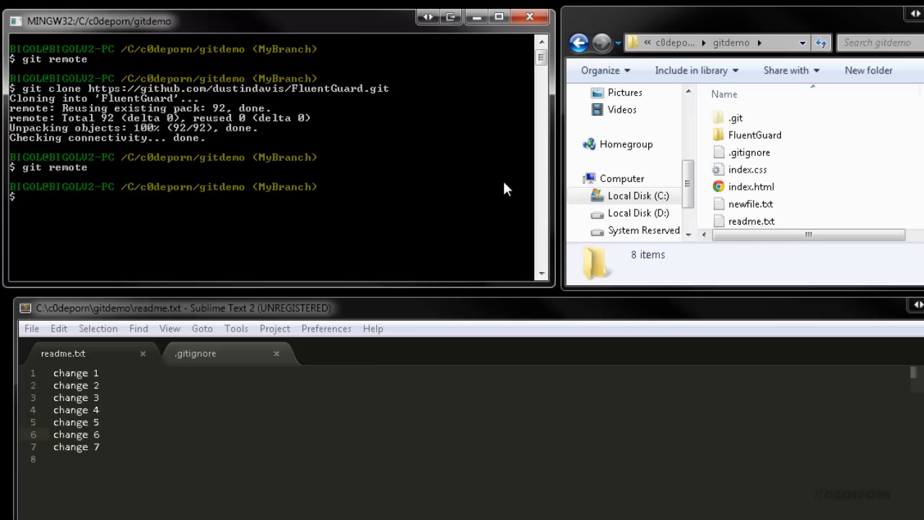
{"action": "type", "text": "cd f"}
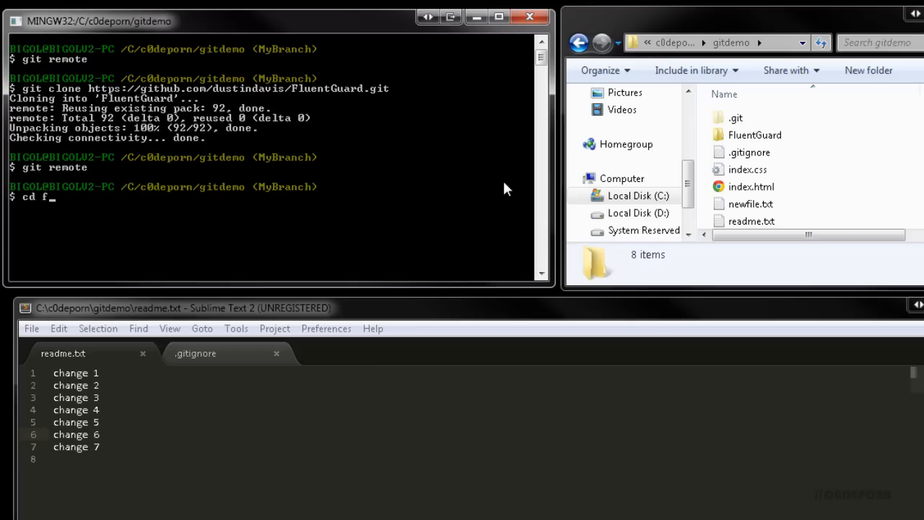
{"action": "type", "text": "luentguard"}
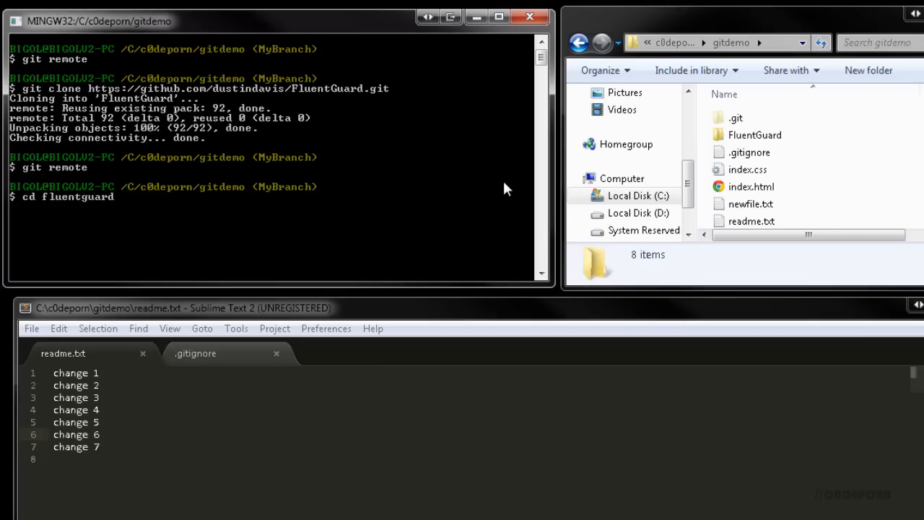
{"action": "key", "text": "Return"}
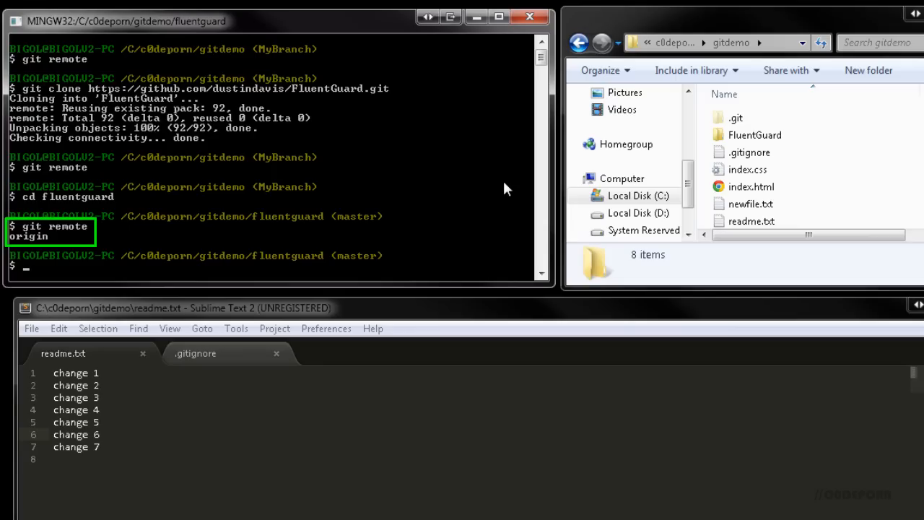
{"action": "type", "text": "git remote -v"}
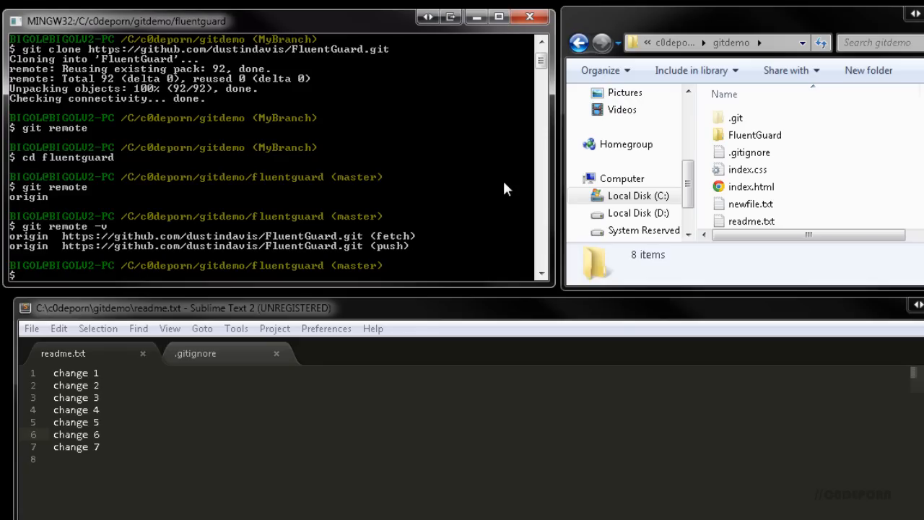
{"action": "type", "text": "git"}
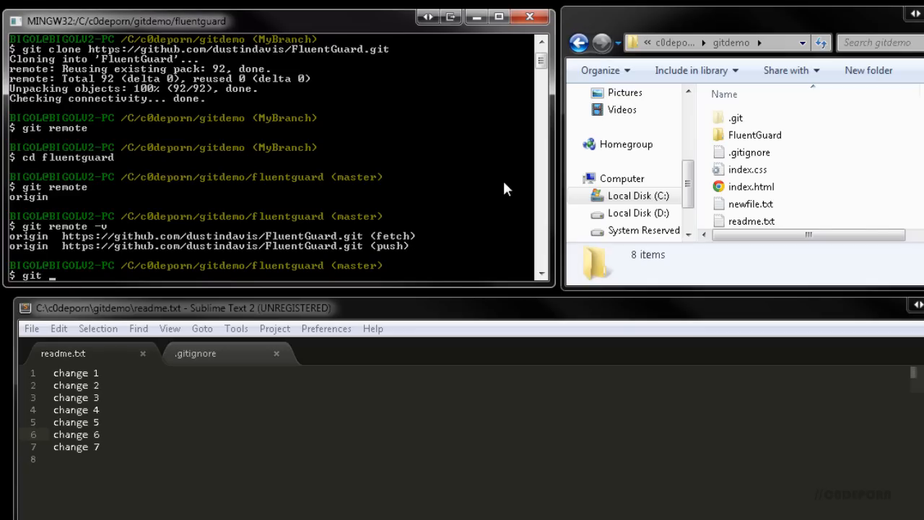
Run git fetch origin and git pull origin, confirming master is already up to date
{"action": "type", "text": "fetch origin"}
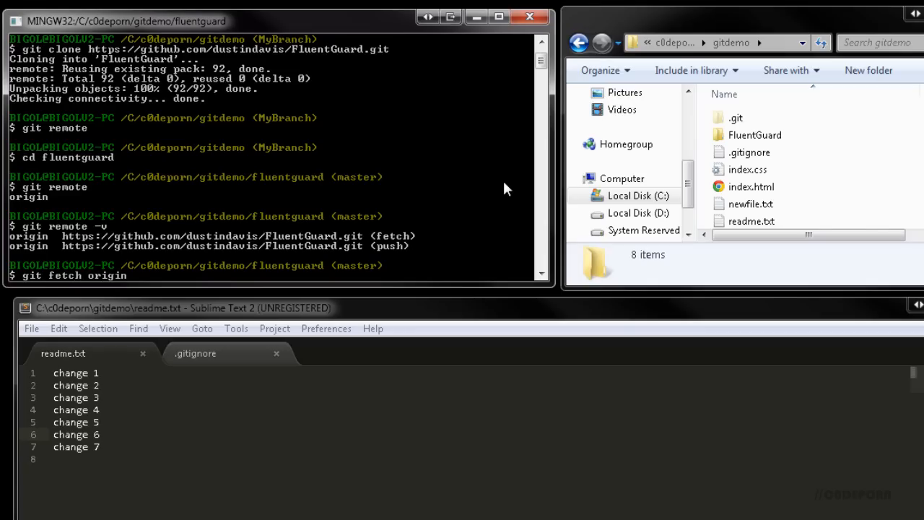
{"action": "key", "text": "Return"}
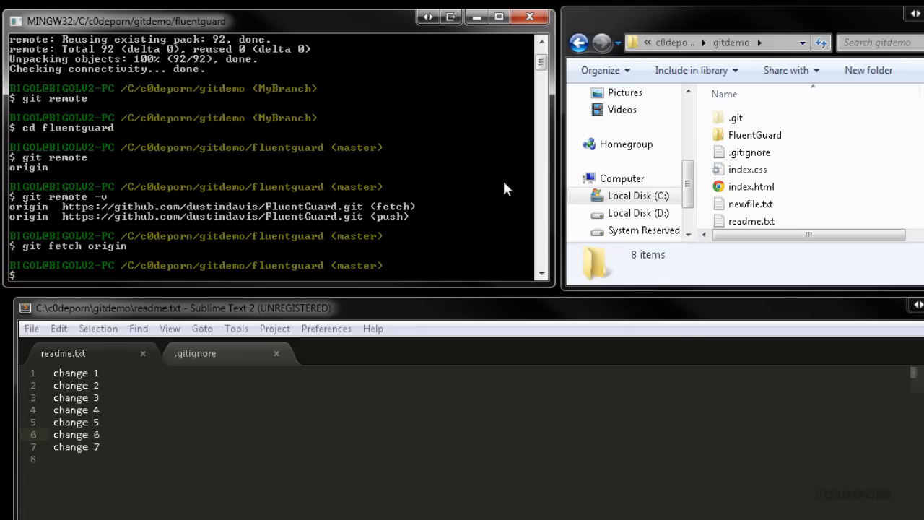
{"action": "type", "text": "git pull origin"}
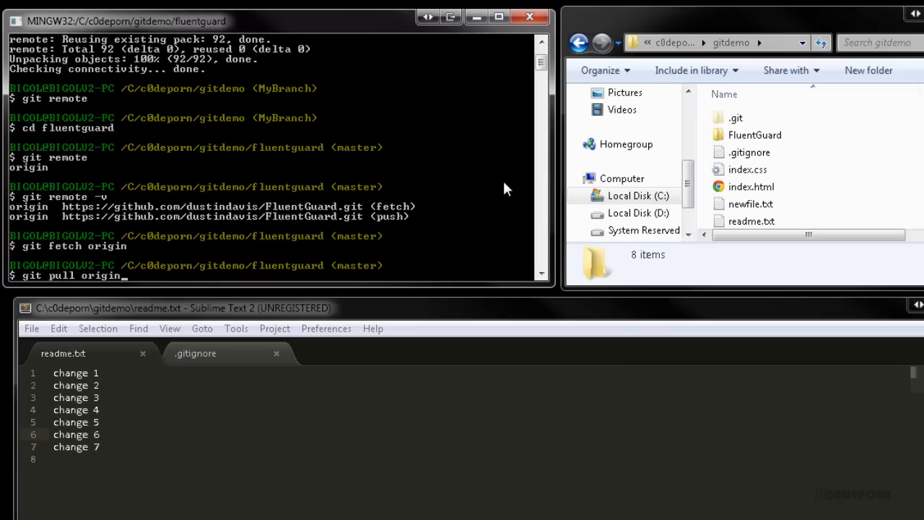
{"action": "key", "text": "Return"}
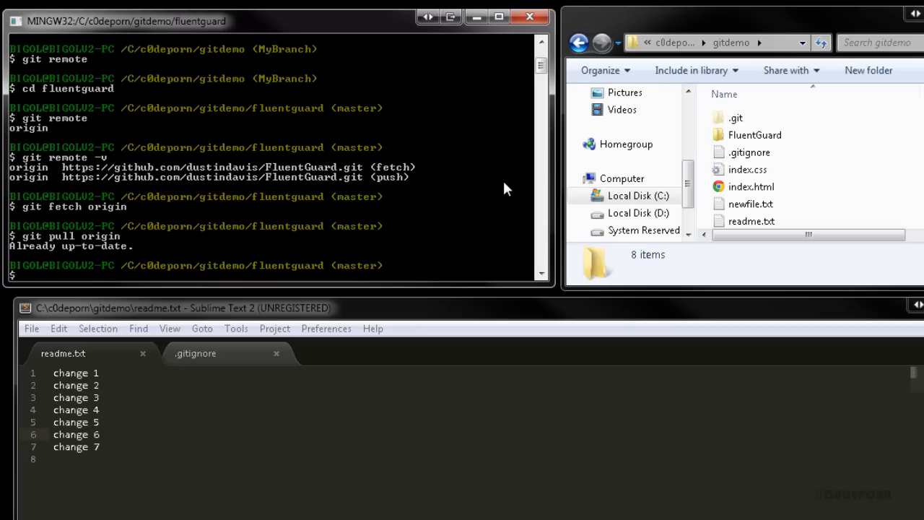
{"action": "mouse_move", "coordinate": [541, 198]}
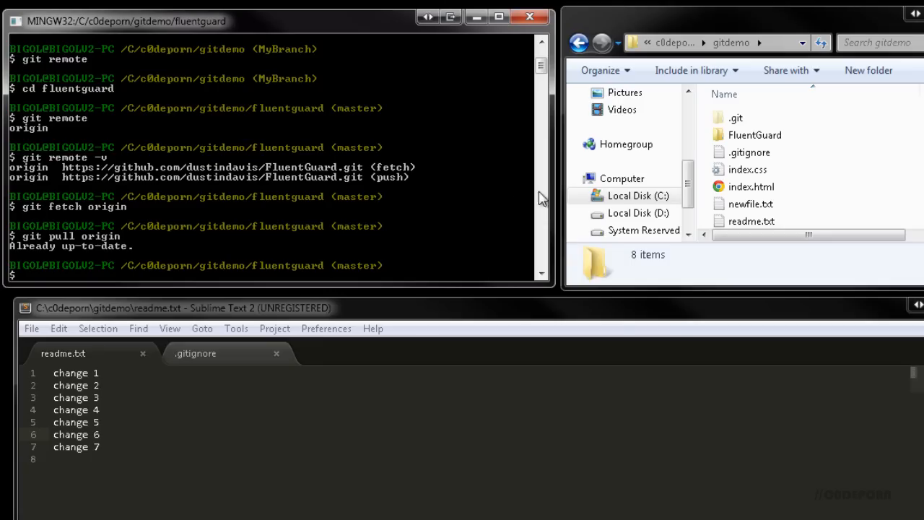
Append 'is awesome!' to the README title, commit as 'readme changes', and attempt a push
{"action": "double_click", "coordinate": [754, 135]}
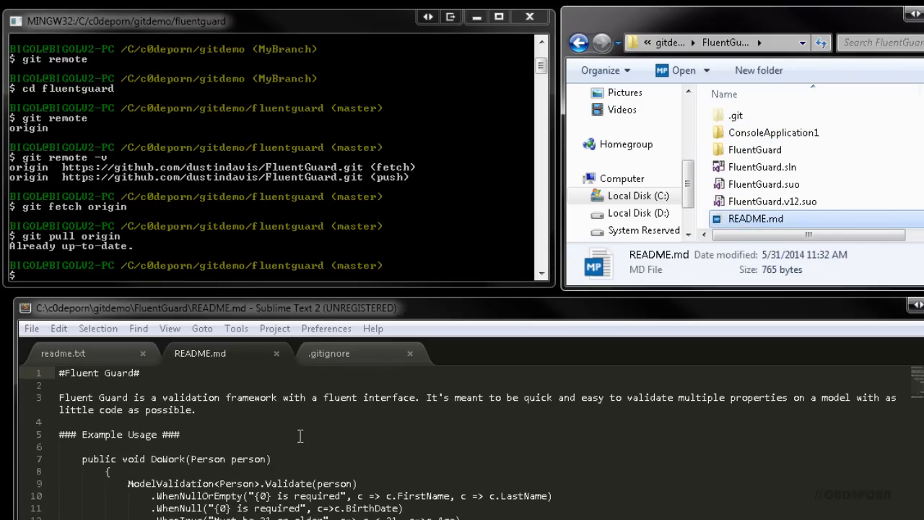
{"action": "type", "text": "is awesome!"}
{"action": "type", "text": "git comm"}
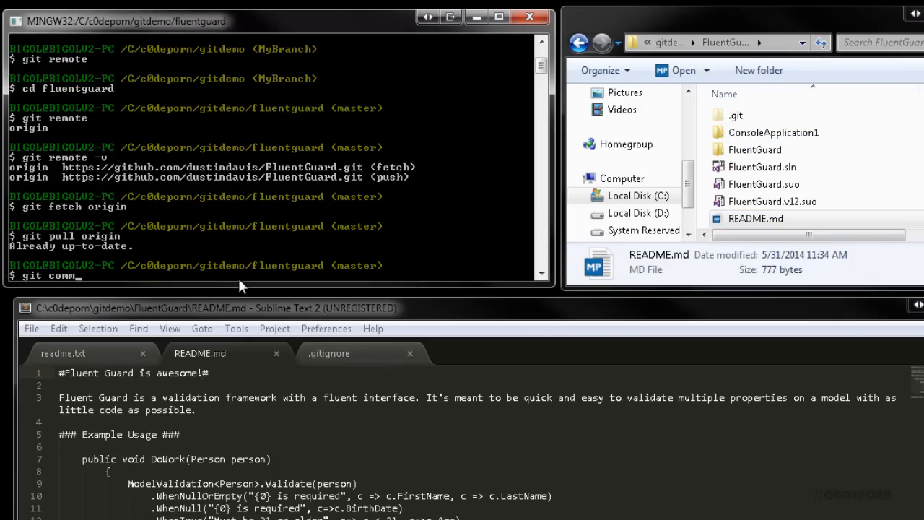
{"action": "type", "text": "it -a -m 'readme changes"}
{"action": "type", "text": "git push origin mast"}
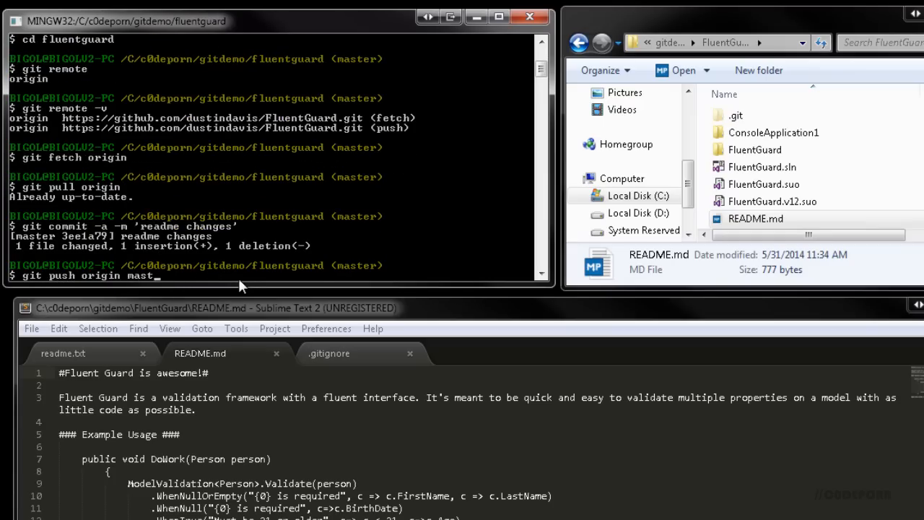
{"action": "type", "text": "er"}
{"action": "type", "text": "c0deporn"}
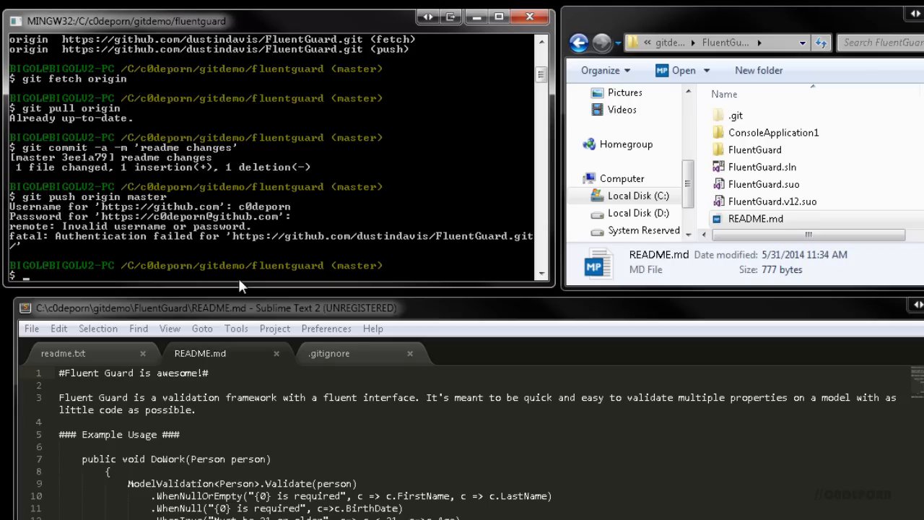
{"action": "type", "text": "git remote a"}
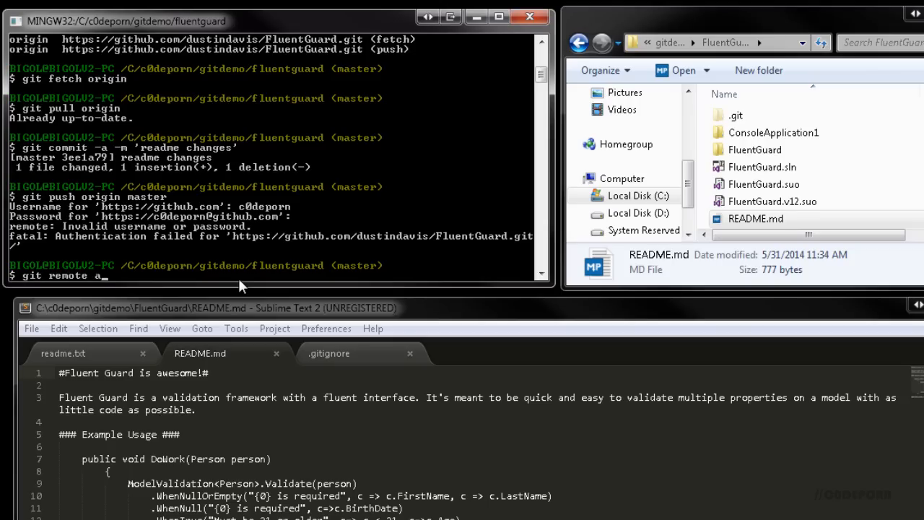
{"action": "type", "text": "dd MyRepo http://github.com/somerepo.git"}
{"action": "type", "text": "git remote"}
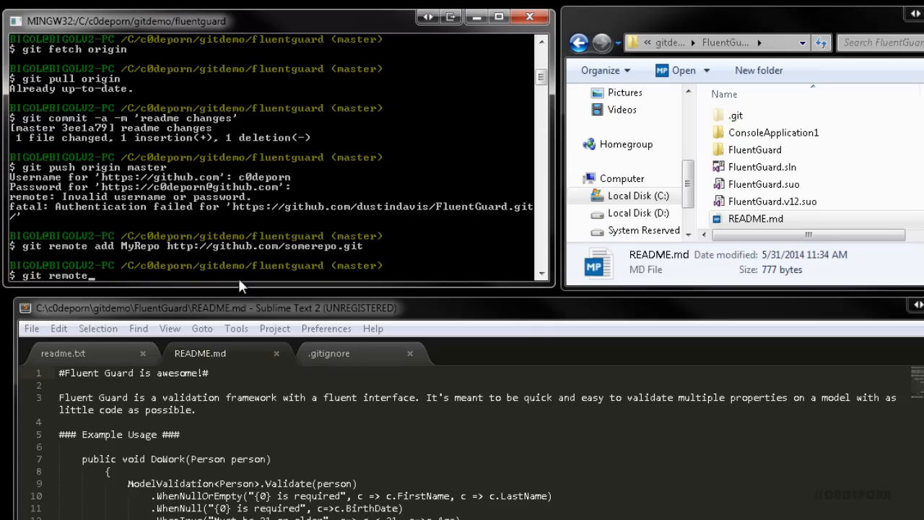
{"action": "key", "text": "Return"}
{"action": "type", "text": "g"}
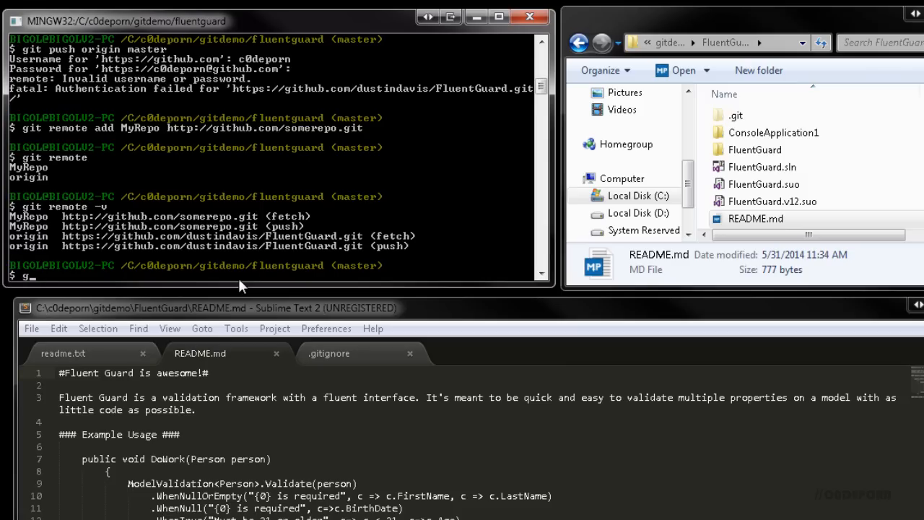
{"action": "type", "text": "it fetch"}
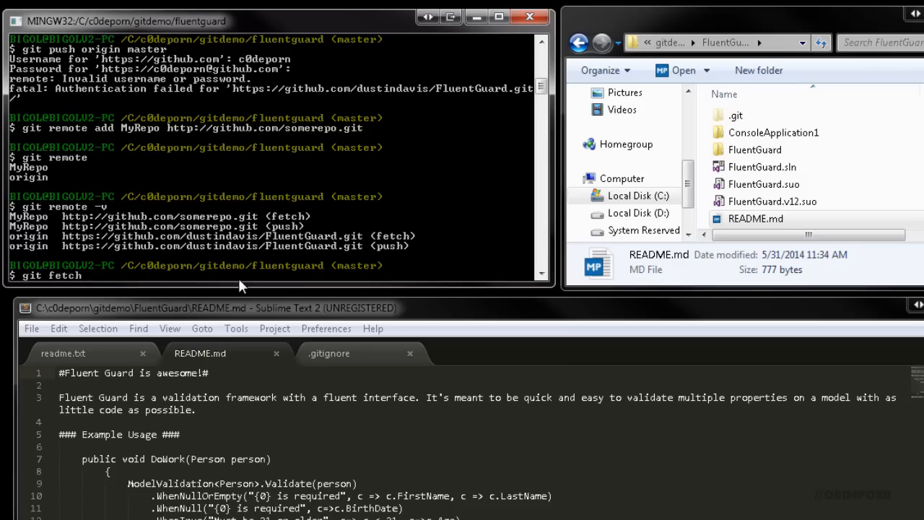
{"action": "type", "text": "myrepo"}
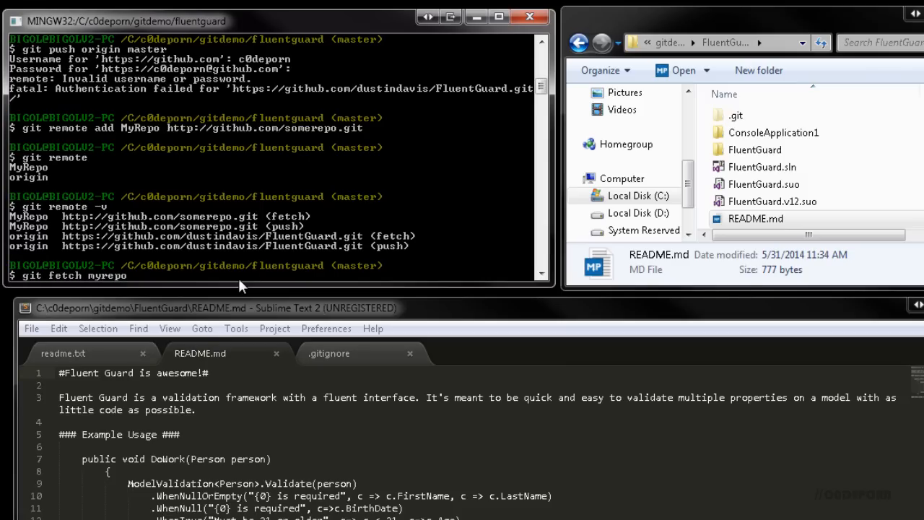